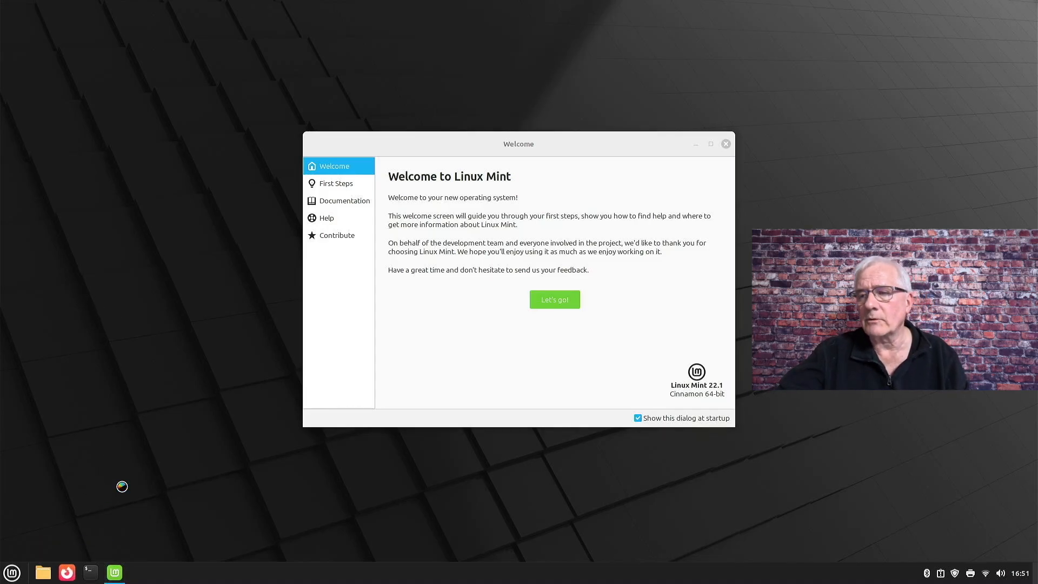
Launch Firefox from the panel and show its main application menu.
left_click(66, 572)
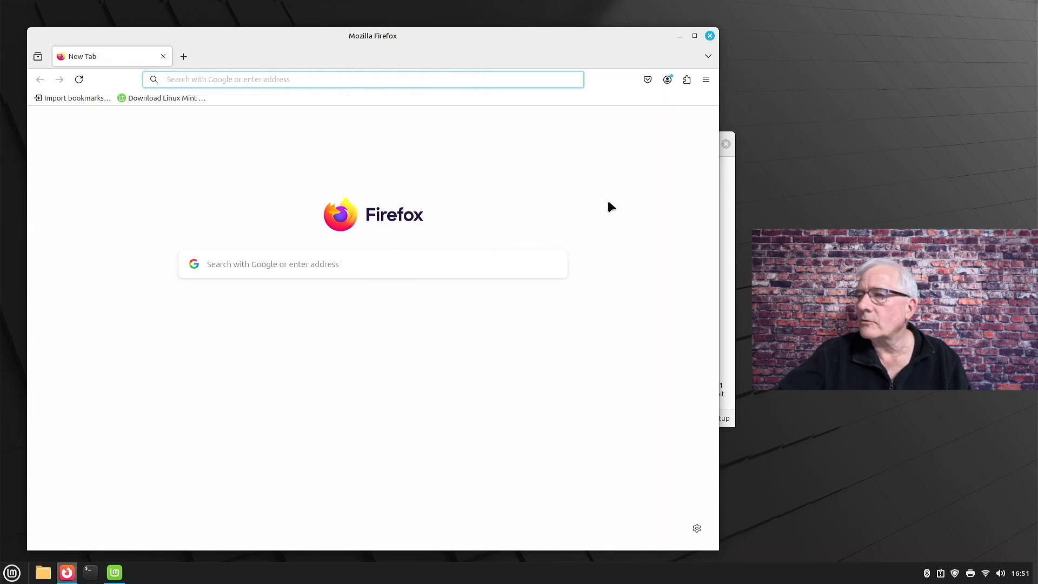
left_click(706, 79)
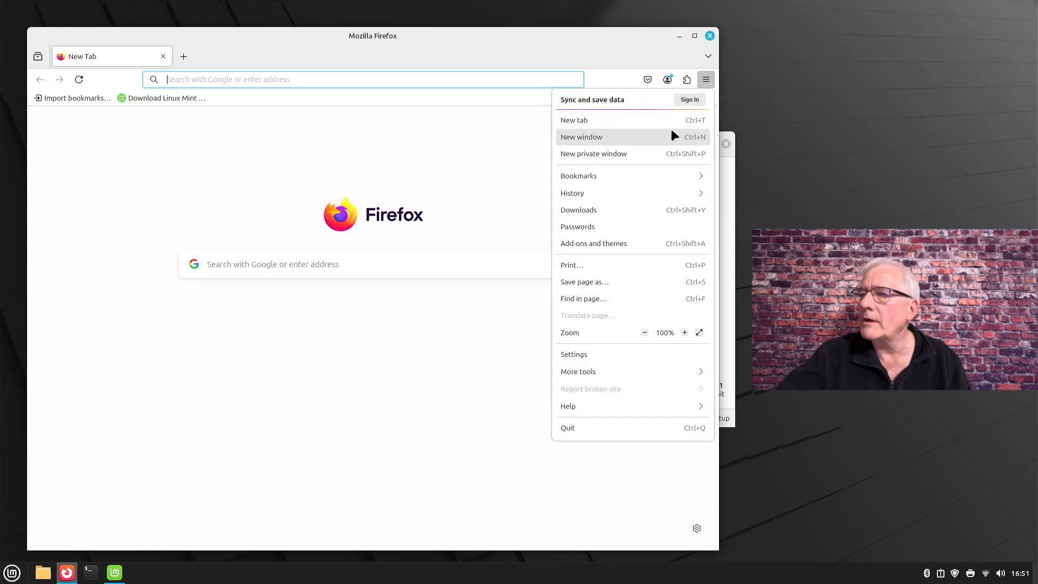
mouse_move(638, 175)
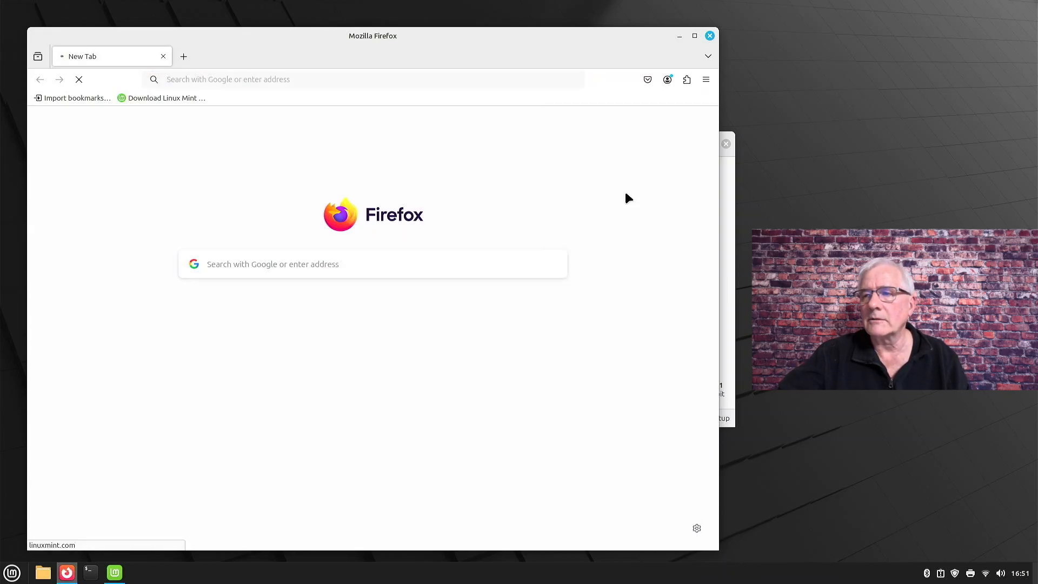
Load the Download Linux Mint page and scroll through the Cinnamon, Xfce and MATE editions.
left_click(161, 97)
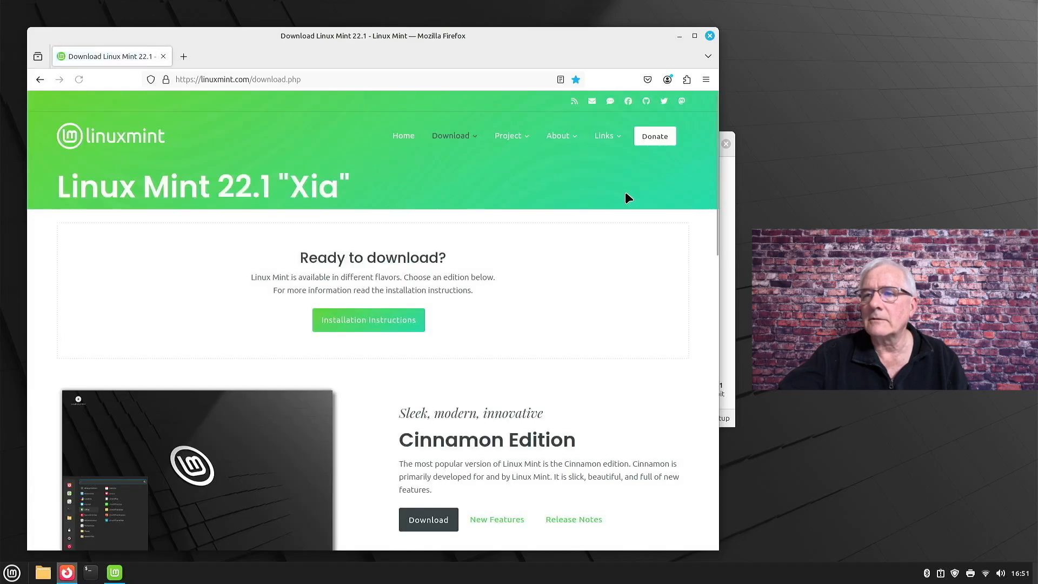
mouse_move(579, 331)
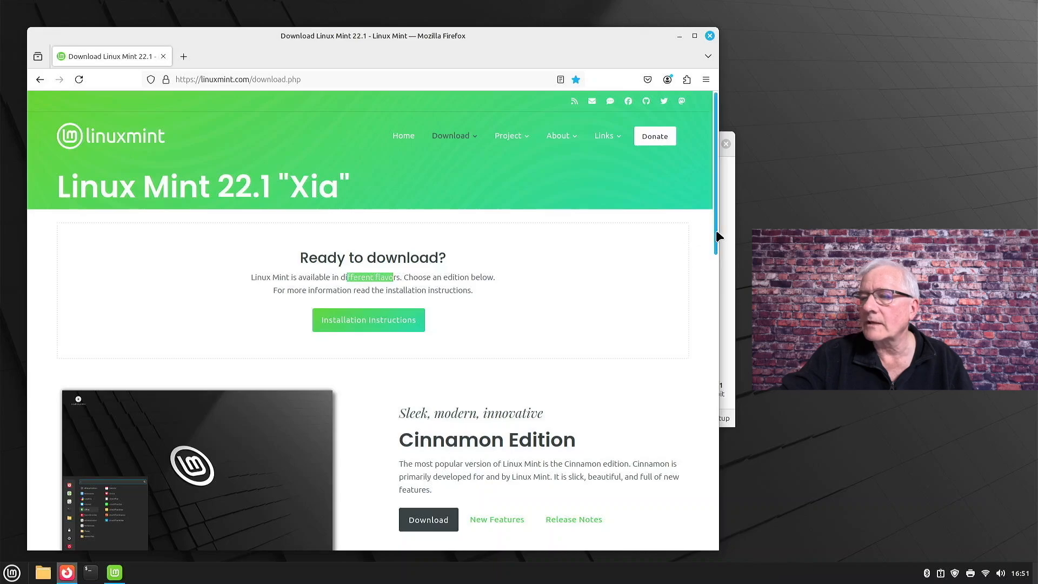
scroll("down", 3)
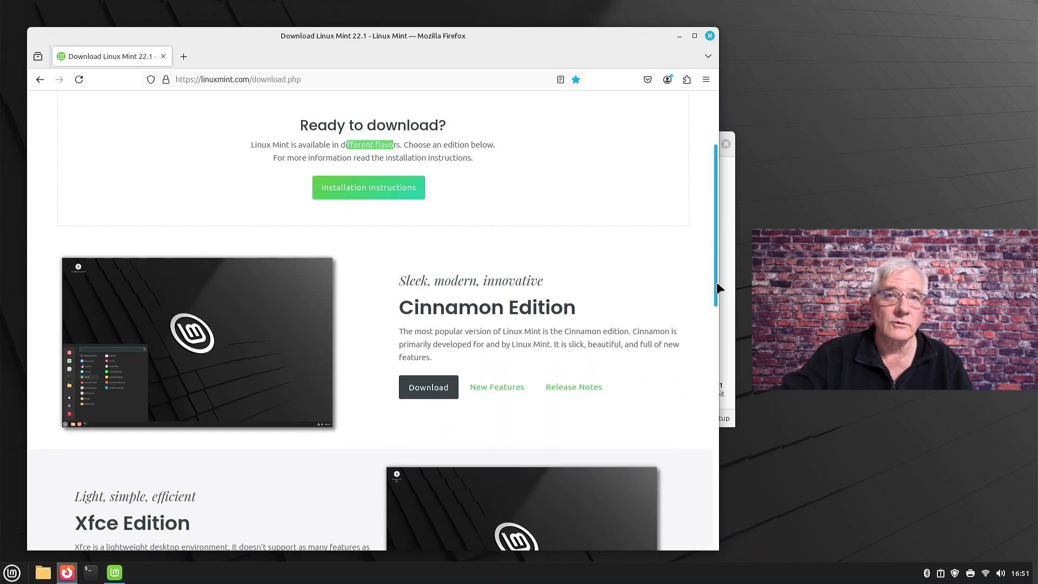
scroll("down", 3)
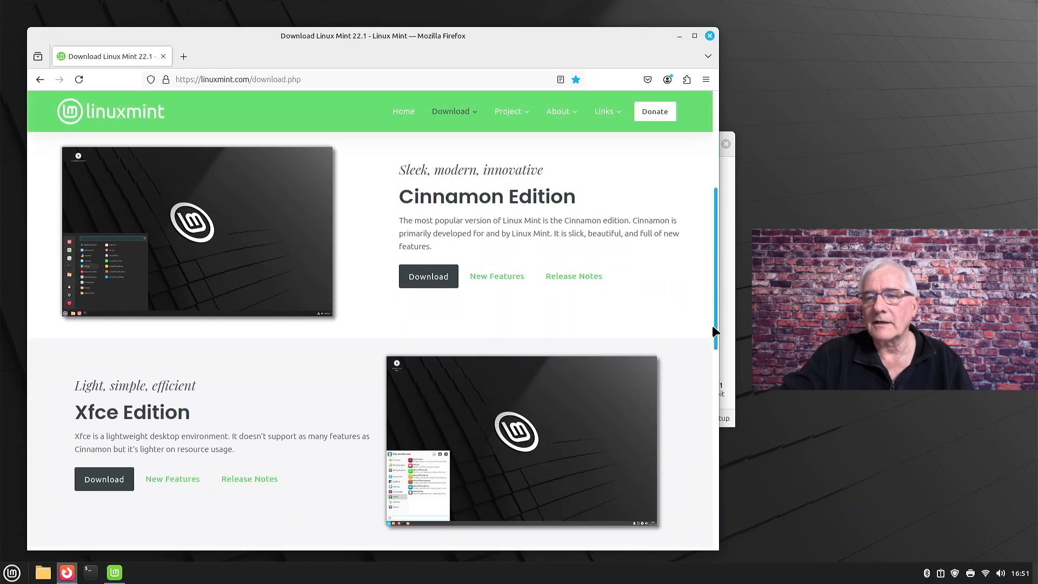
scroll("down", 3)
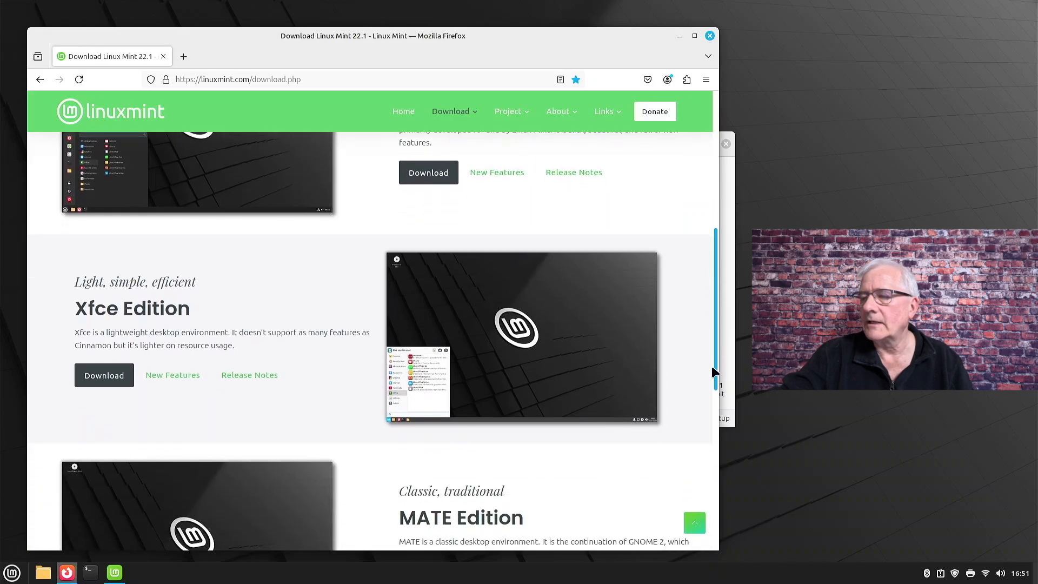
scroll("up", 3)
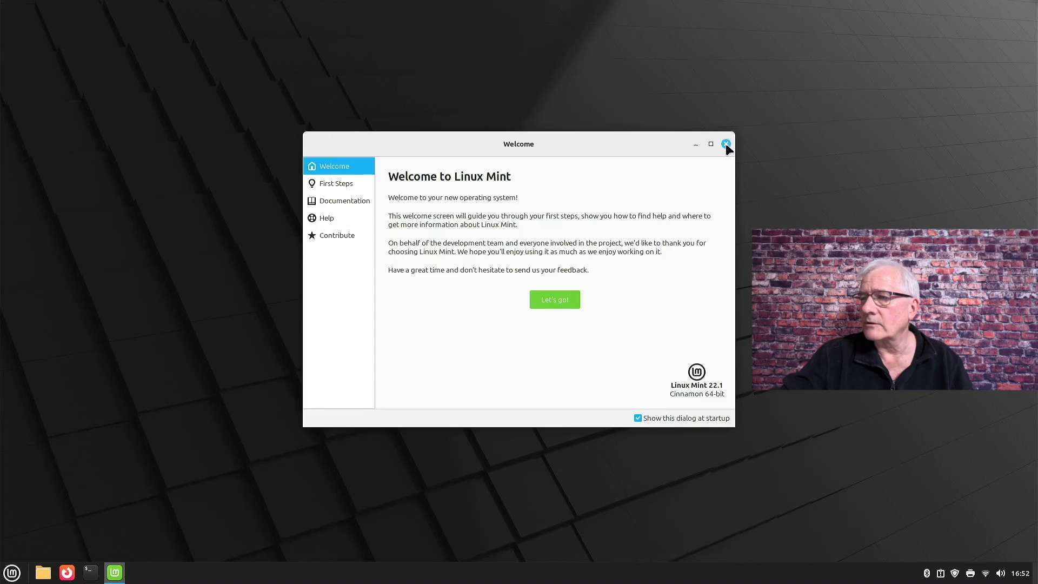
Close the Welcome window and search the Mint menu for 'email' to launch Thunderbird.
left_click(725, 144)
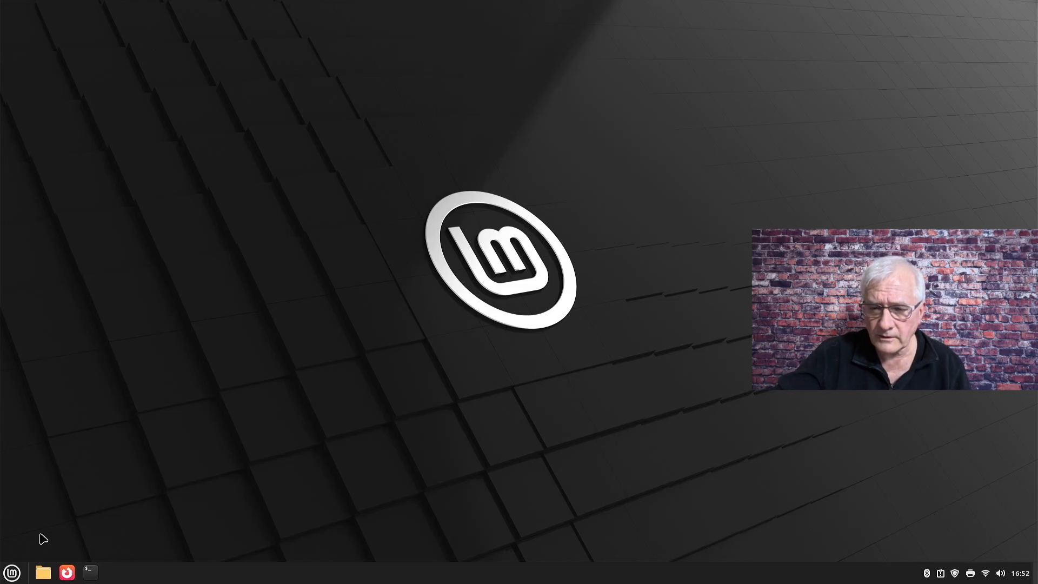
left_click(11, 572)
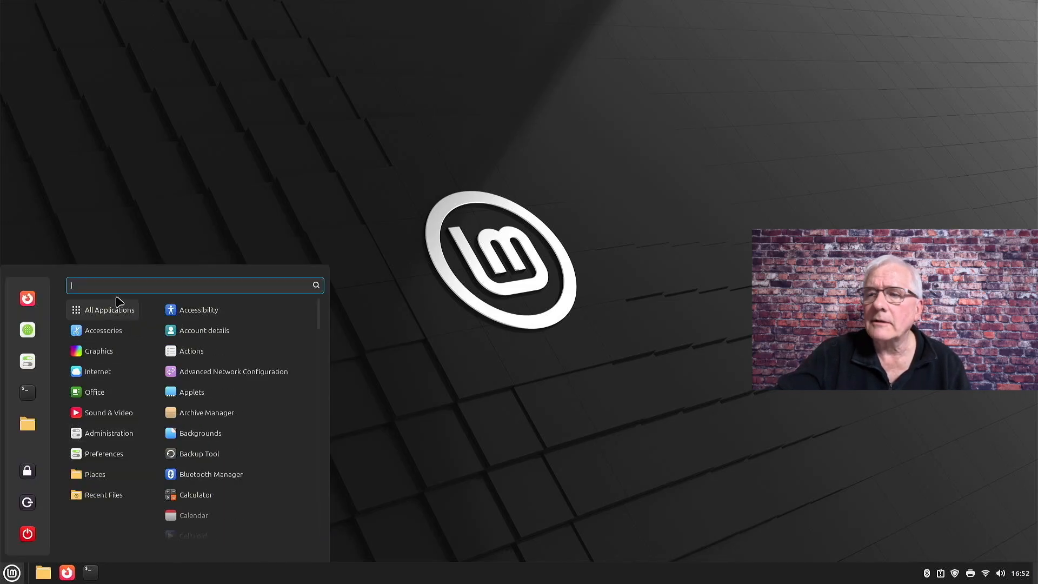
mouse_move(193, 392)
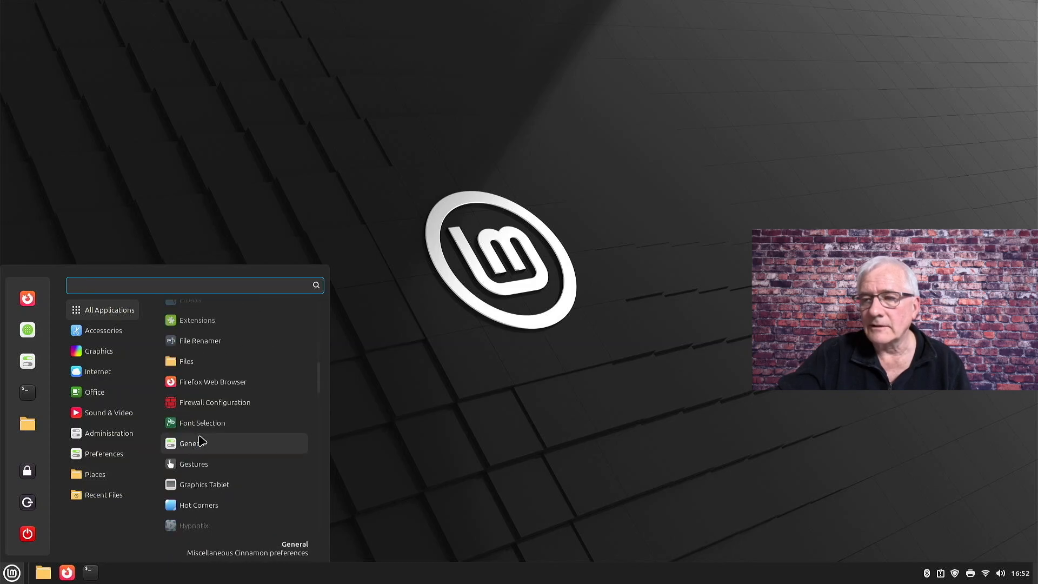
left_click(102, 330)
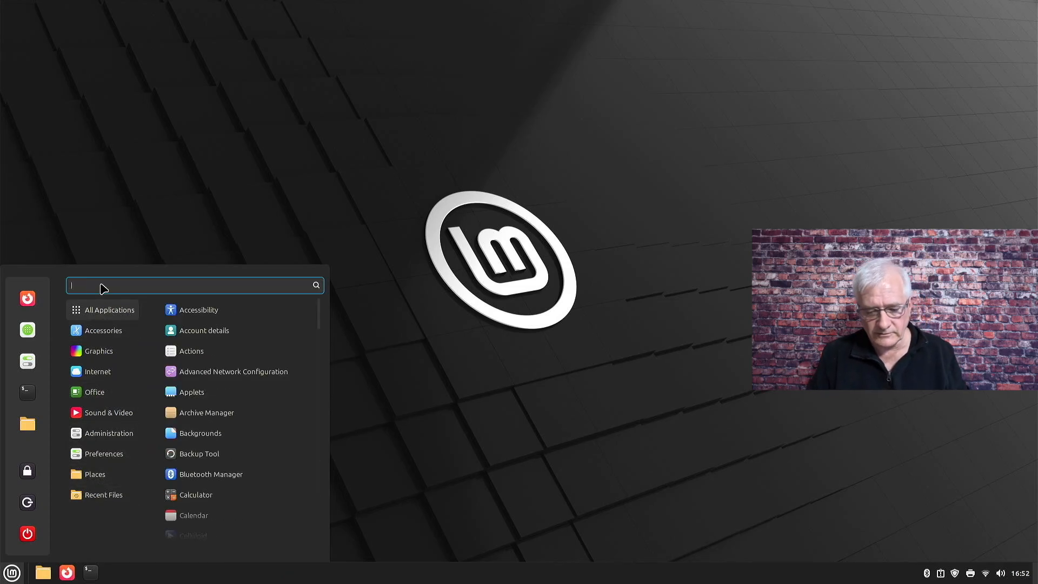
type("email")
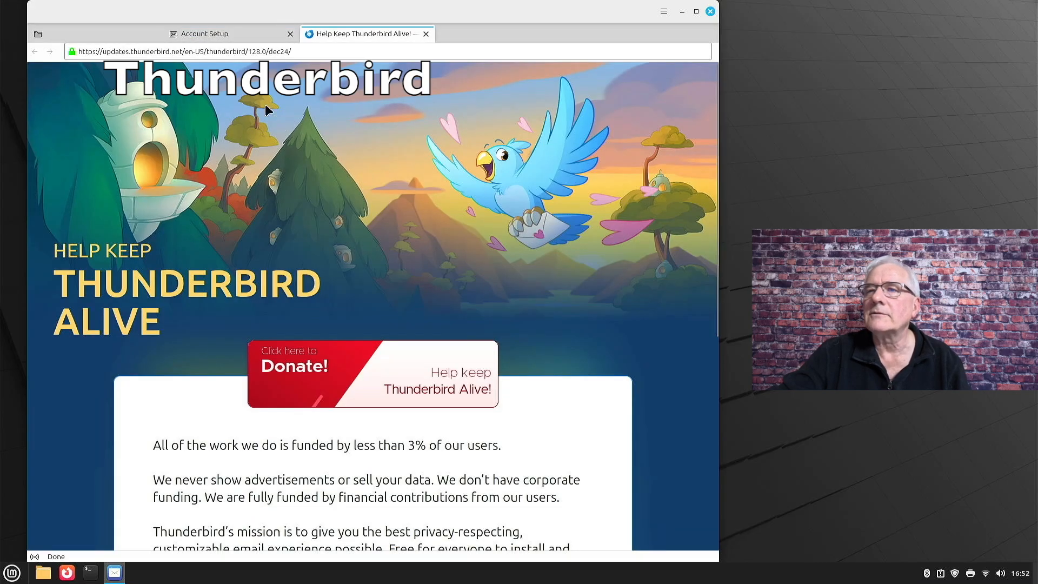
Show the Account Setup tab, then close Thunderbird.
left_click(231, 34)
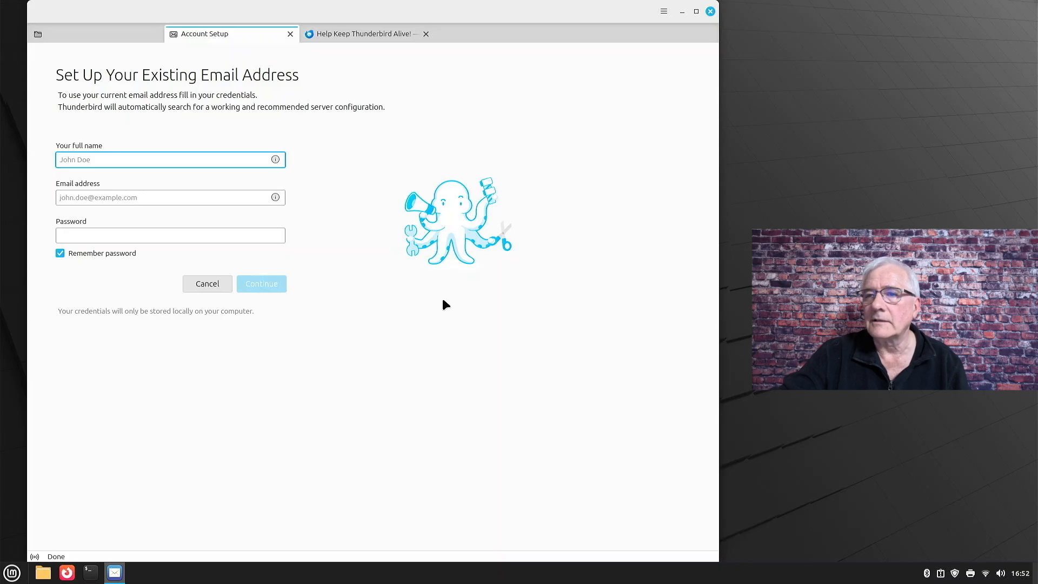
mouse_move(190, 217)
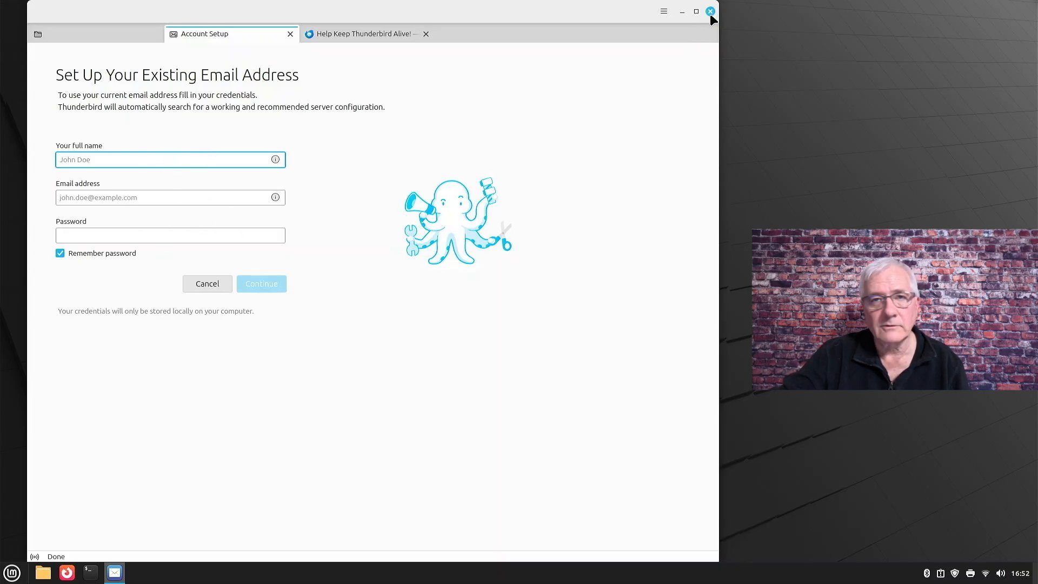
left_click(710, 11)
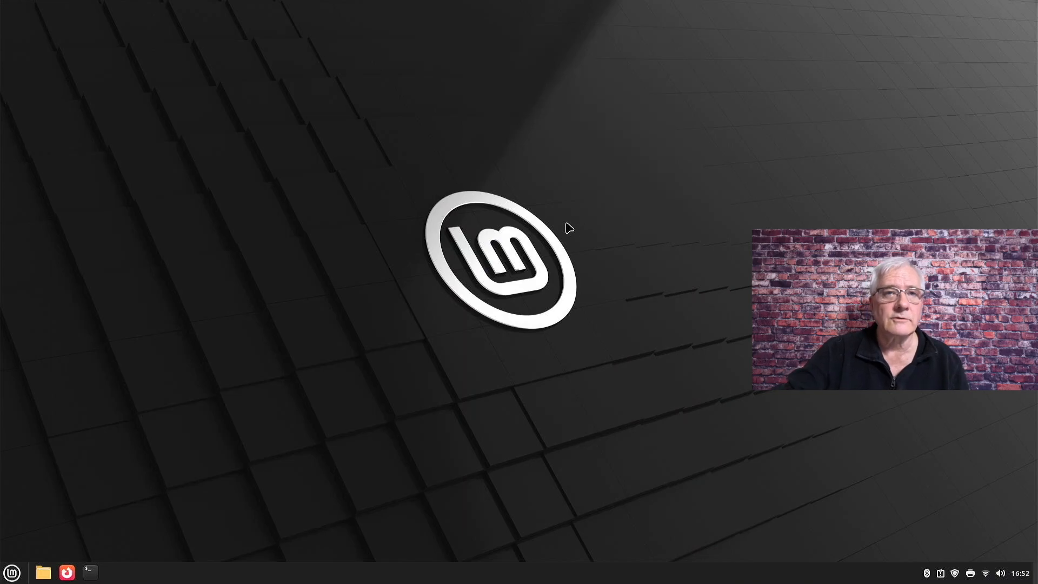
mouse_move(505, 131)
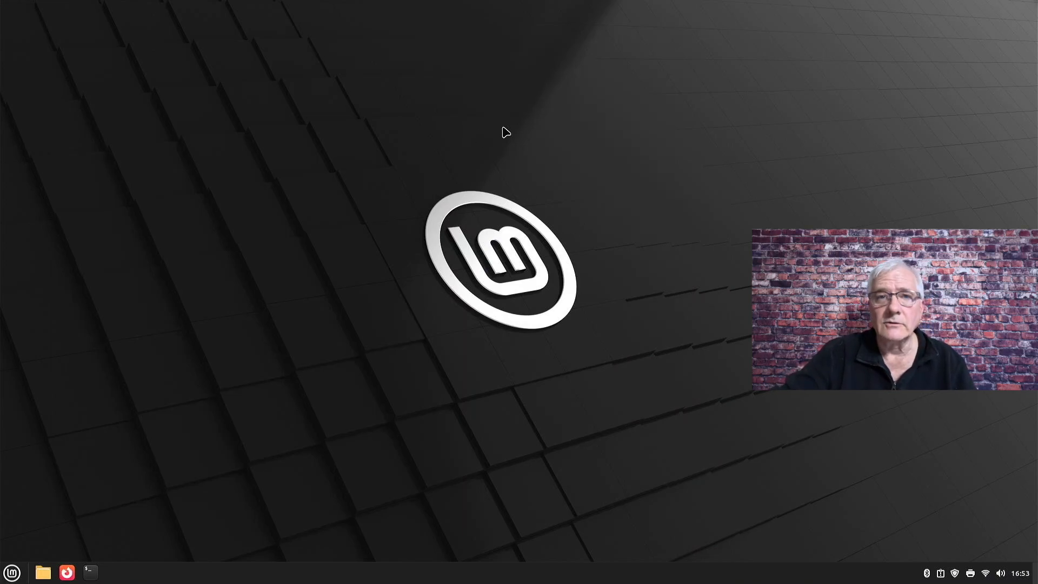
mouse_move(295, 210)
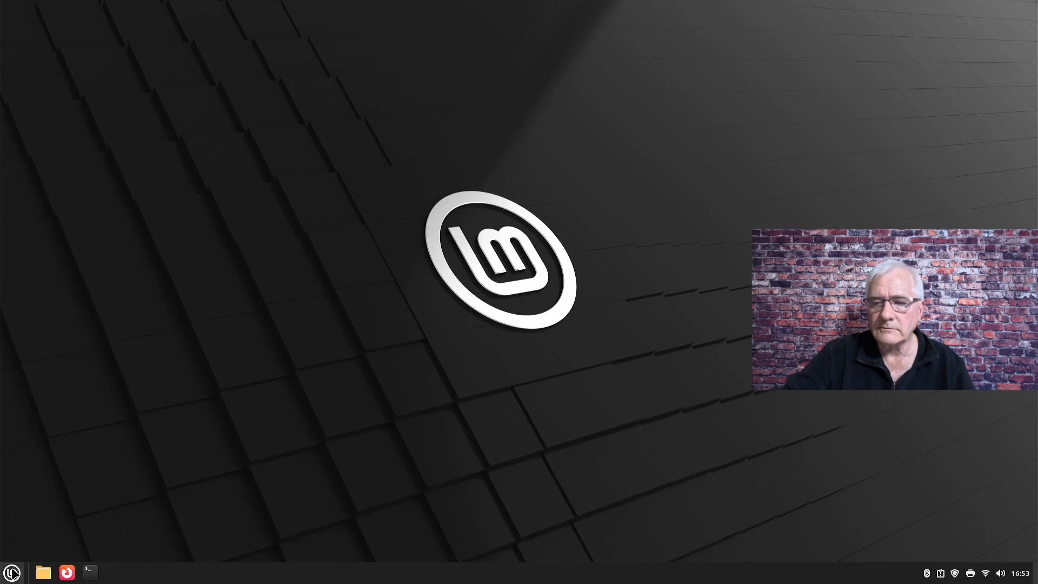
Start LibreOffice Writer from the Office category of the Mint menu.
left_click(12, 572)
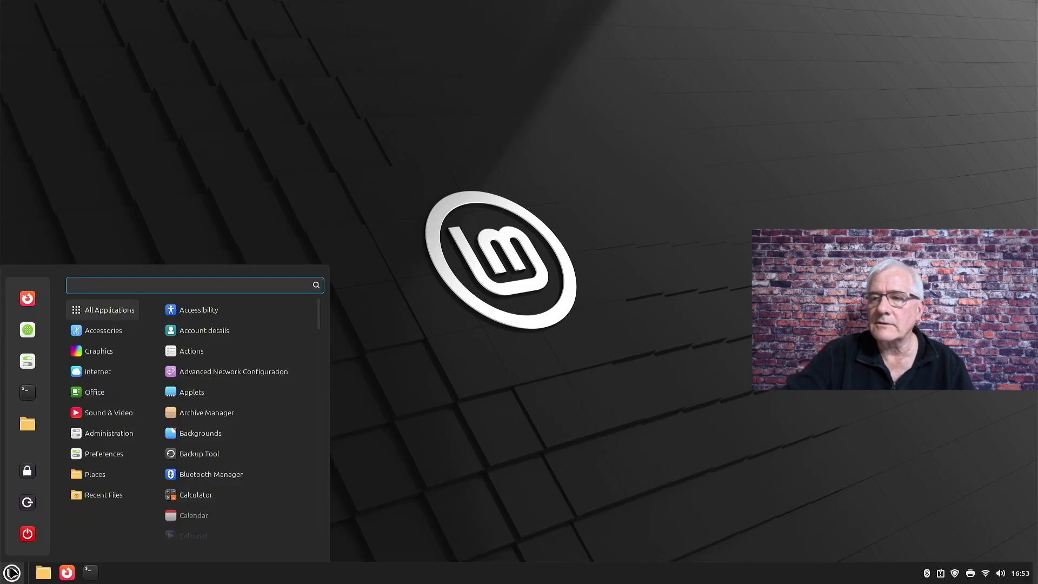
left_click(94, 391)
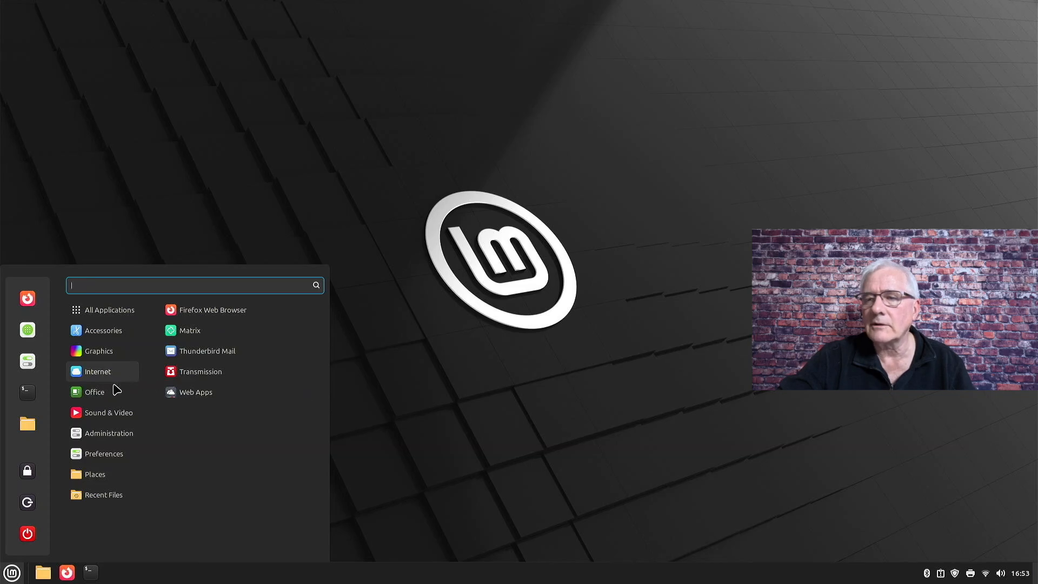
left_click(94, 392)
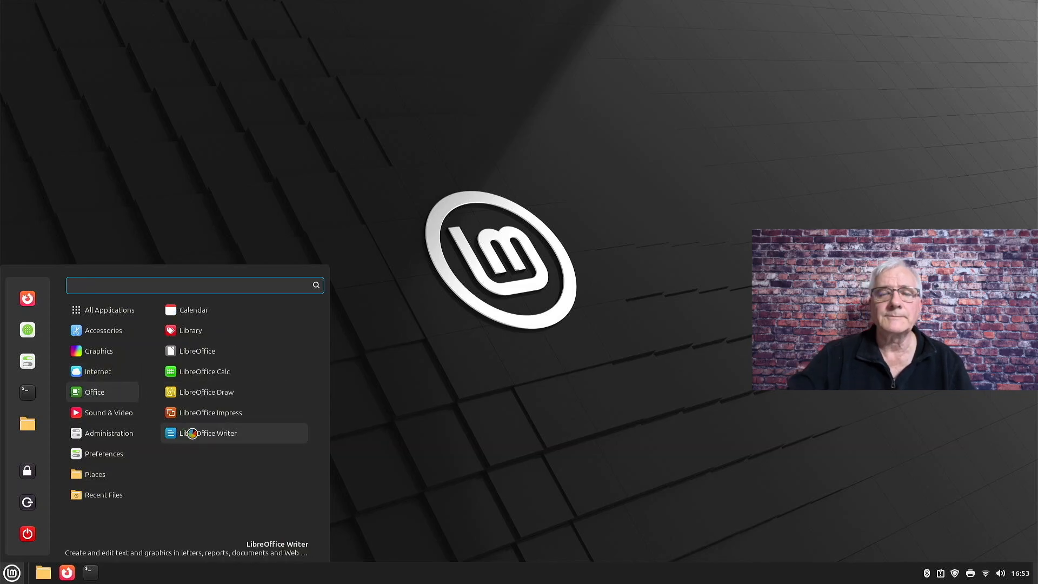
left_click(211, 433)
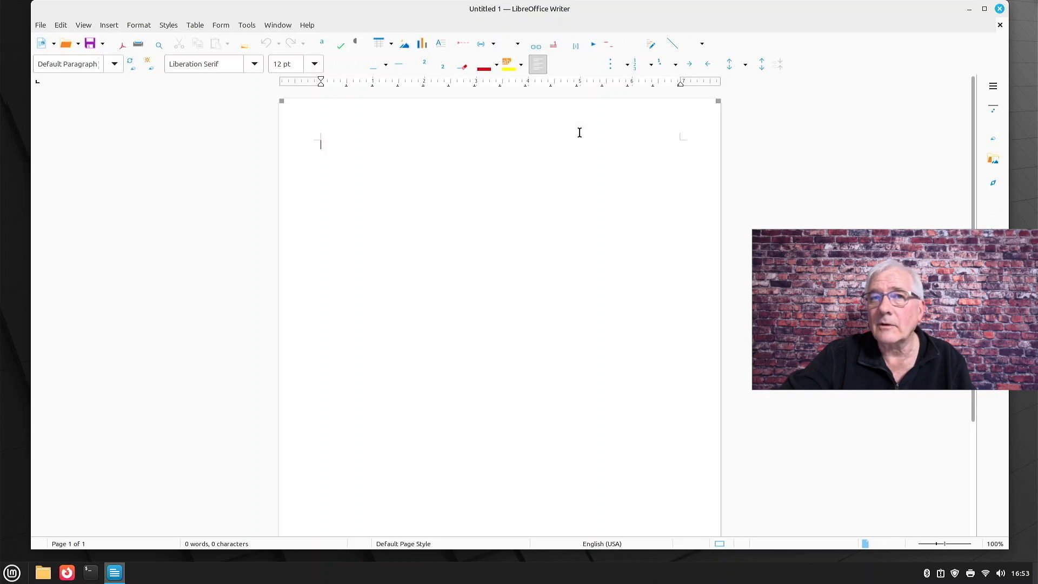
mouse_move(563, 80)
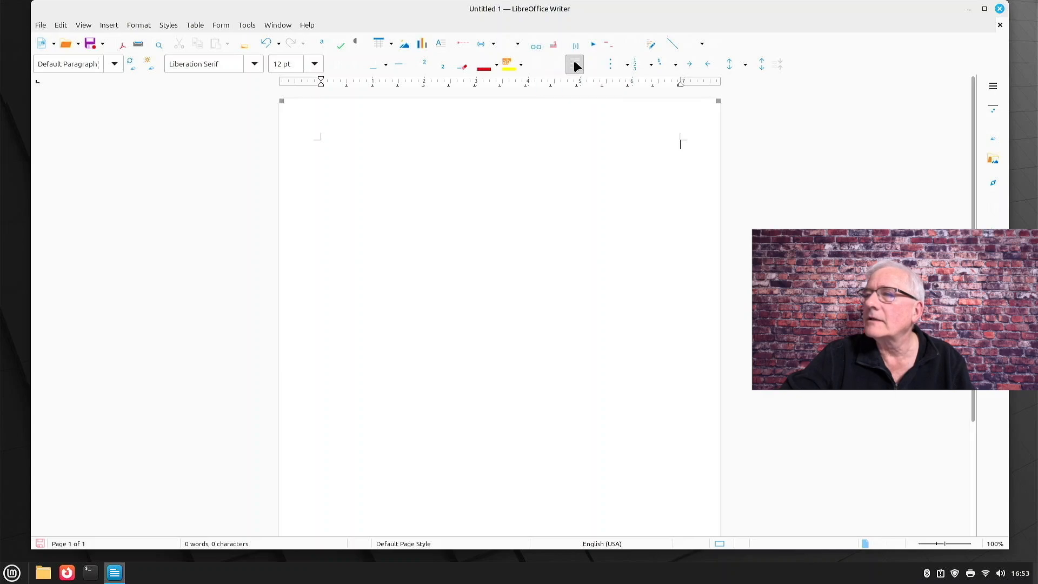
mouse_move(574, 64)
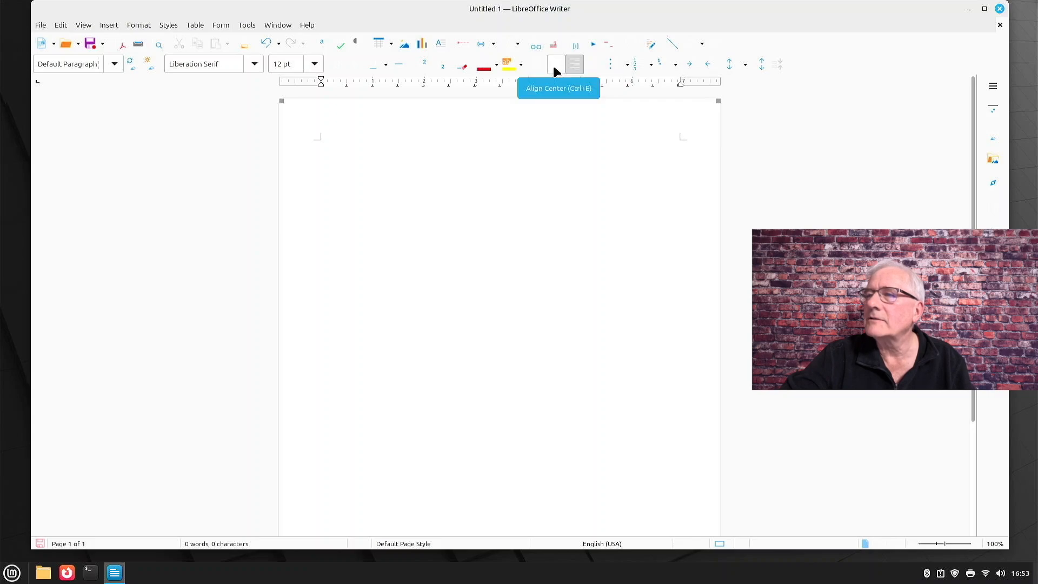
Try a paragraph alignment button, then close the untitled document without saving.
left_click(538, 63)
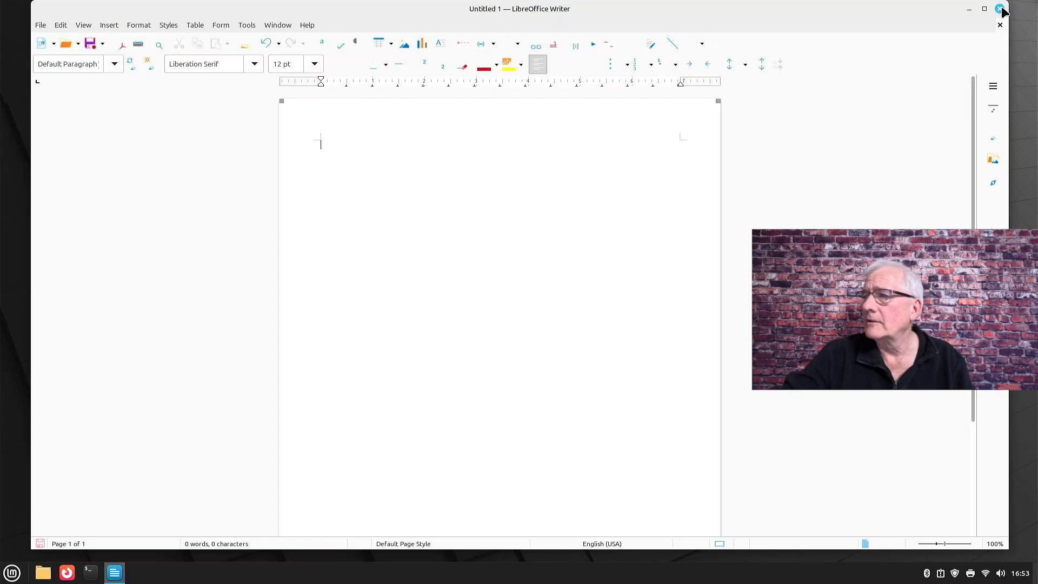
left_click(1001, 9)
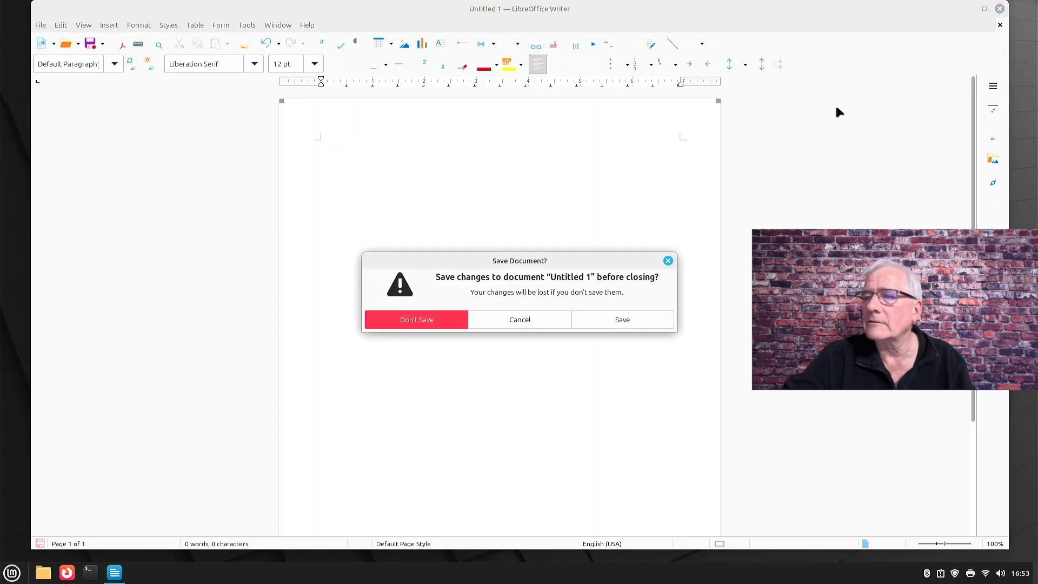
left_click(416, 319)
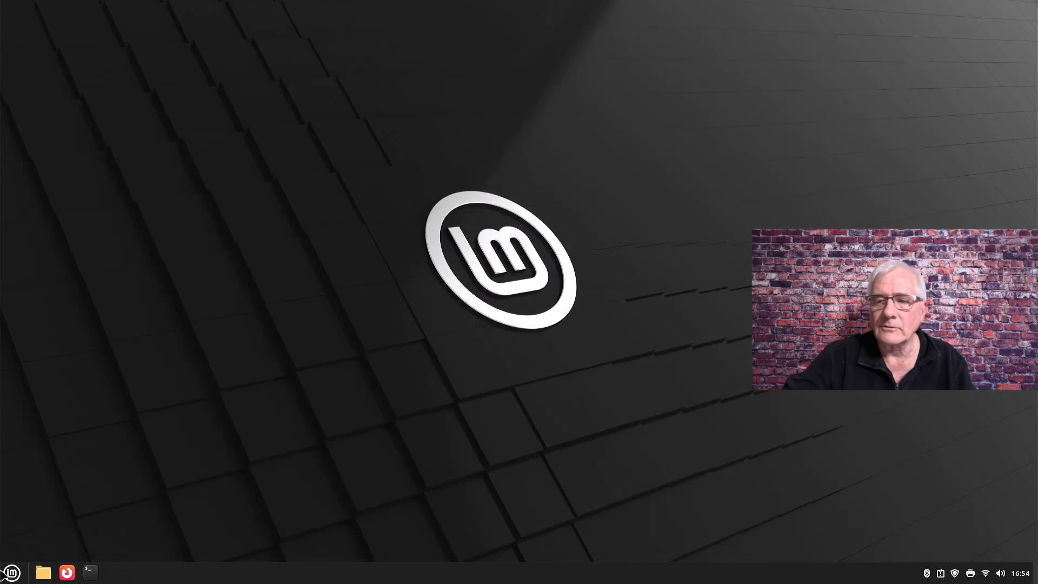
Start the LibreOffice Start Center and bring up Tools > Options.
left_click(10, 572)
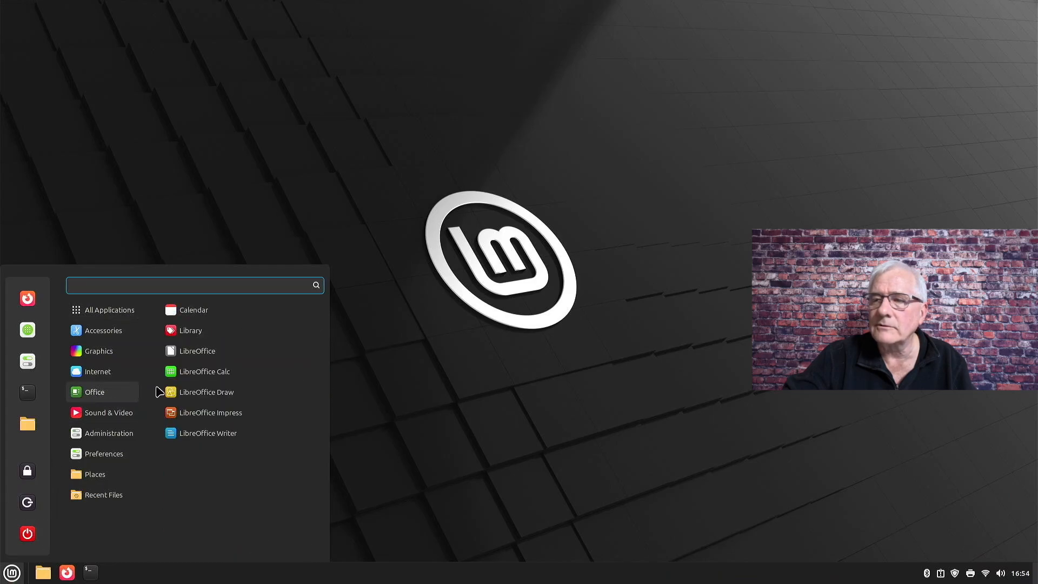
left_click(197, 351)
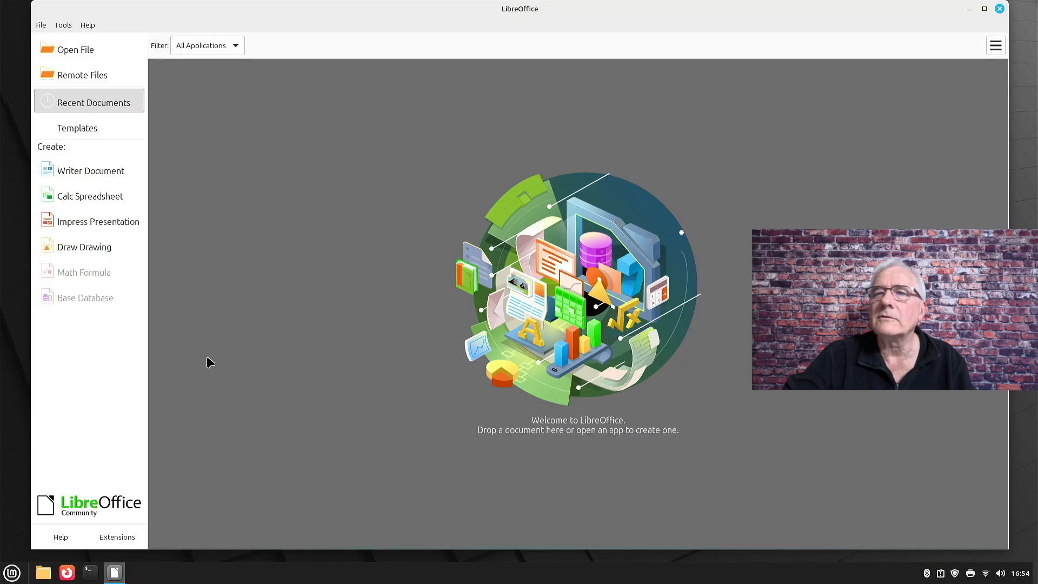
mouse_move(144, 66)
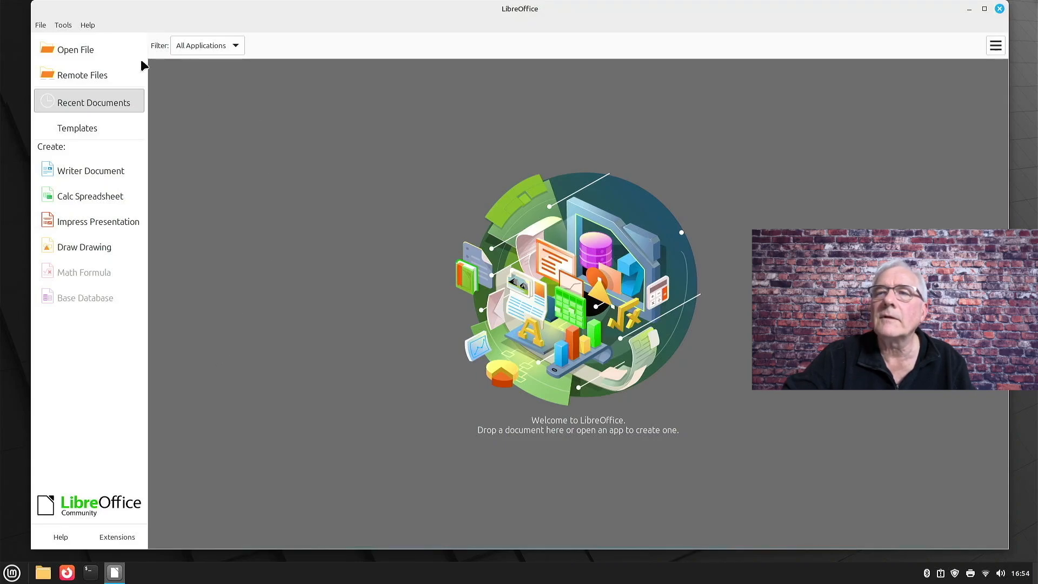
left_click(63, 25)
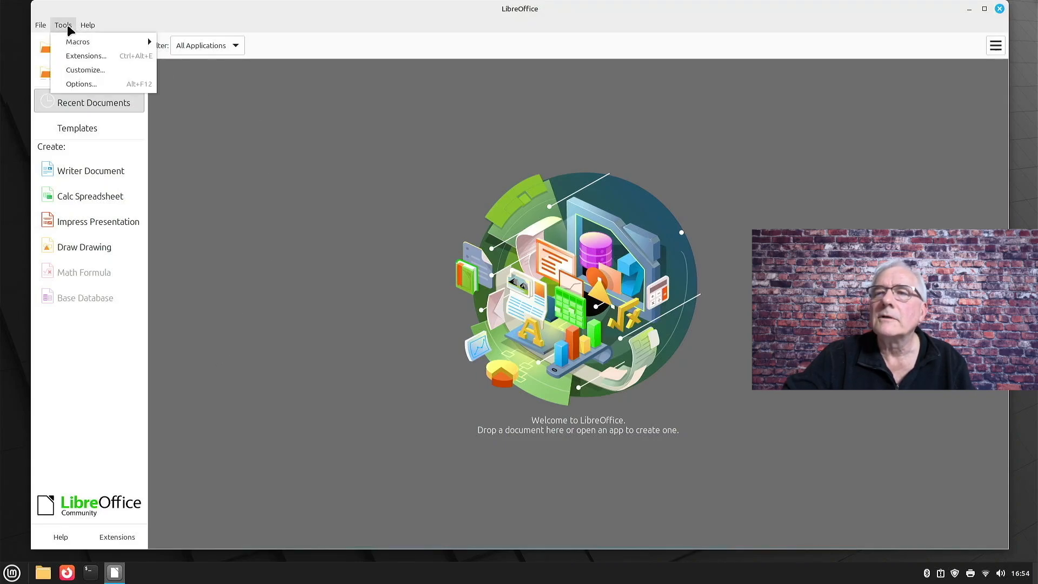
left_click(80, 85)
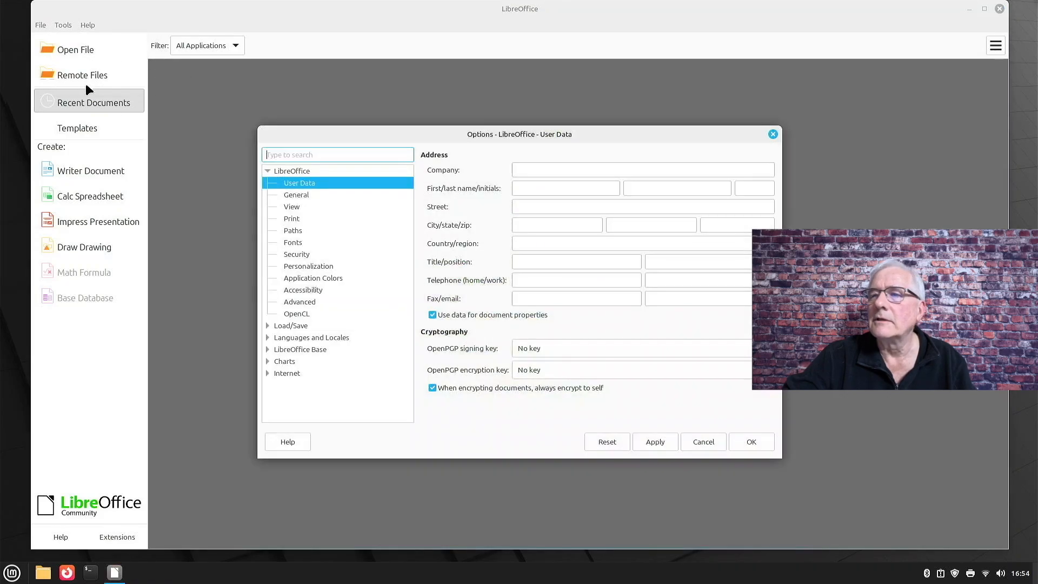
mouse_move(302, 276)
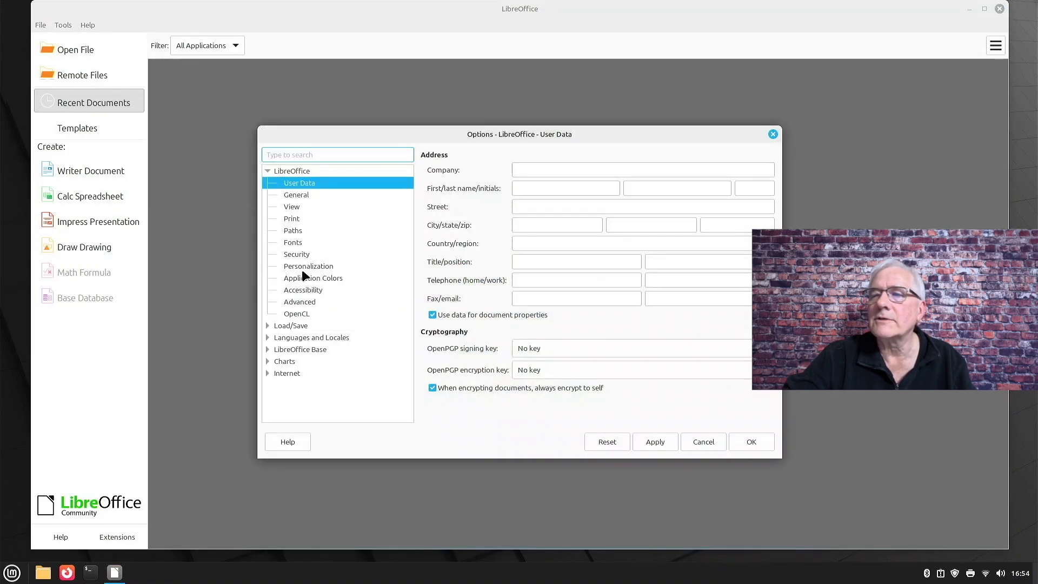
Apply the green preinstalled theme under Personalization, then close the Start Center.
left_click(308, 266)
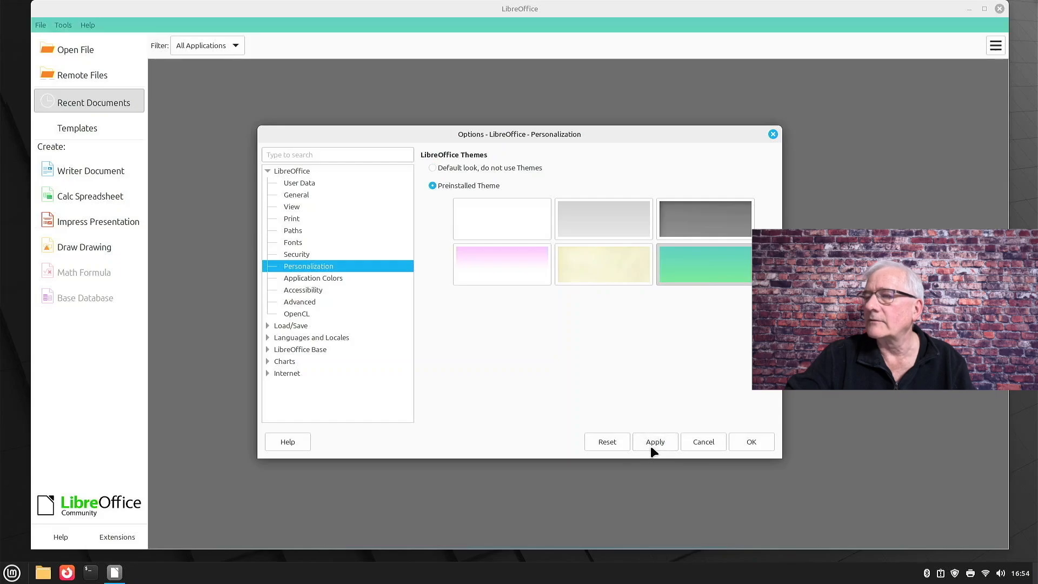
mouse_move(747, 450)
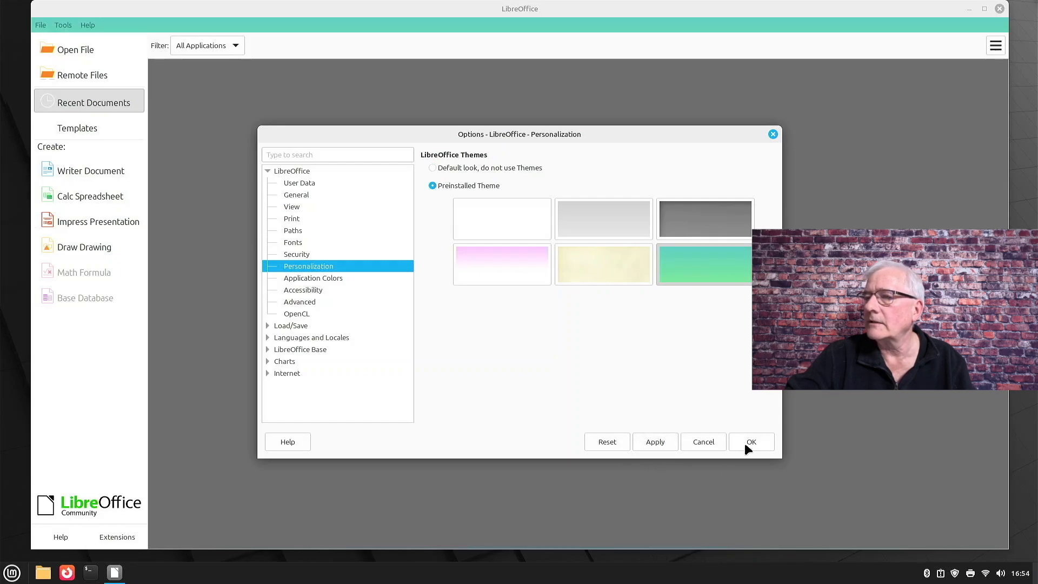
left_click(750, 441)
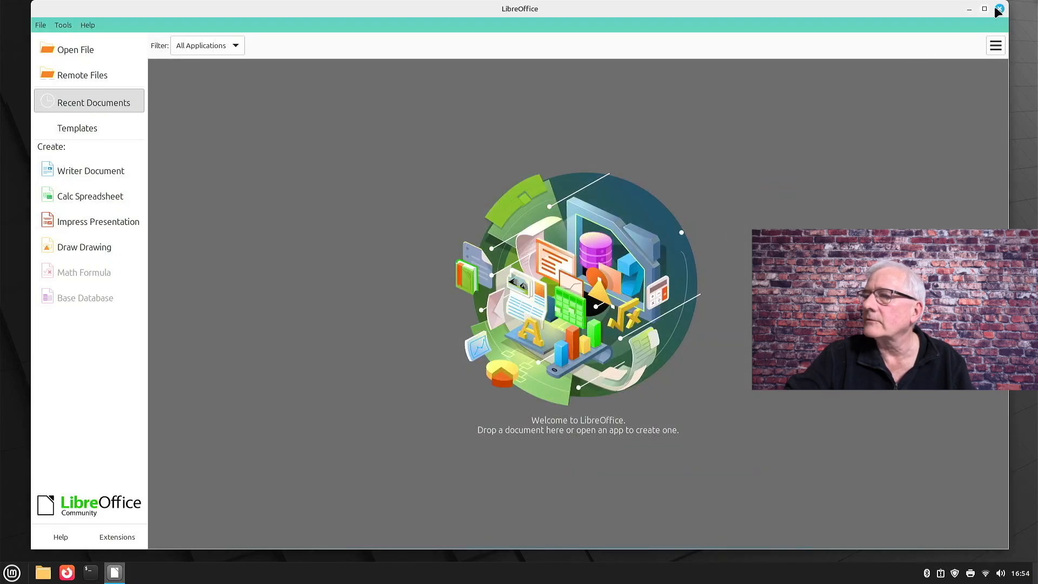
left_click(998, 9)
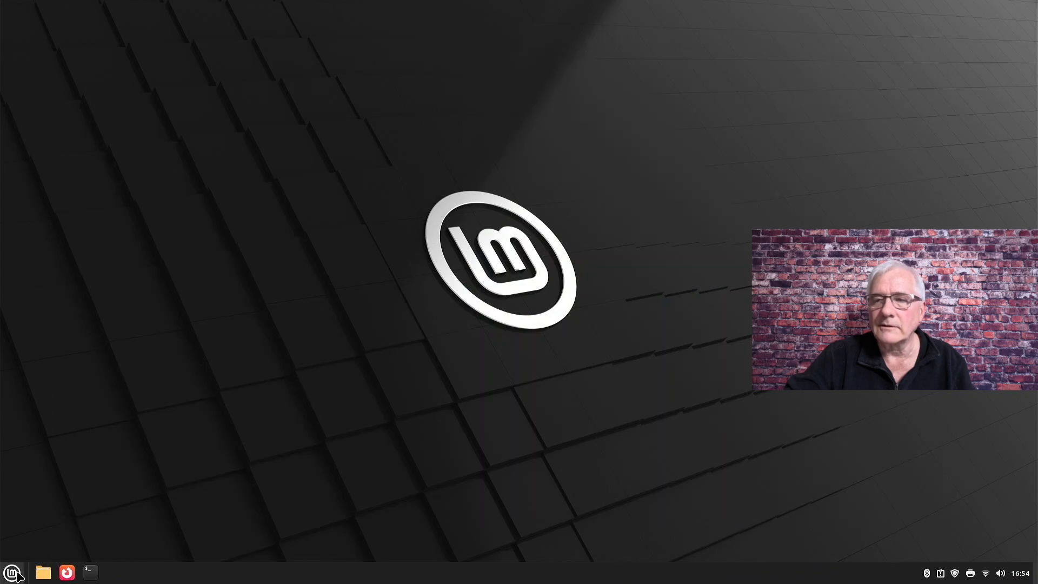
Start Writer on a blank document and bring up the File > Open dialog.
left_click(11, 572)
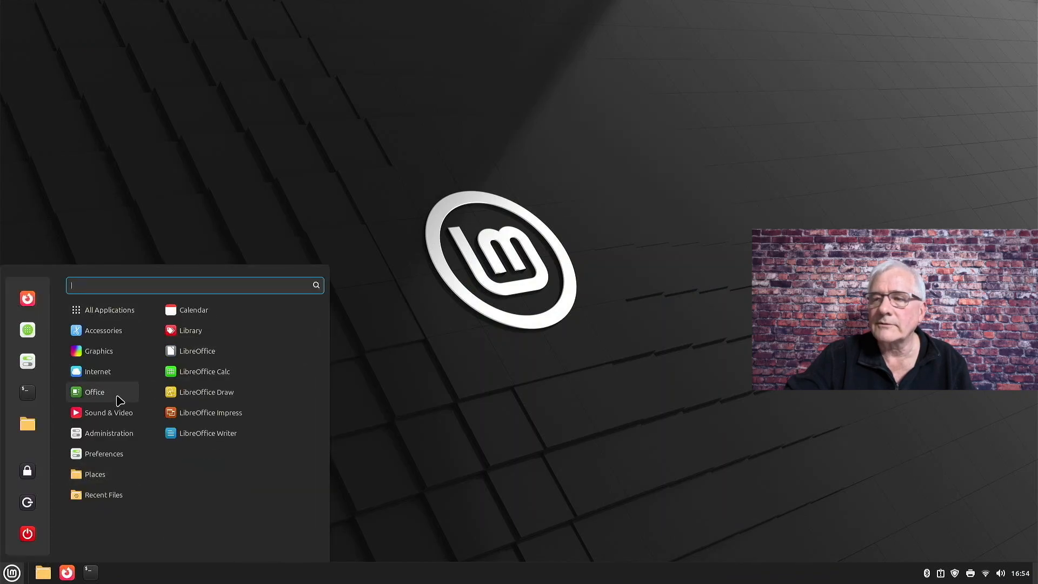
mouse_move(208, 432)
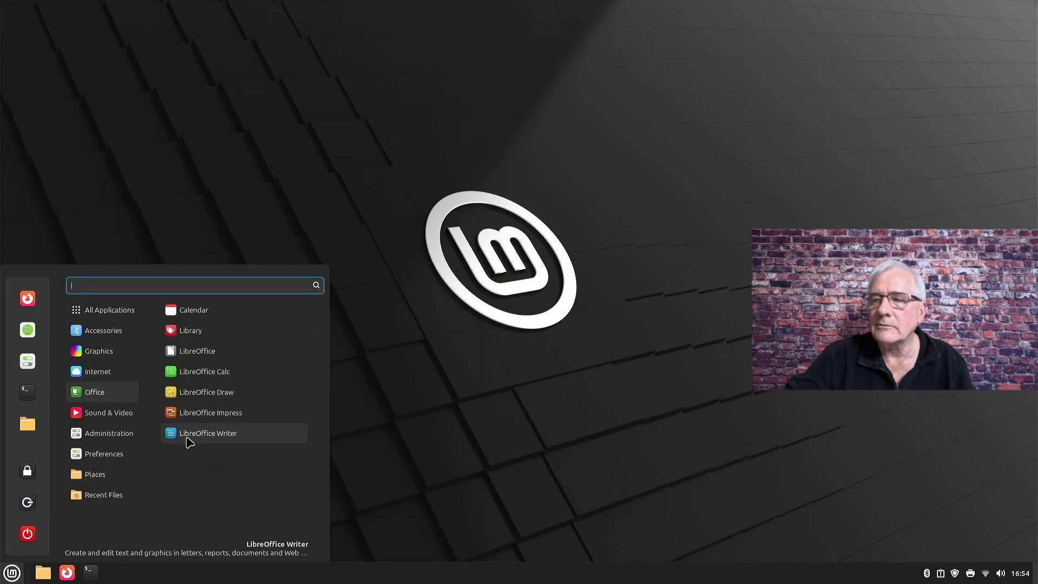
left_click(207, 433)
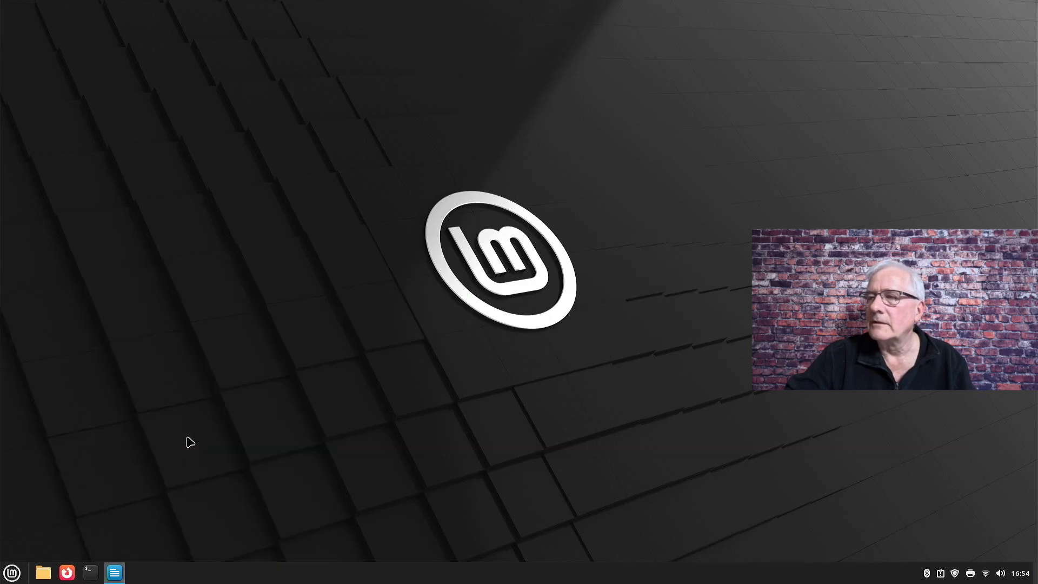
left_click(113, 572)
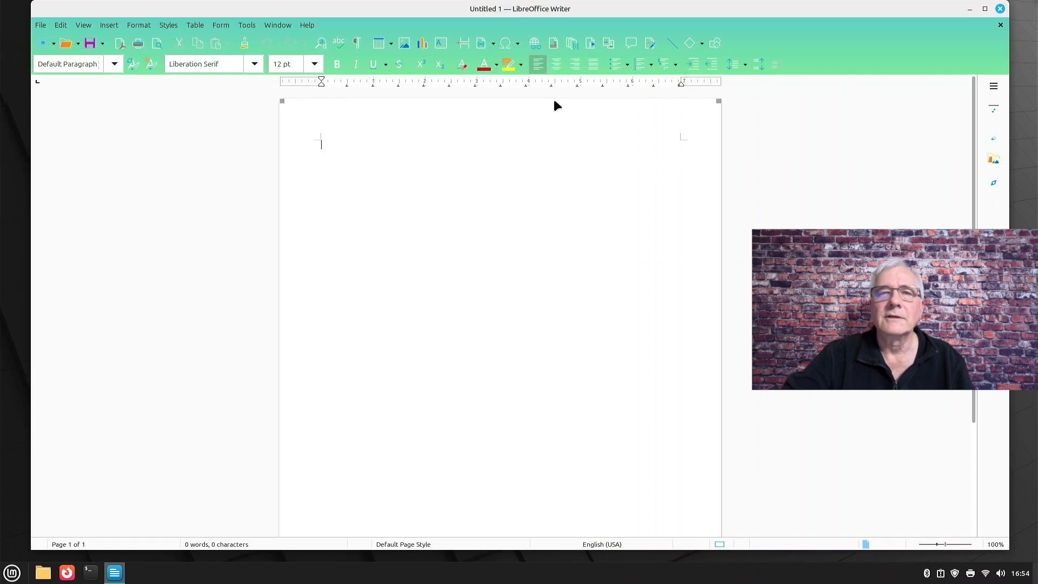
mouse_move(568, 210)
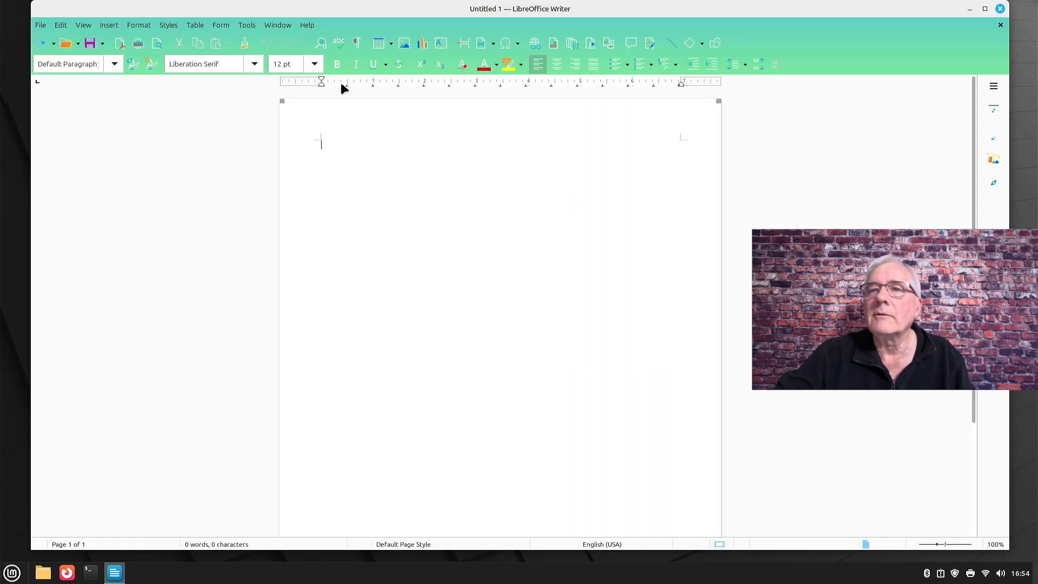
left_click(40, 25)
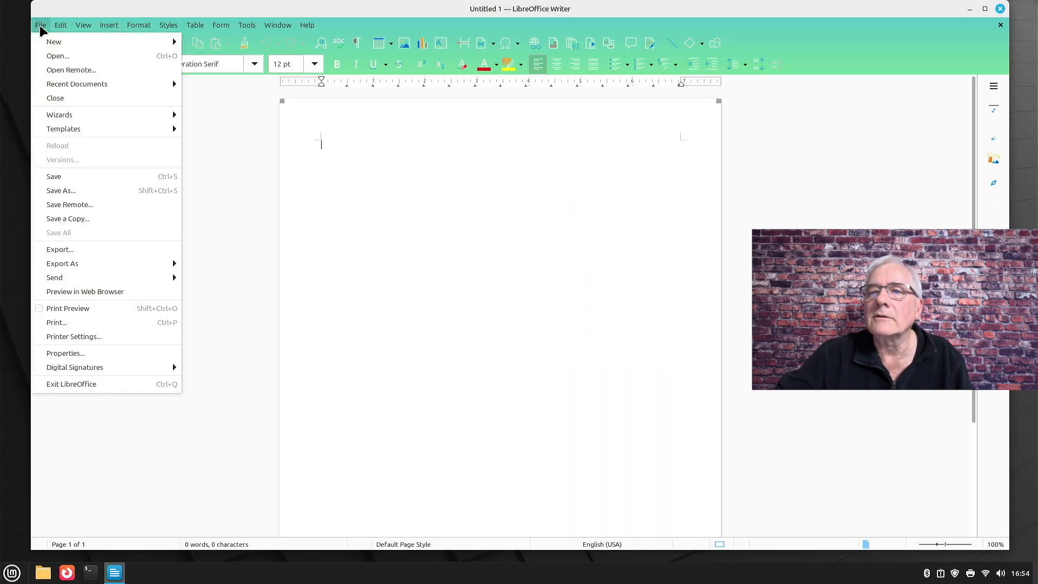
mouse_move(53, 42)
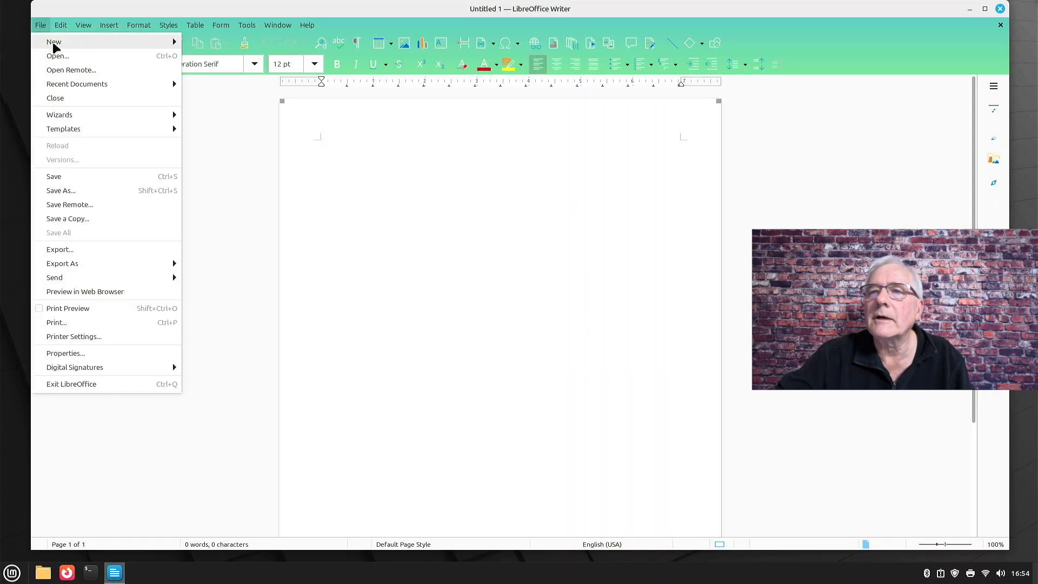
left_click(58, 55)
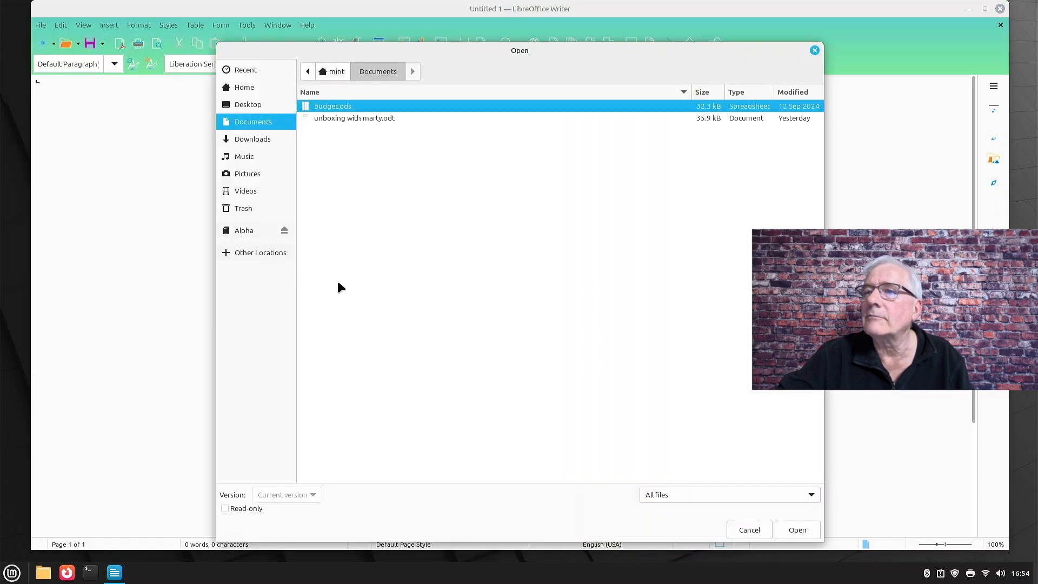
mouse_move(294, 203)
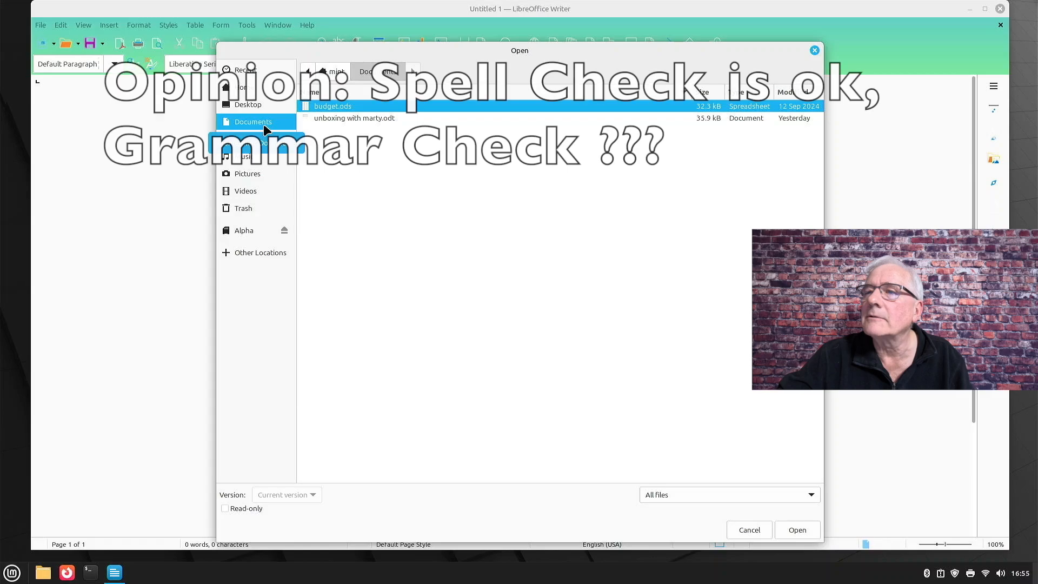
Load 'unboxing with marty.odt' from the Documents folder.
left_click(353, 118)
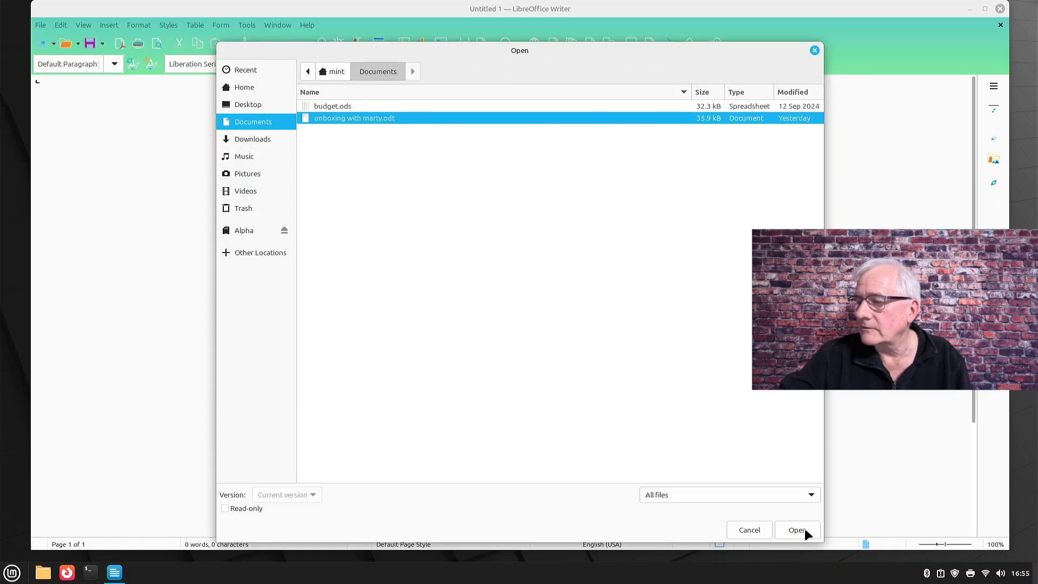
left_click(797, 529)
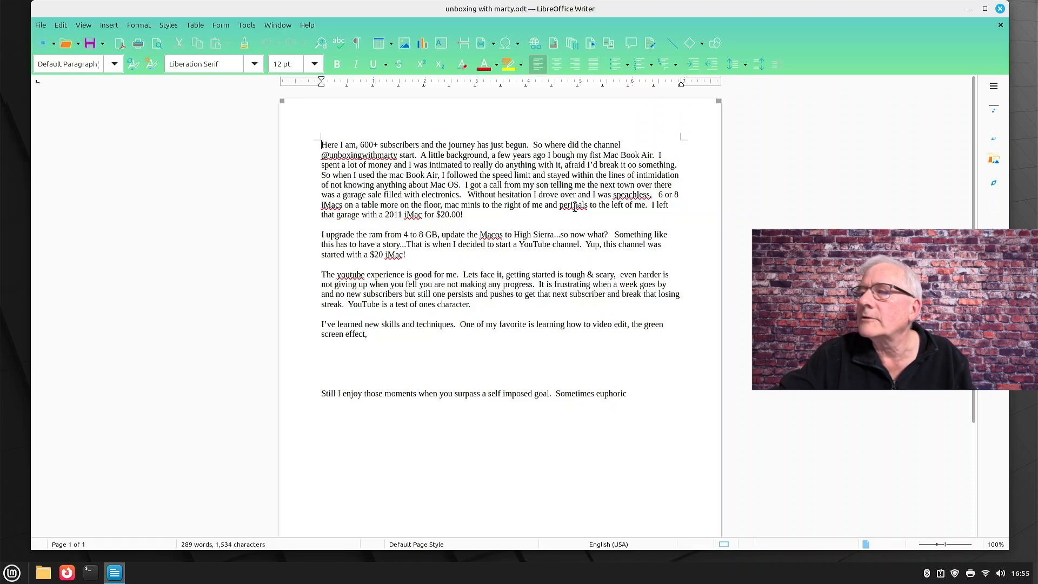
Correct 'perifials' to 'peripherals' and 'youtube' to 'YouTube' via spelling suggestions.
right_click(573, 204)
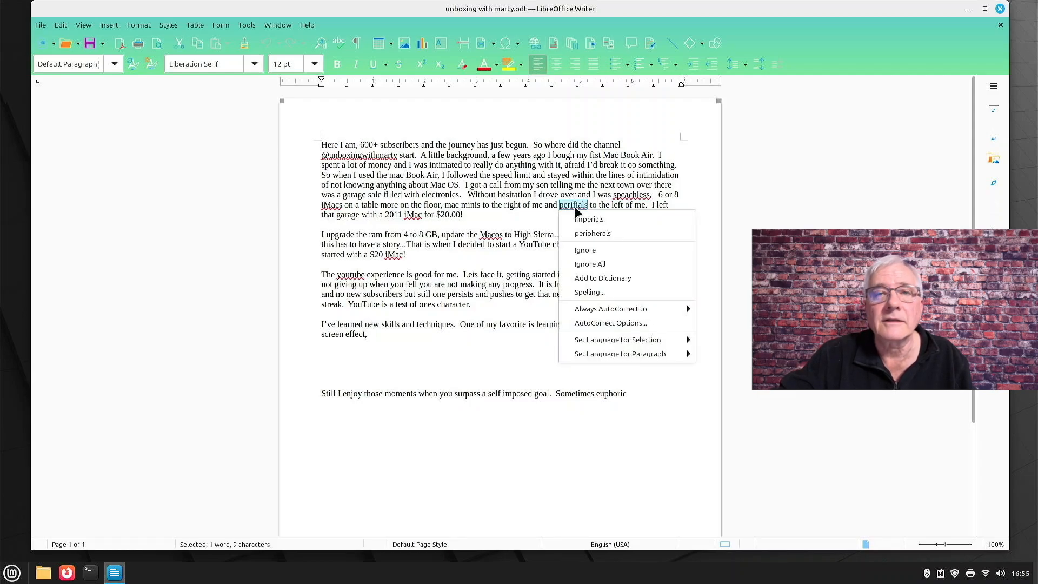
left_click(591, 234)
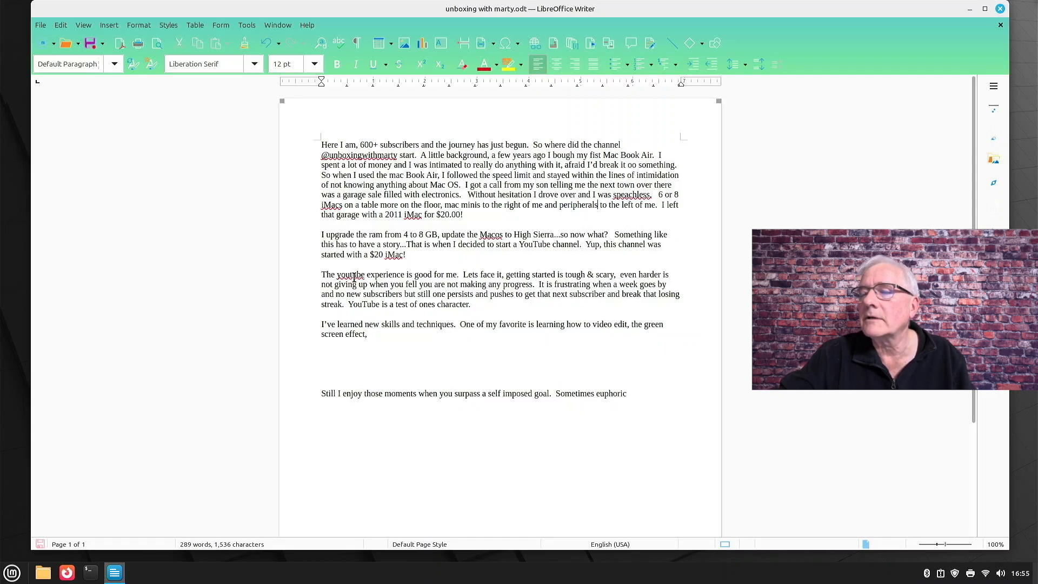
right_click(350, 273)
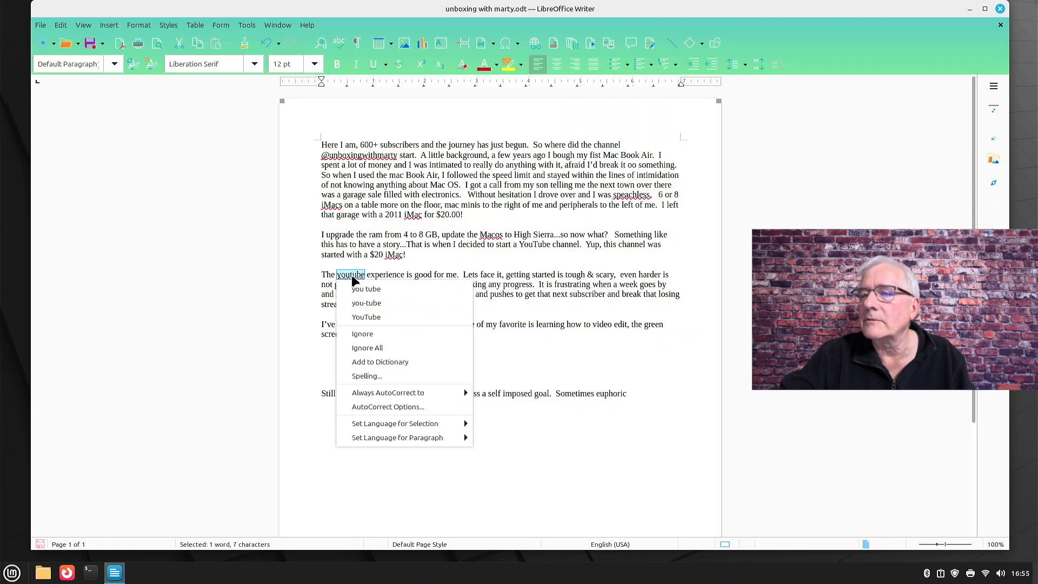
left_click(366, 317)
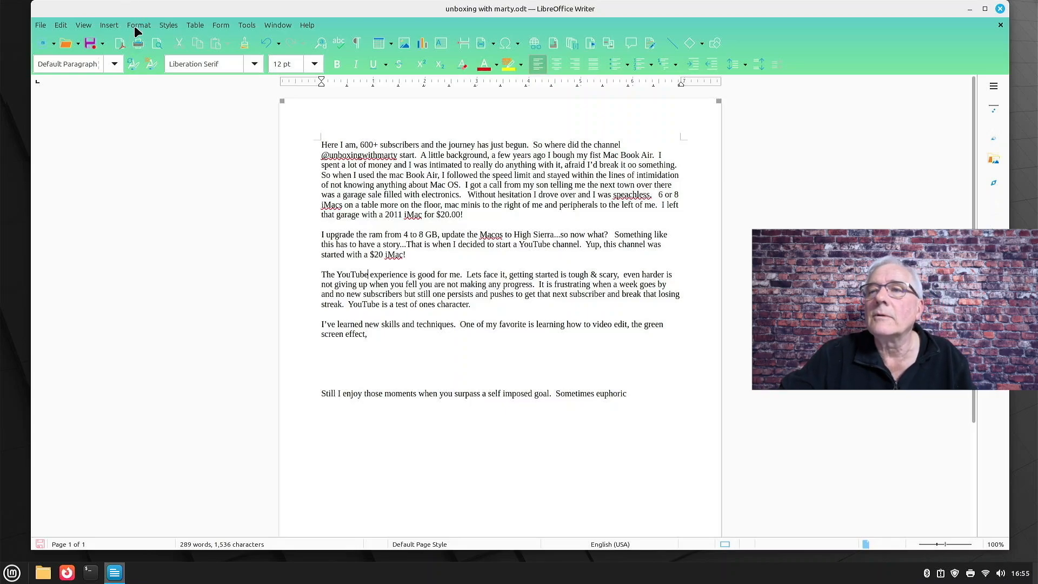
Insert photo 100_0081.JPG from Pictures and place it, resized, beside the opening paragraph.
left_click(108, 25)
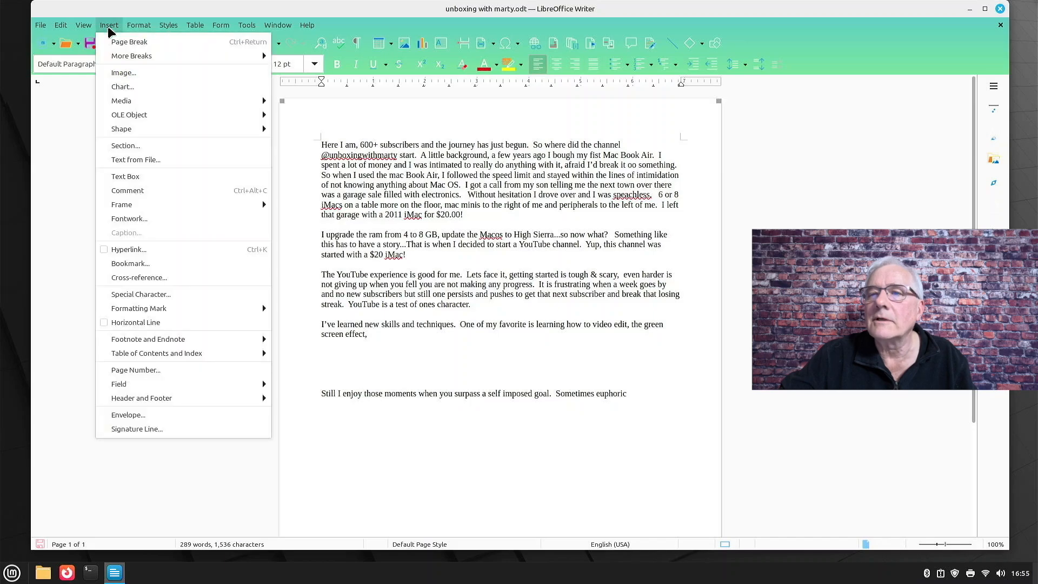
mouse_move(123, 73)
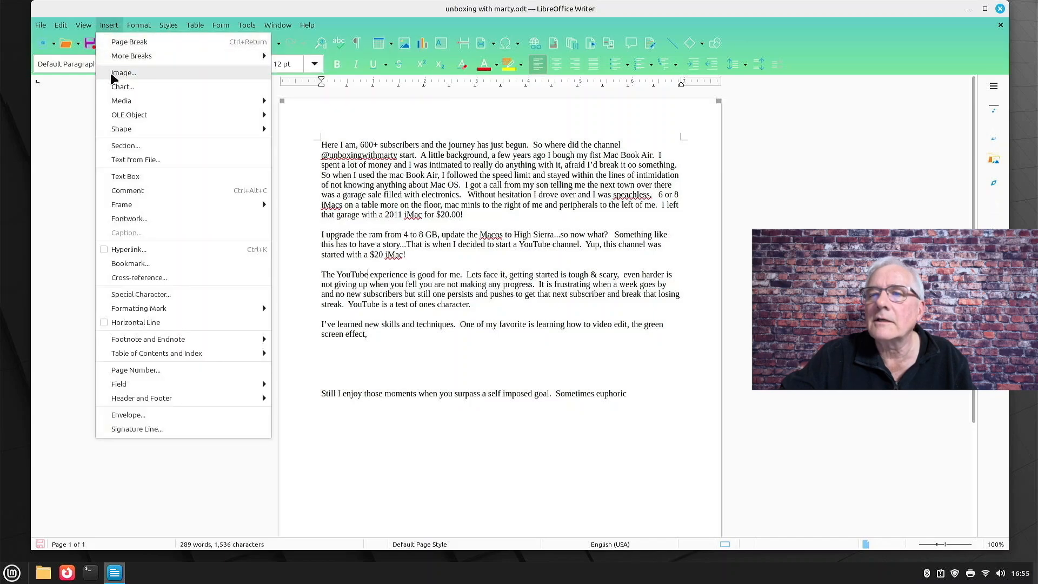
mouse_move(122, 86)
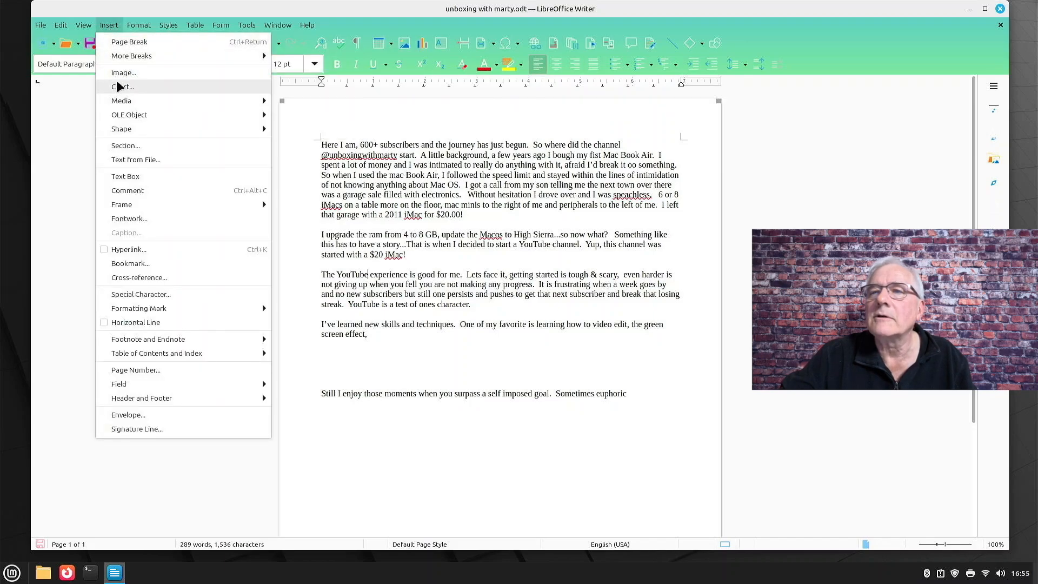
left_click(122, 72)
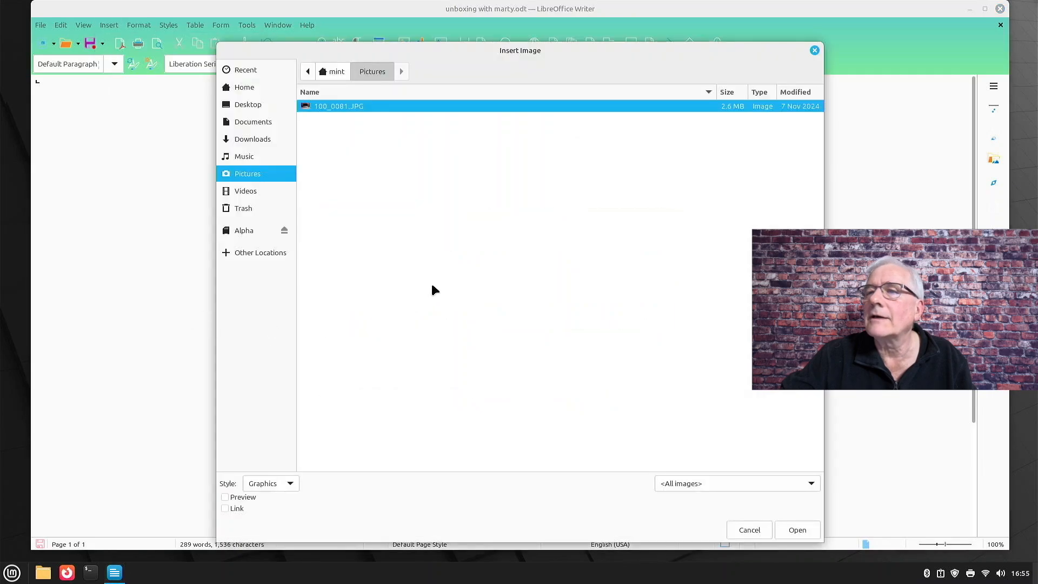
mouse_move(612, 420)
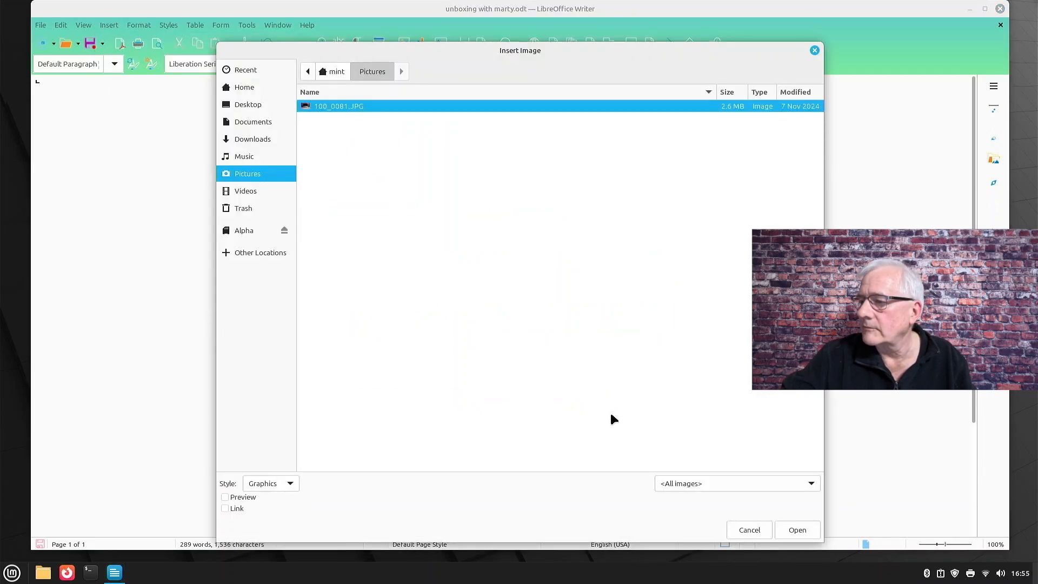
left_click(797, 530)
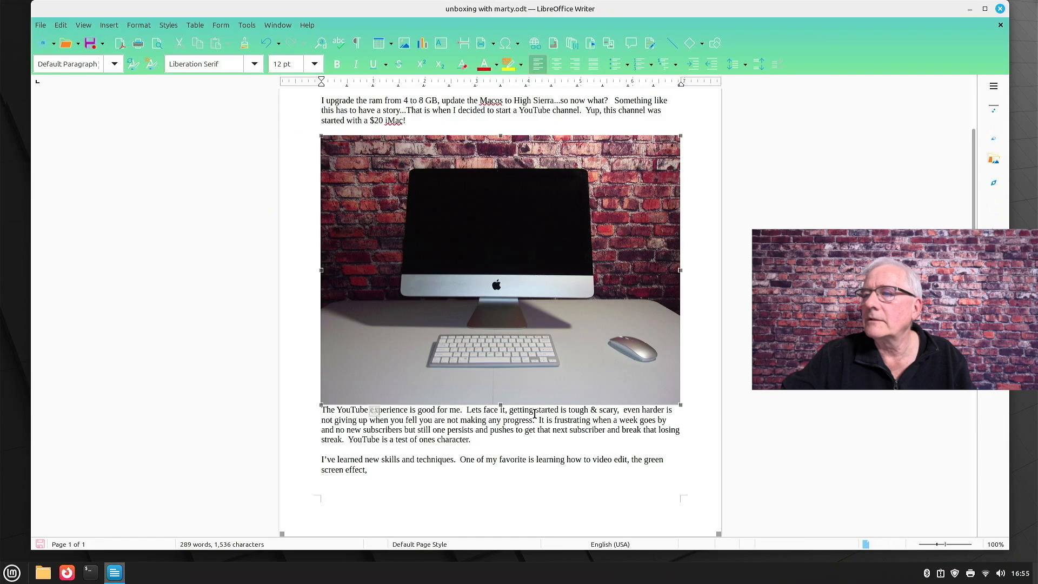
left_click(499, 271)
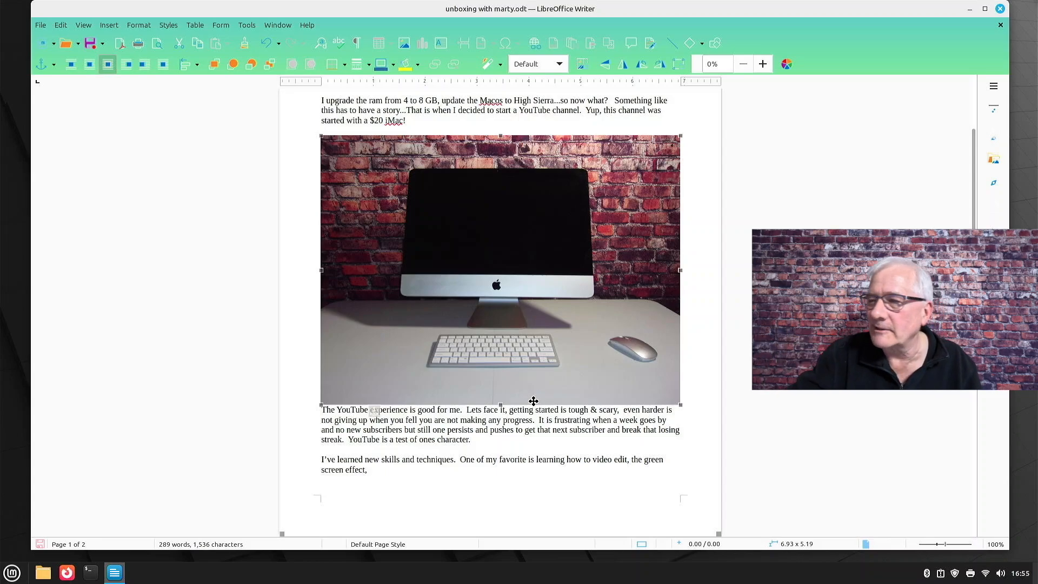
mouse_move(683, 136)
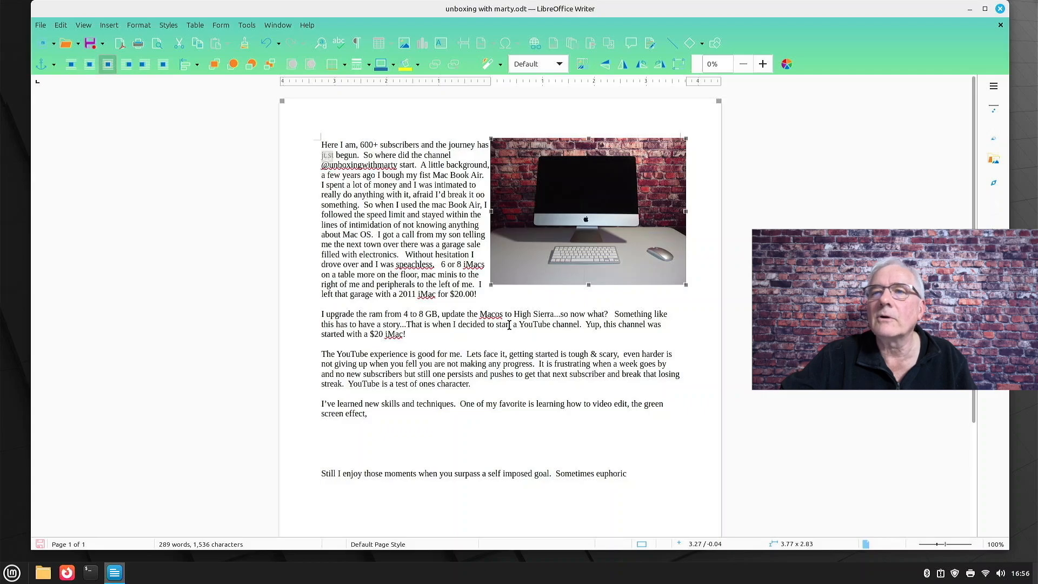
left_click(40, 25)
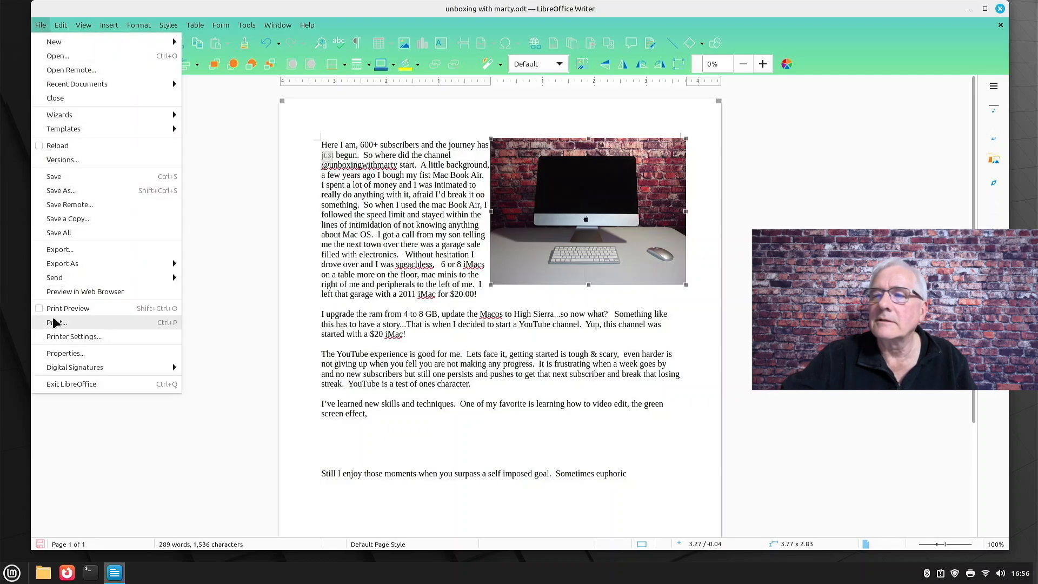
Print all pages on the Canon_TR4700_series printer and return to the document.
left_click(56, 322)
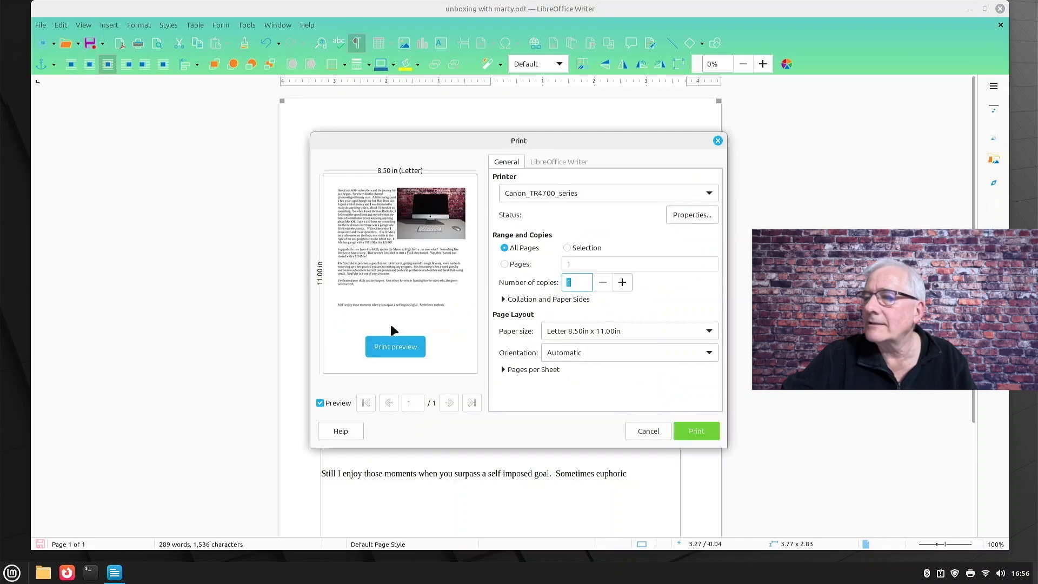
mouse_move(701, 488)
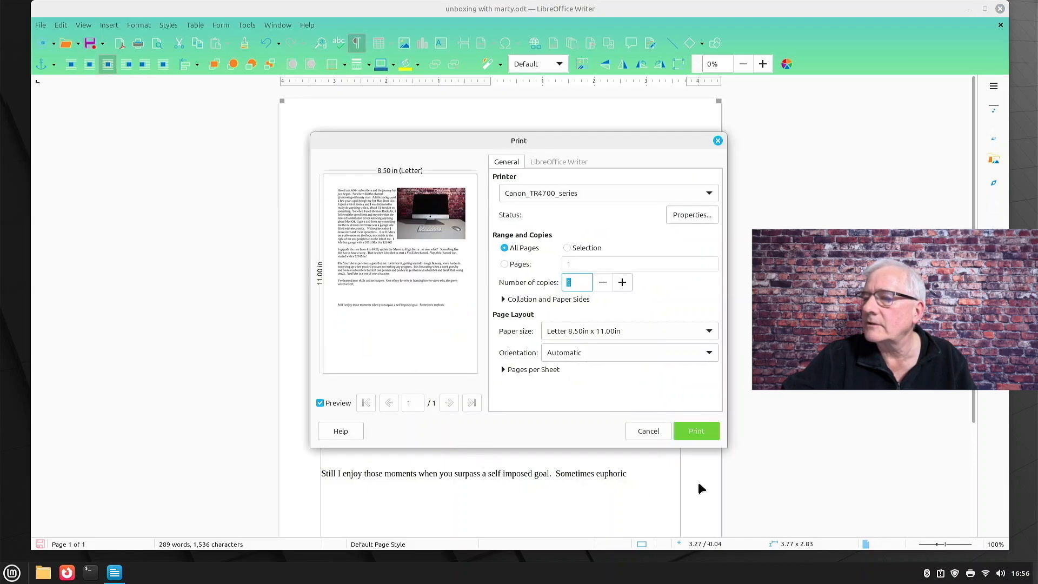
left_click(695, 432)
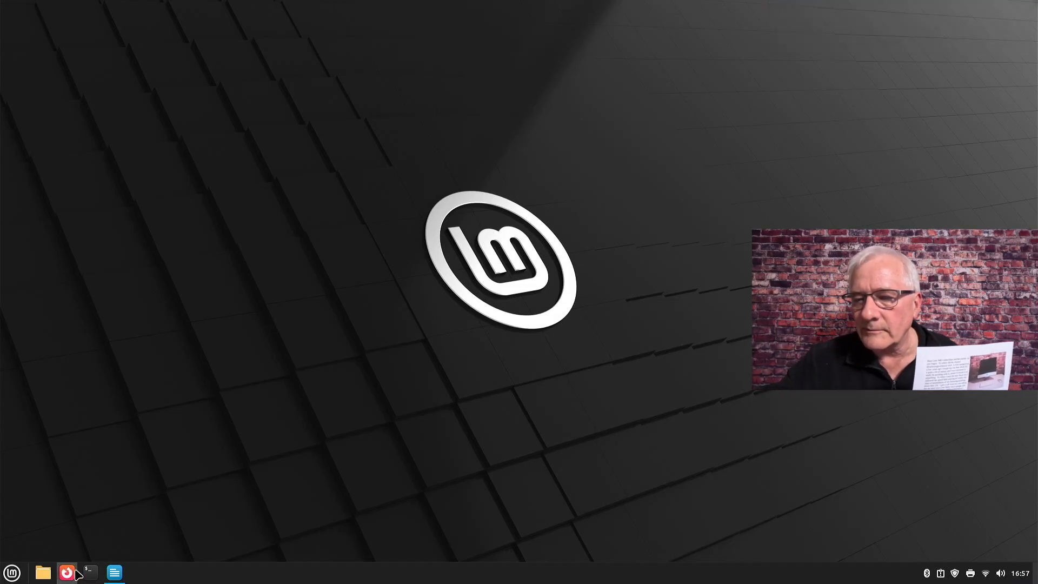
left_click(113, 572)
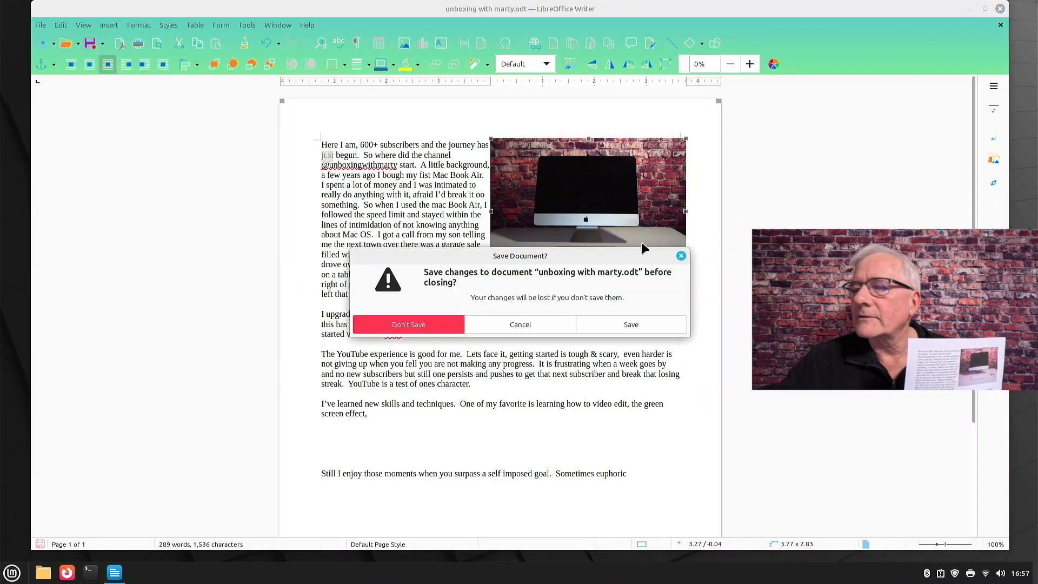
Answer the Save Document? prompt so Writer closes, then bring up the applications menu.
left_click(409, 325)
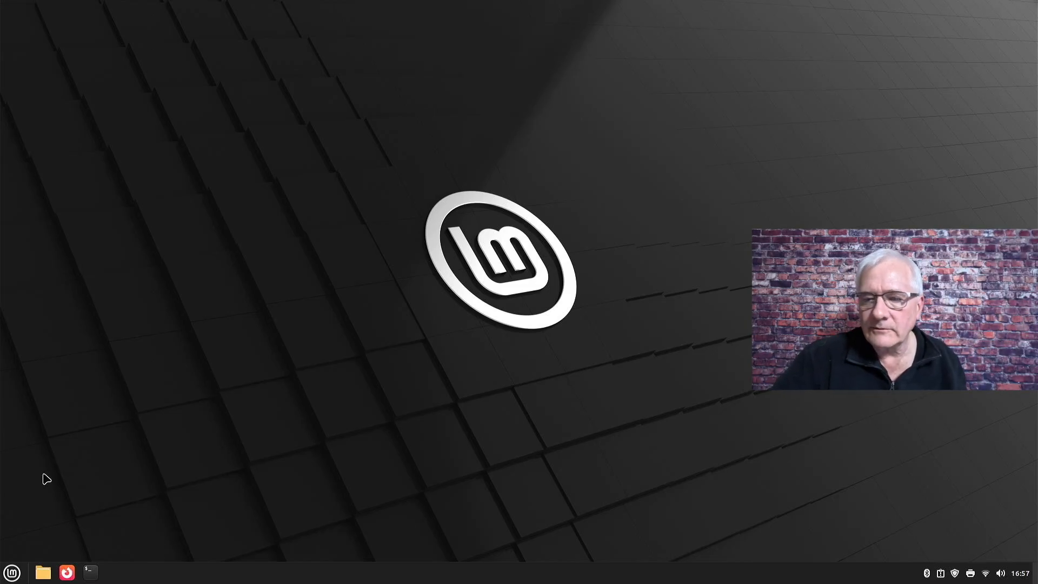
left_click(11, 573)
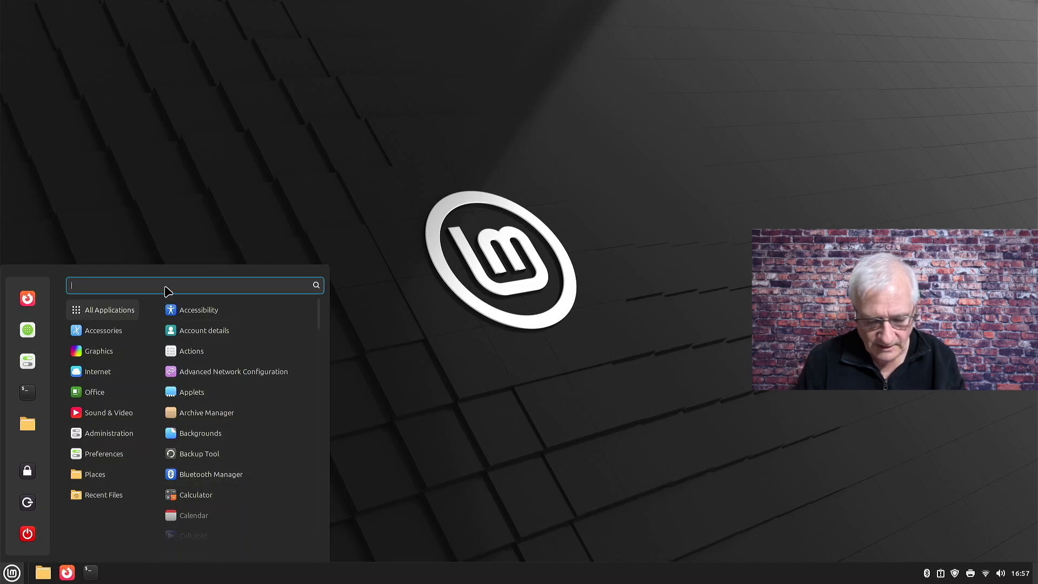
Search the Mint menu for 'scan' and launch Document Scanner.
type("scan")
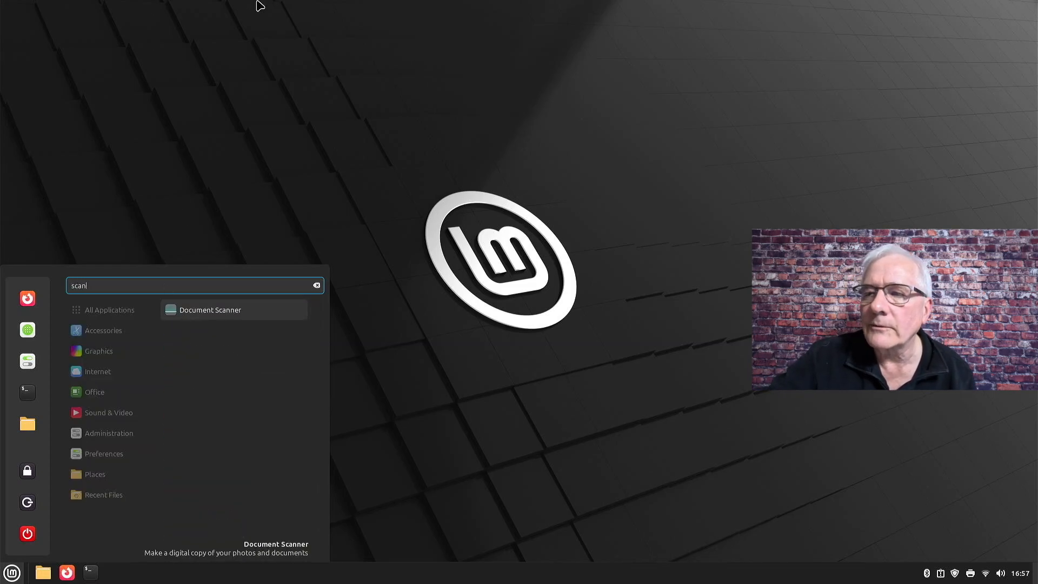
left_click(211, 310)
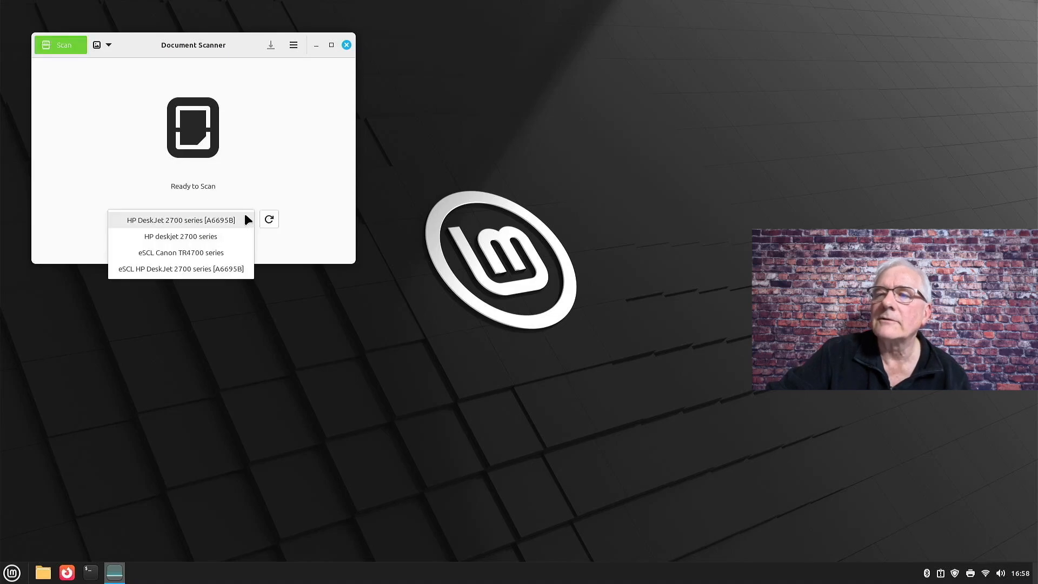
mouse_move(180, 252)
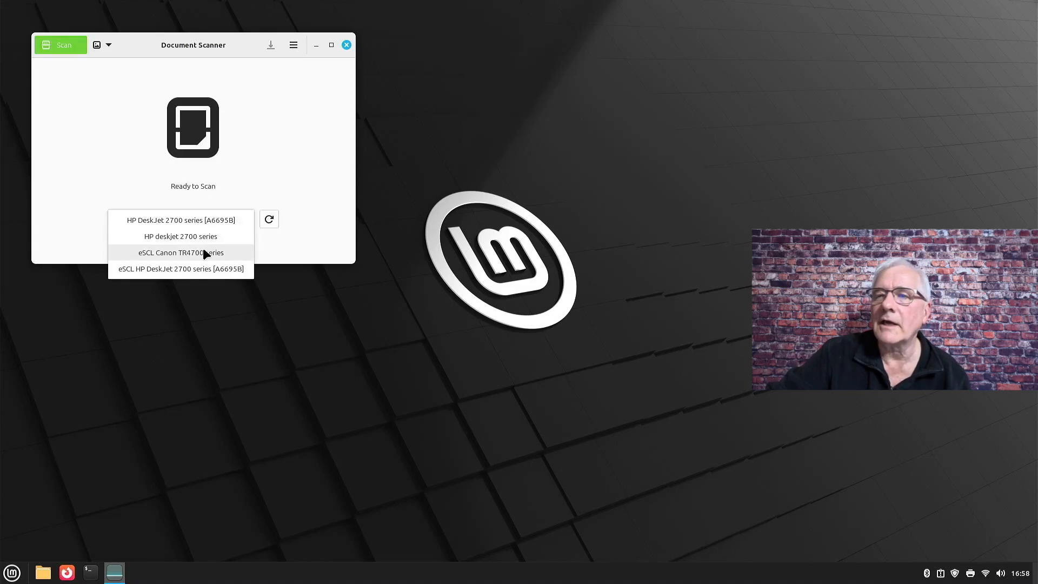
Choose the eSCL Canon TR4700 series scanner and scan a single page.
left_click(181, 251)
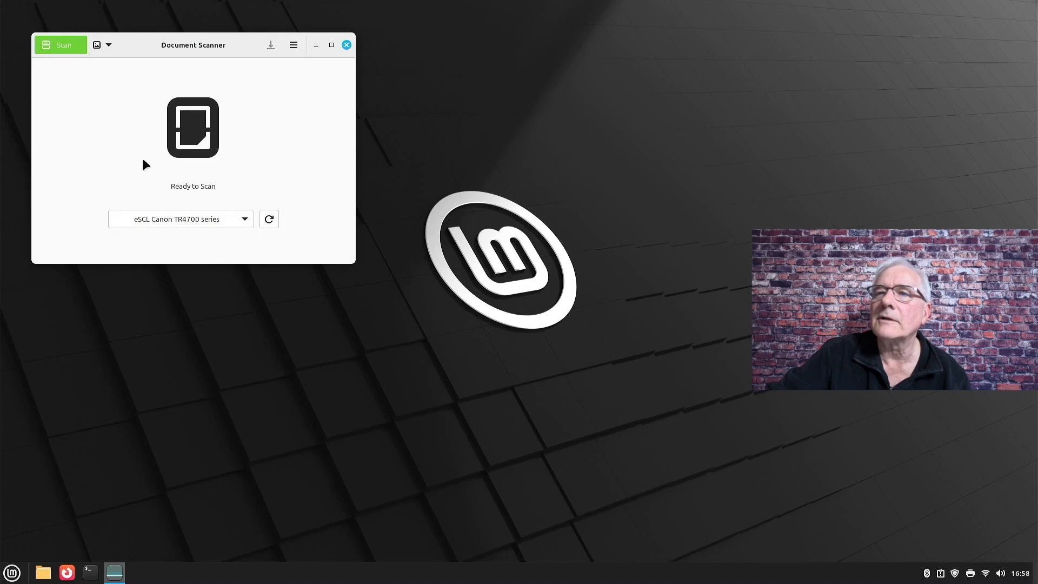
mouse_move(59, 52)
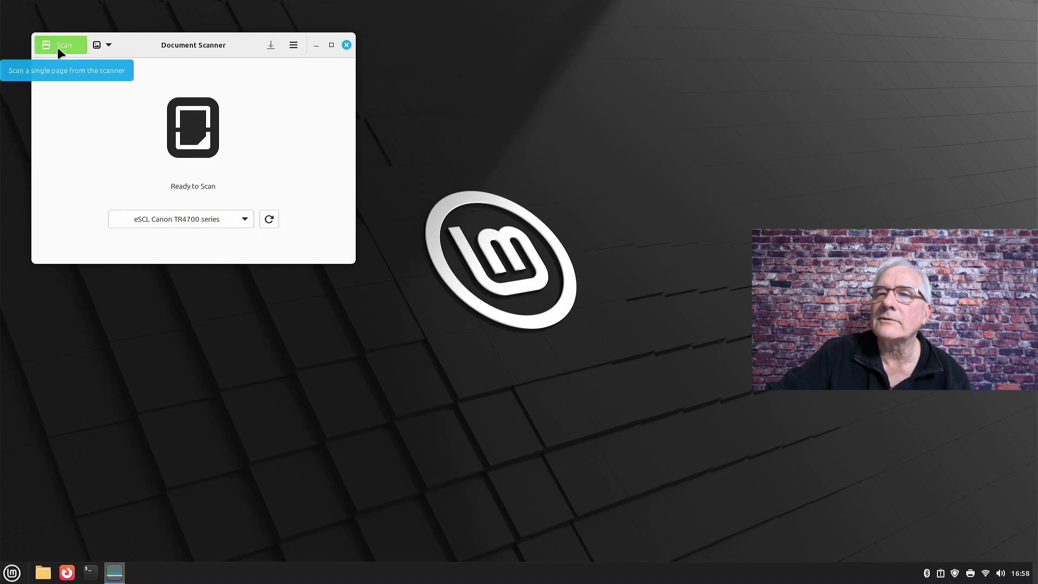
left_click(60, 45)
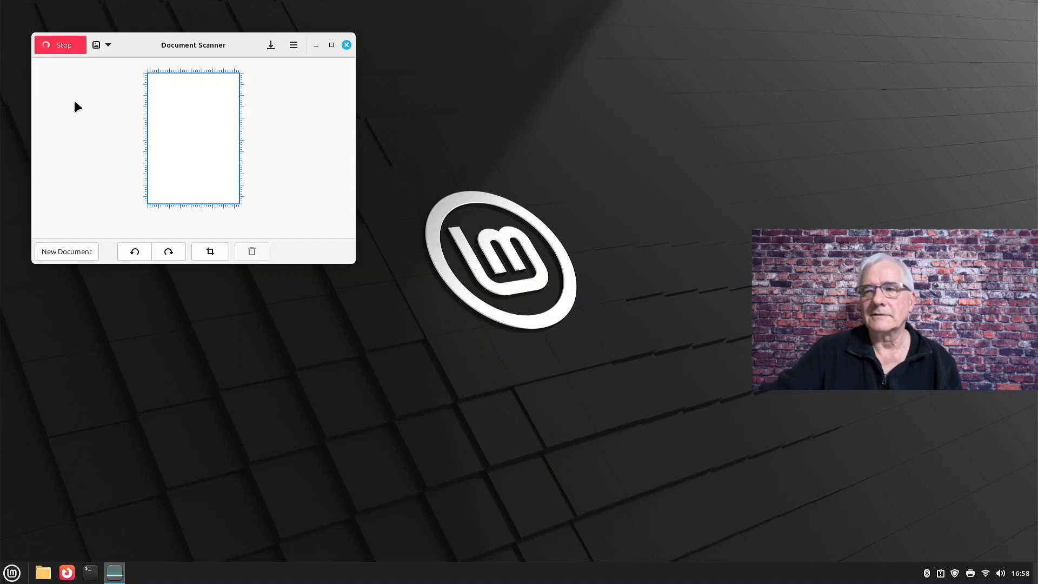
mouse_move(120, 130)
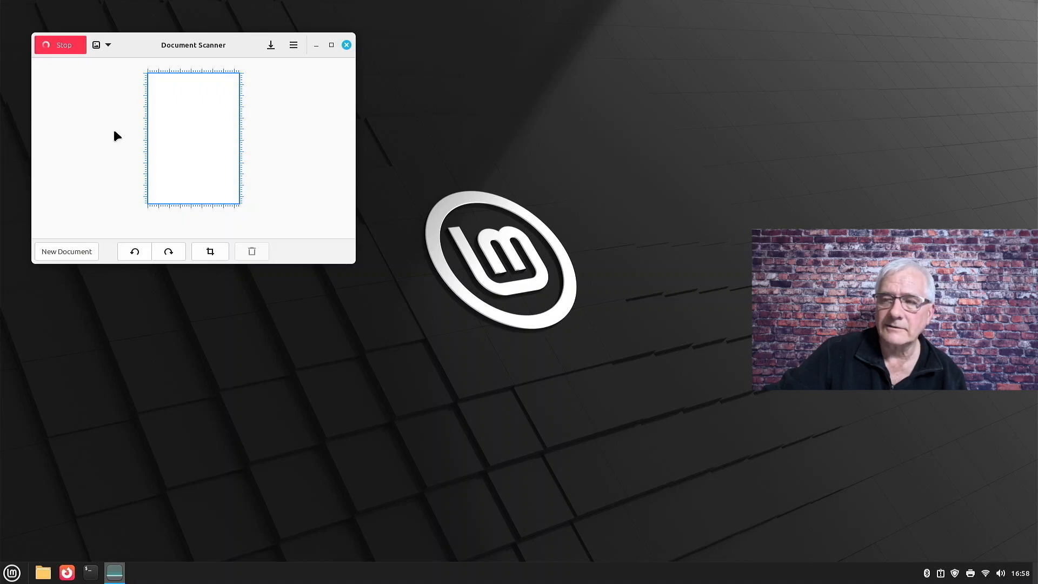
left_click(60, 46)
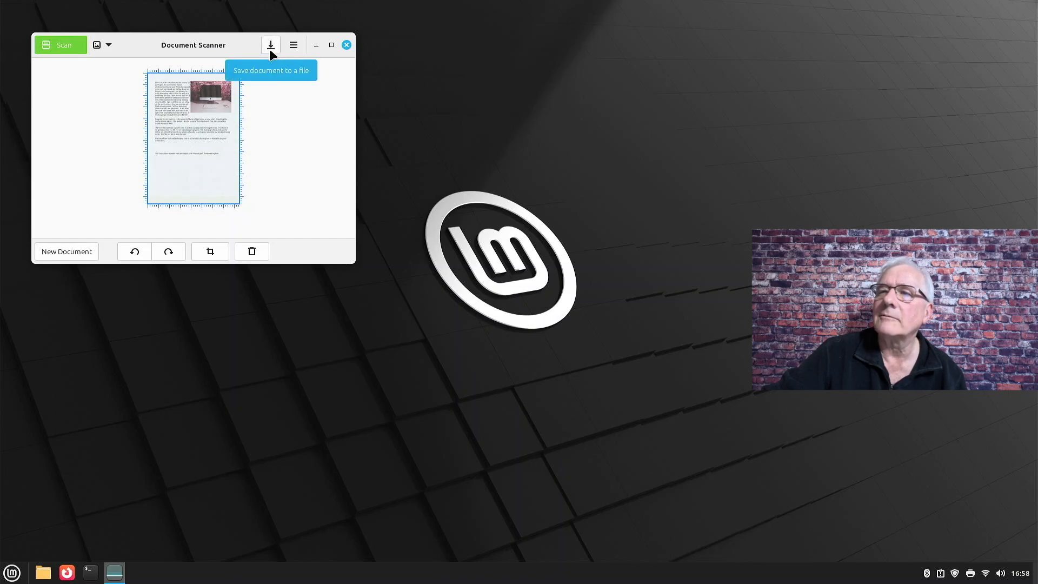
Save the scan as Scanned Document.pdf in Documents and close the scanner, showing the home folder.
left_click(270, 45)
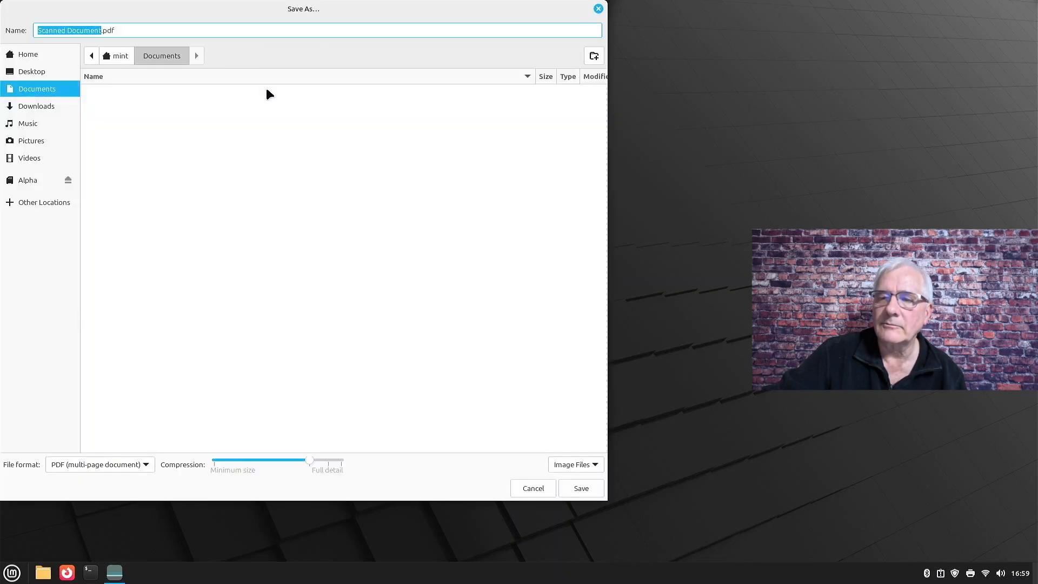
mouse_move(197, 193)
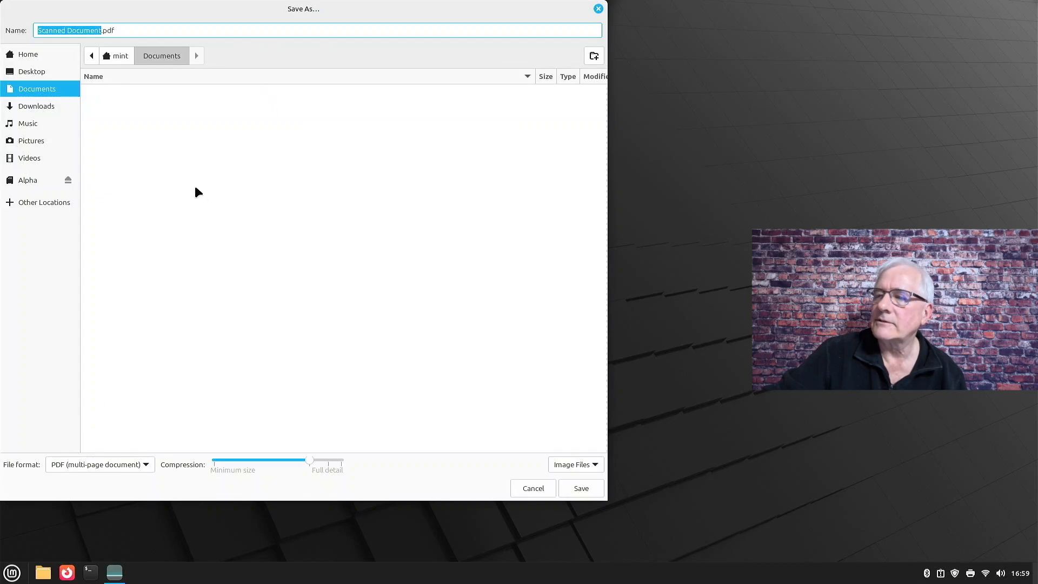
mouse_move(412, 395)
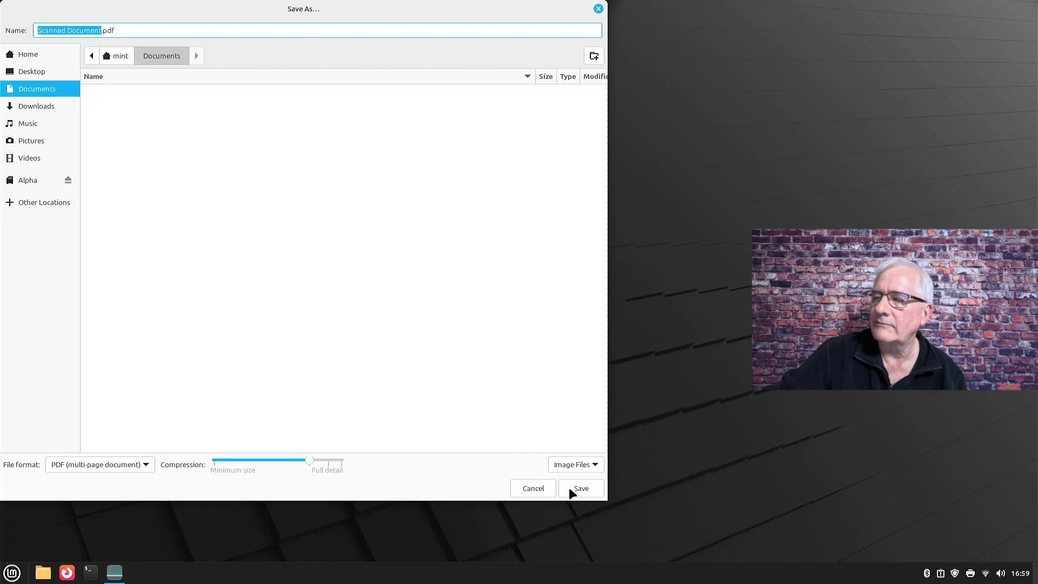
left_click(579, 487)
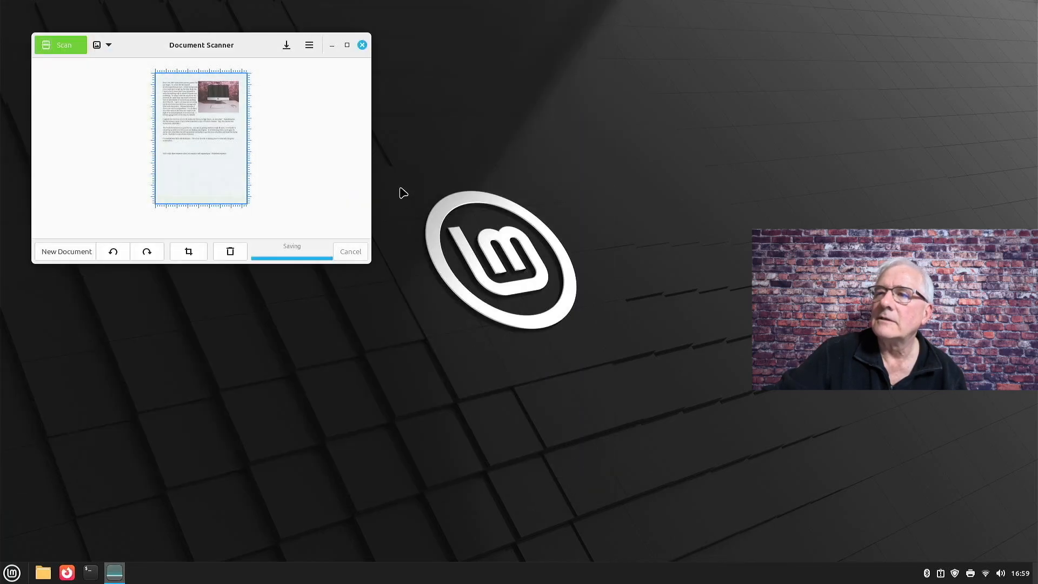
left_click(361, 46)
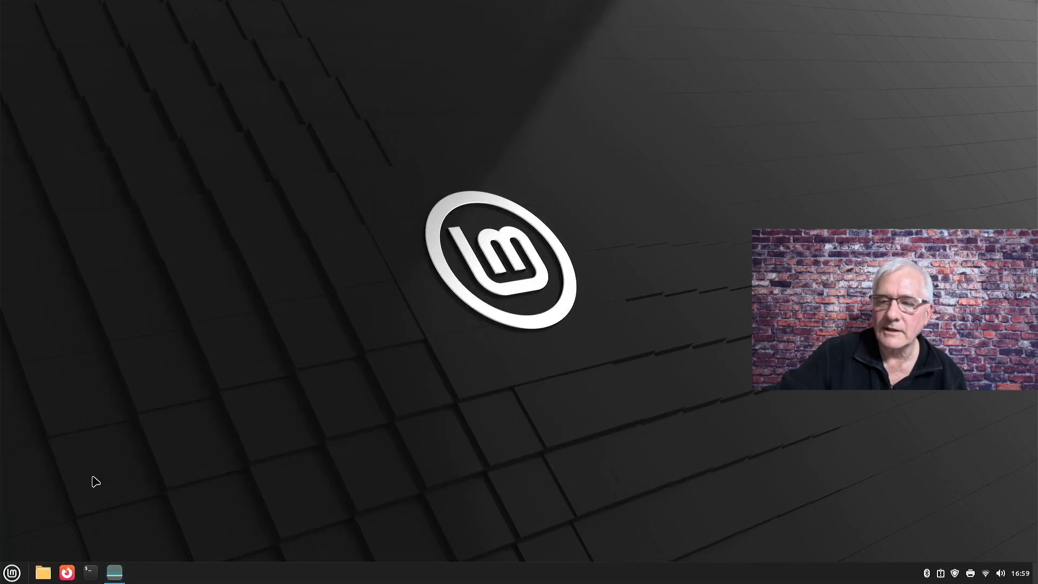
left_click(42, 572)
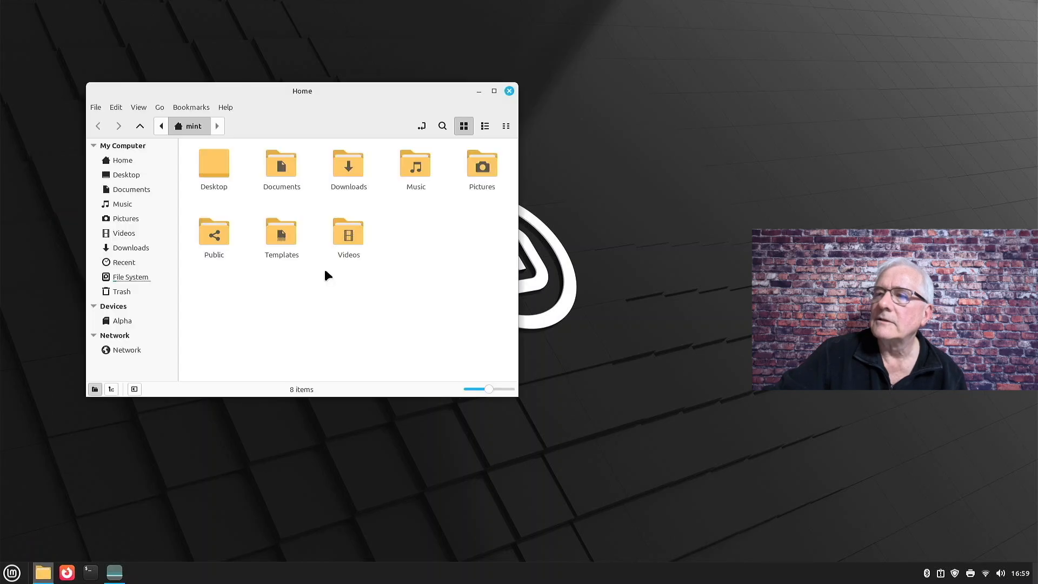
View Scanned Document.pdf from the Documents folder in the PDF viewer.
left_click(281, 168)
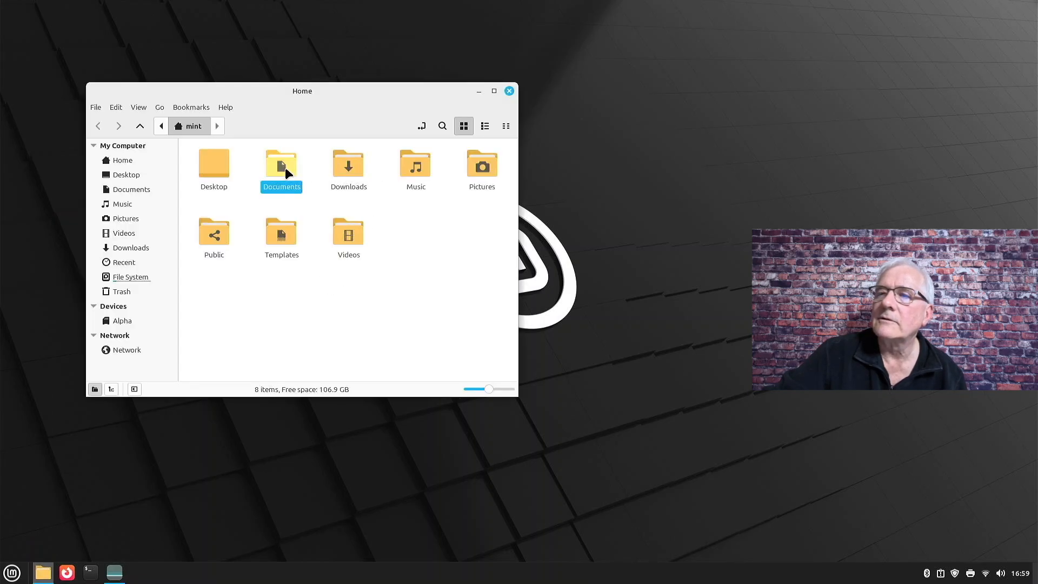
double_click(281, 166)
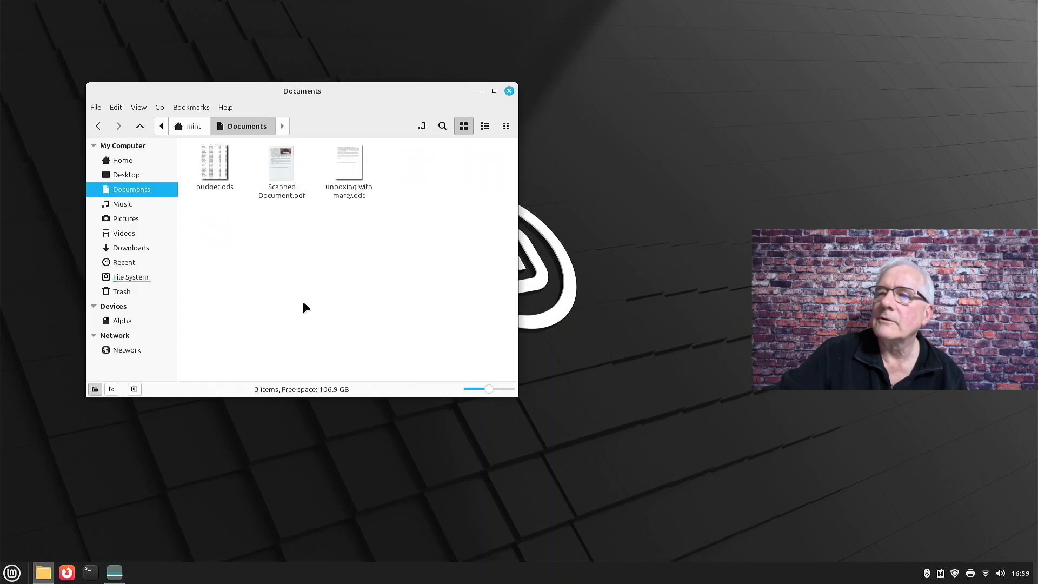
left_click(282, 163)
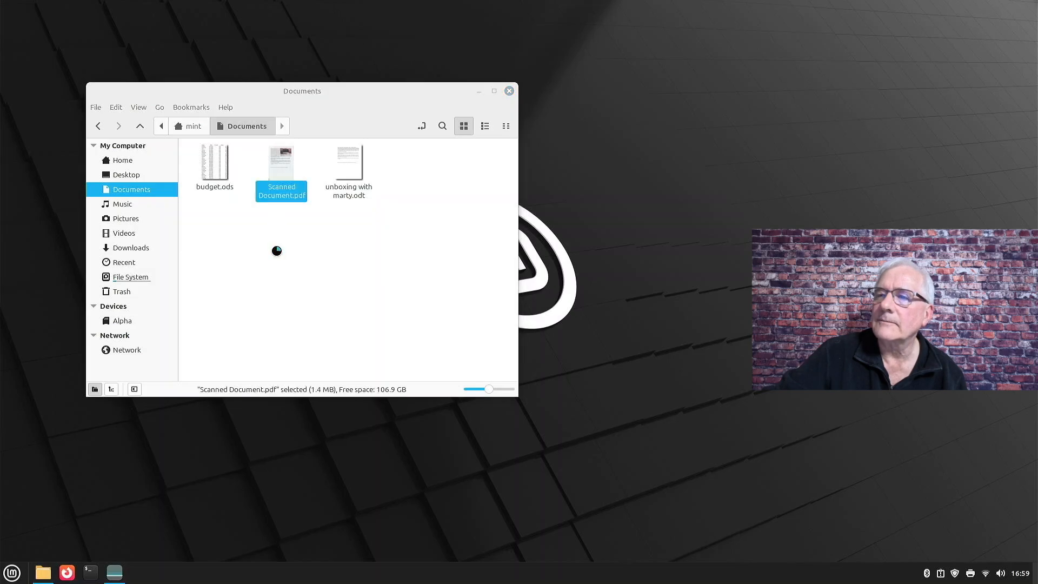
double_click(281, 164)
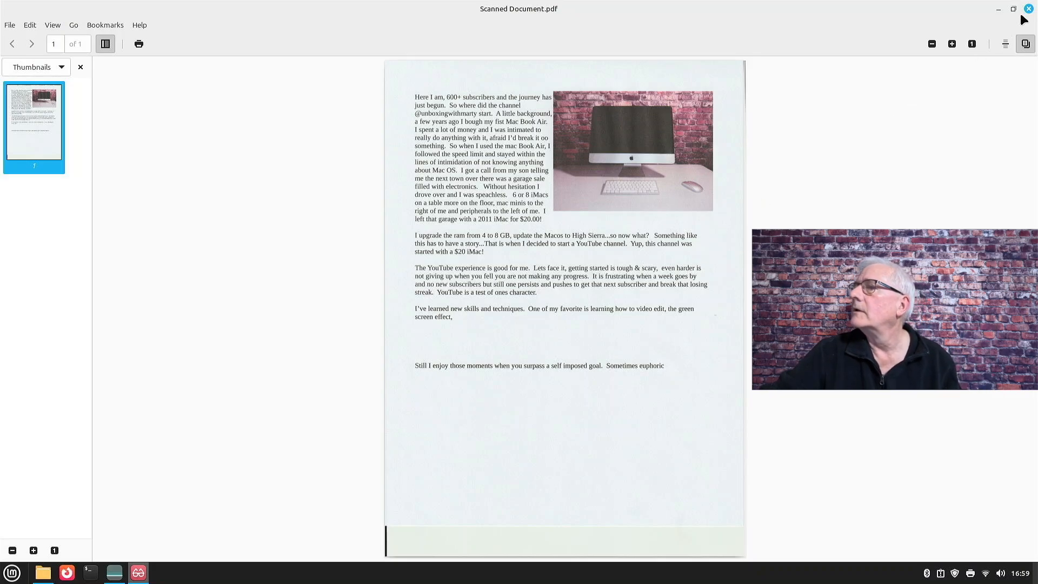
Close the PDF viewer and the Documents folder window, leaving the desktop.
left_click(1028, 9)
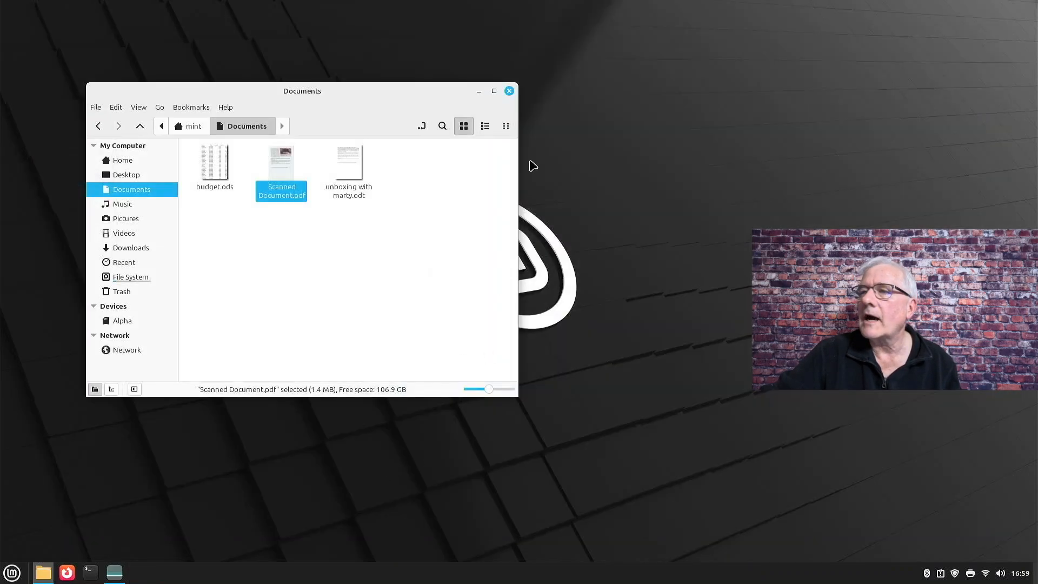
left_click(508, 91)
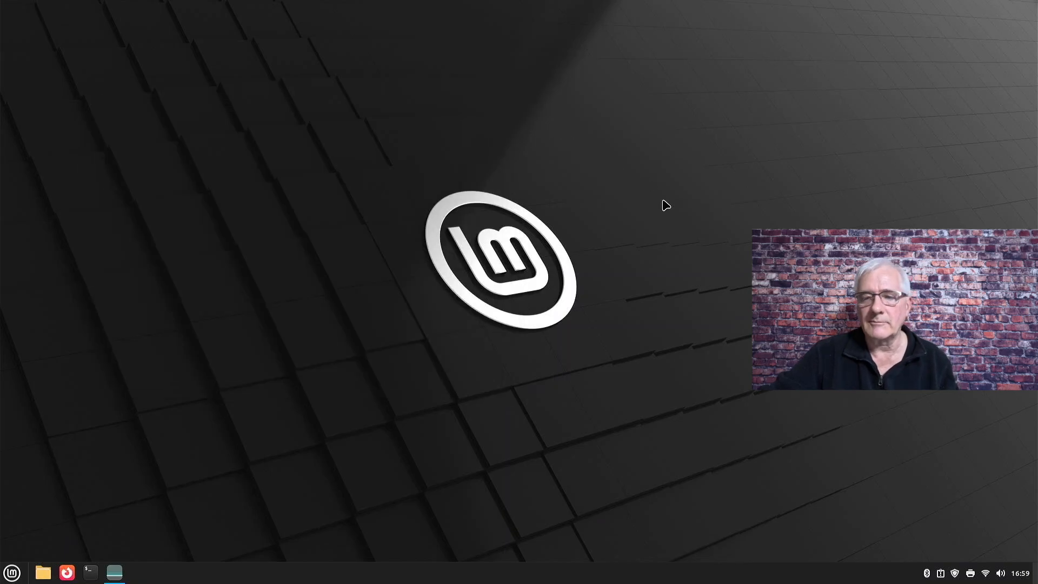
mouse_move(113, 483)
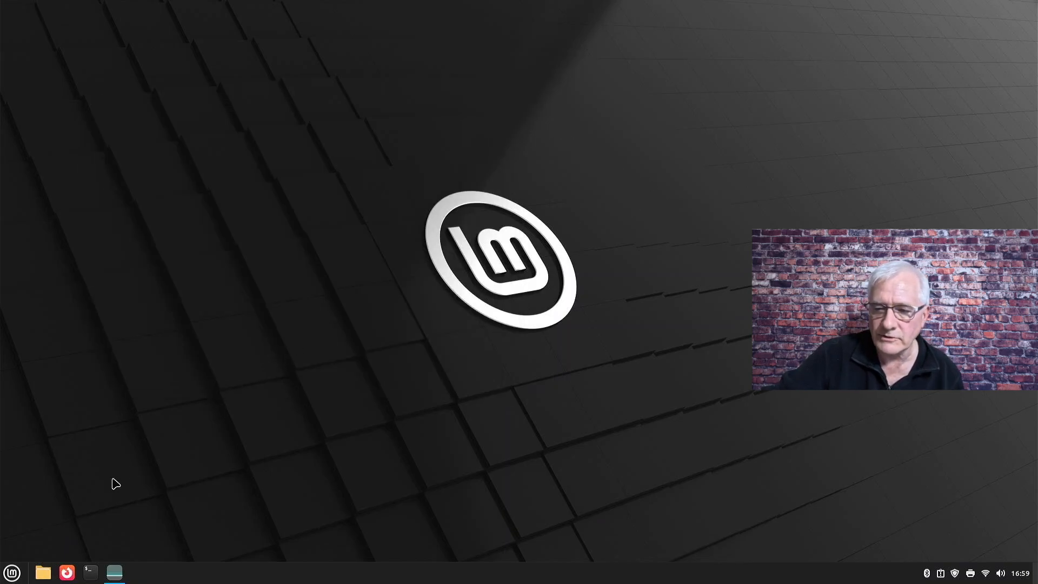
Launch LibreOffice Calc from the Office category of the Mint menu.
left_click(11, 572)
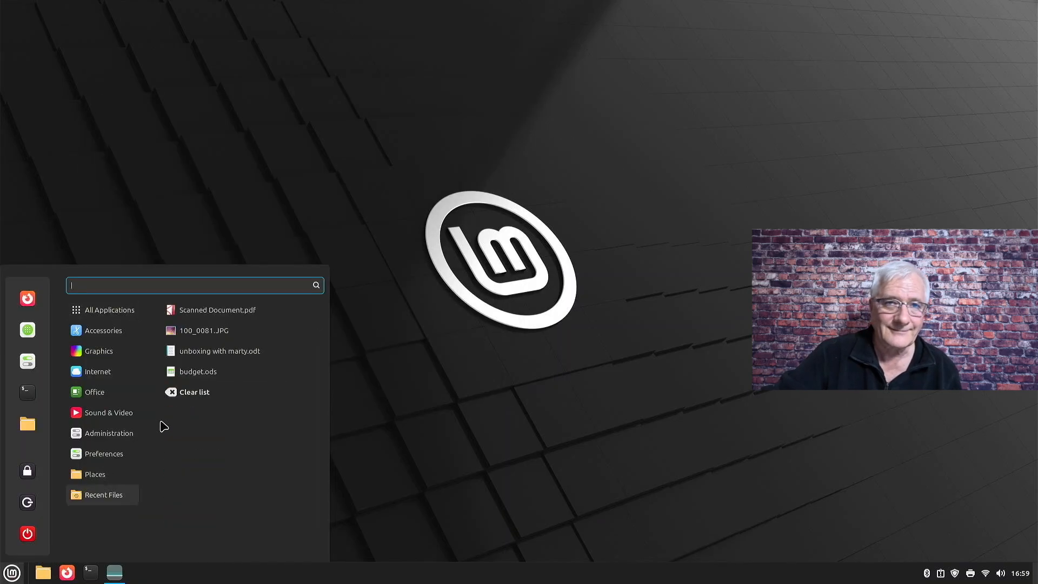
mouse_move(166, 423)
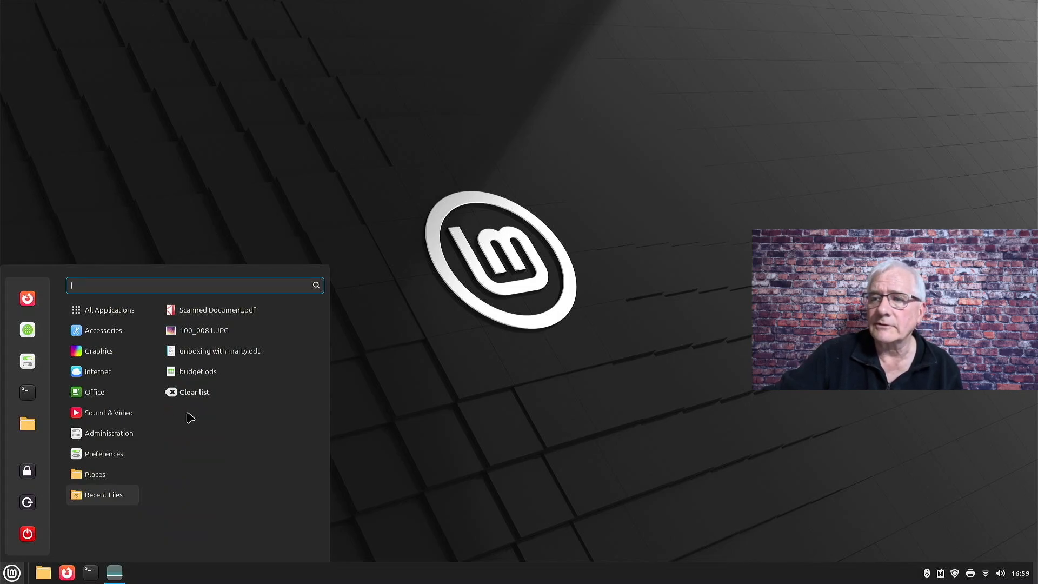
mouse_move(159, 444)
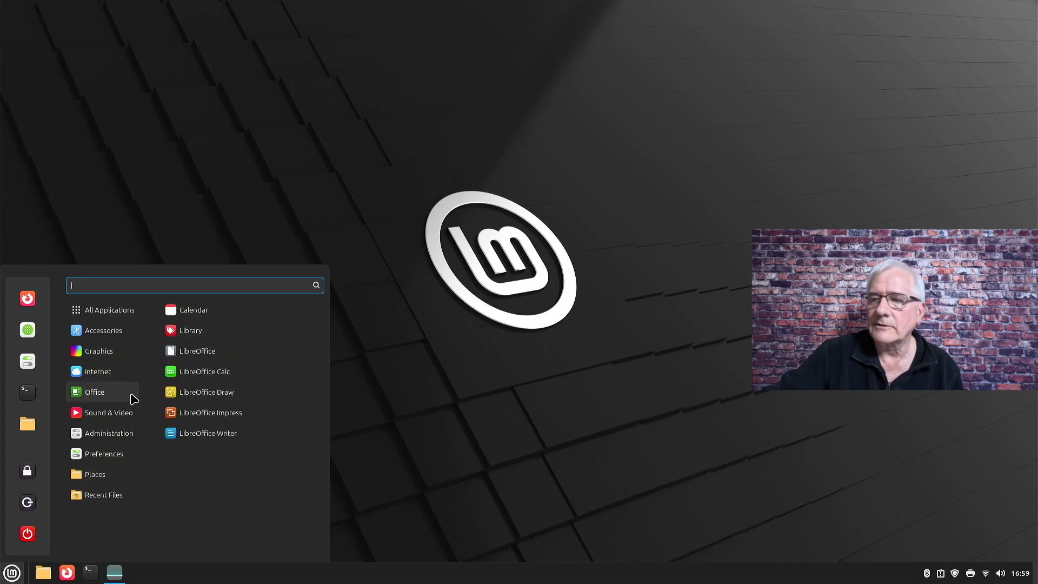
mouse_move(207, 391)
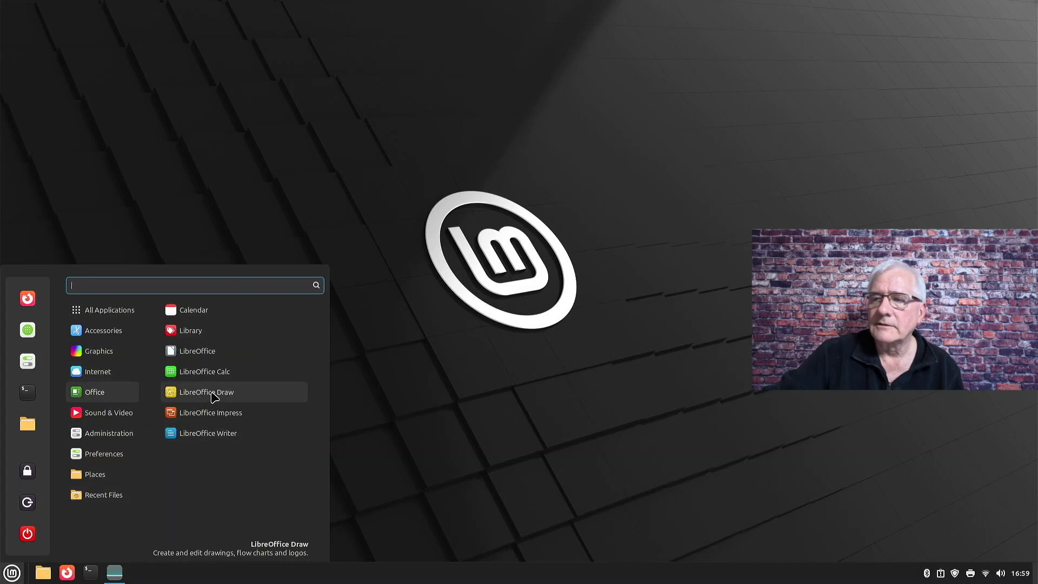
left_click(205, 392)
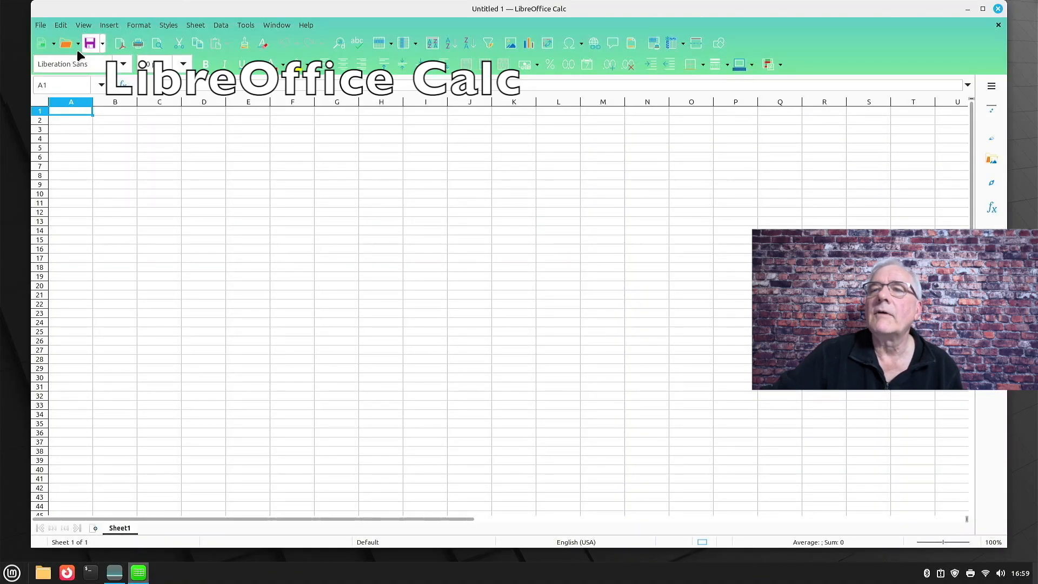
Open budget.ods from Documents via File > Open.
left_click(40, 25)
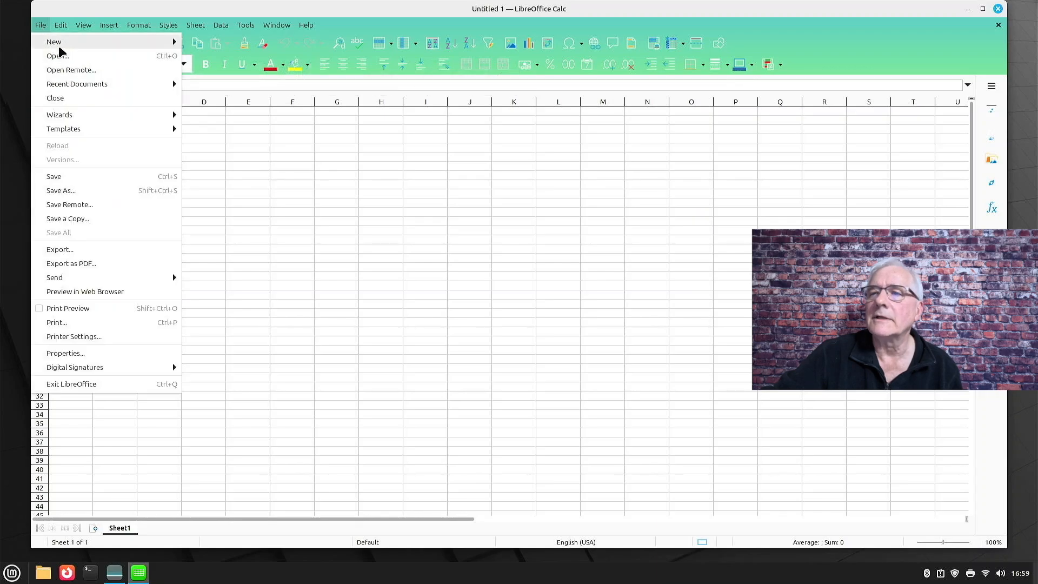
left_click(57, 55)
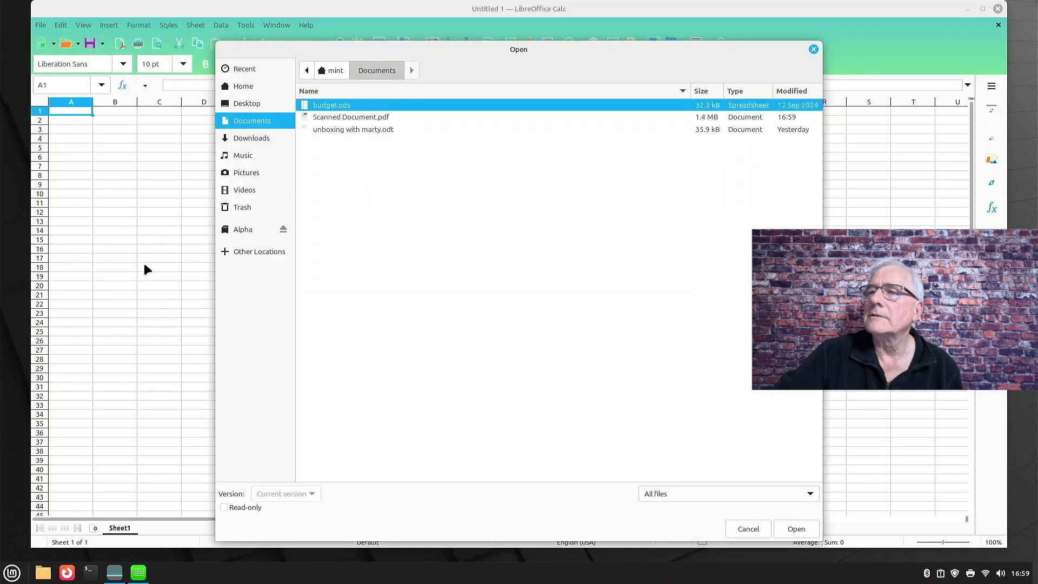
mouse_move(358, 151)
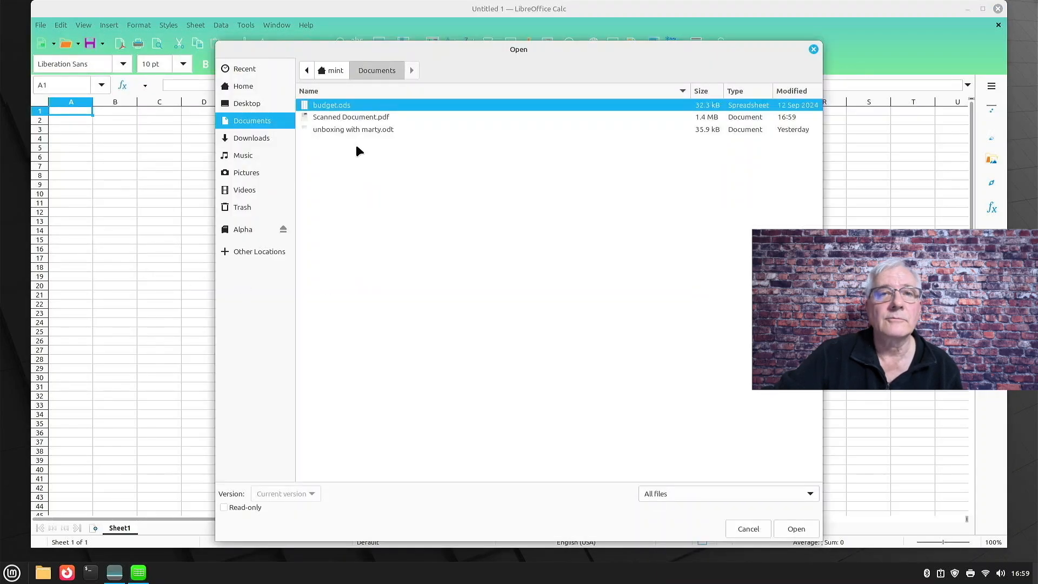
mouse_move(751, 567)
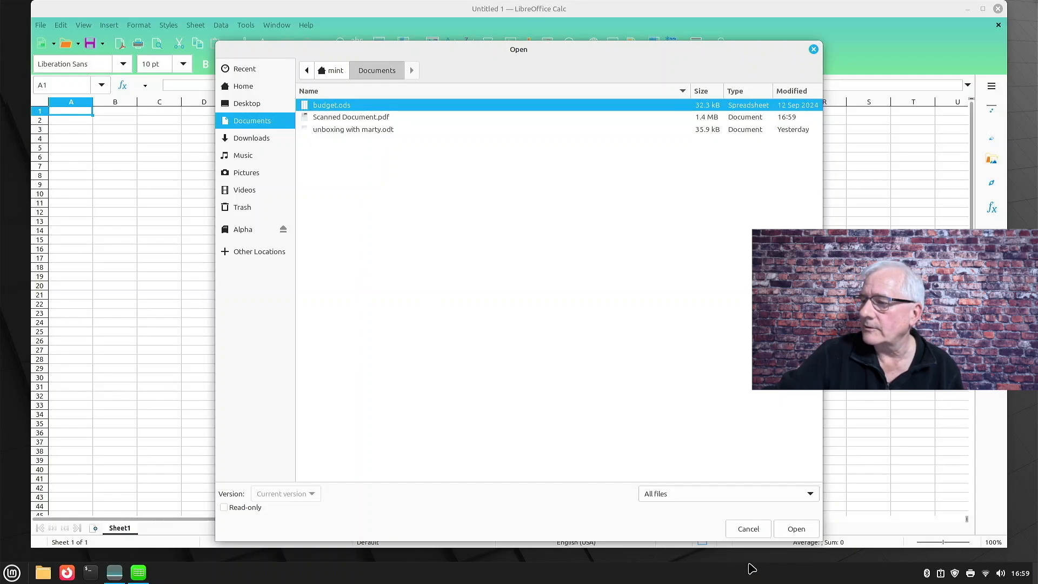
left_click(795, 529)
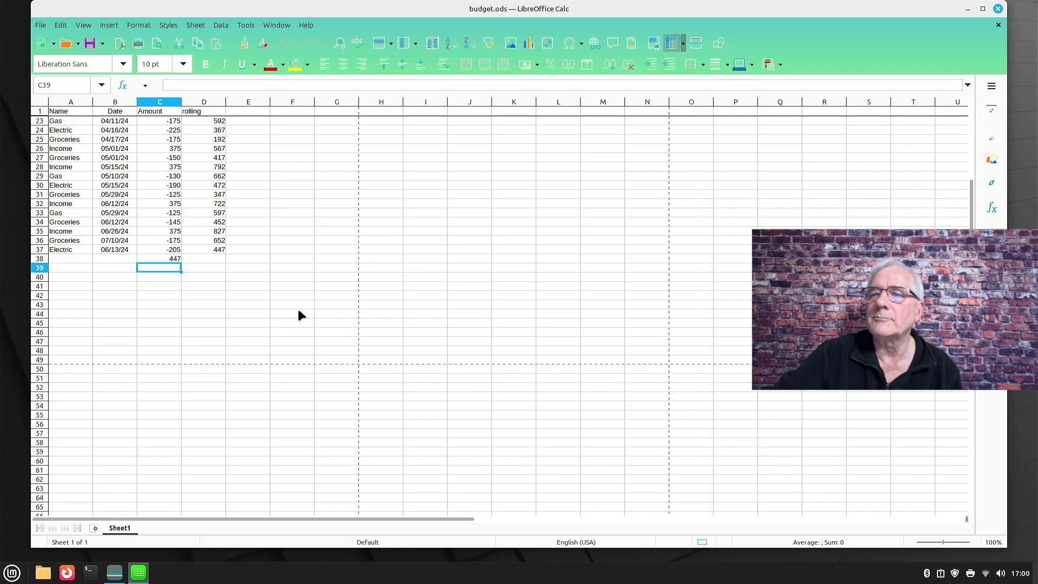
Replace C38's SUM with =AVERAGE(C2:C37) giving 12.42, then select C23:C37 to check the status bar.
left_click(159, 258)
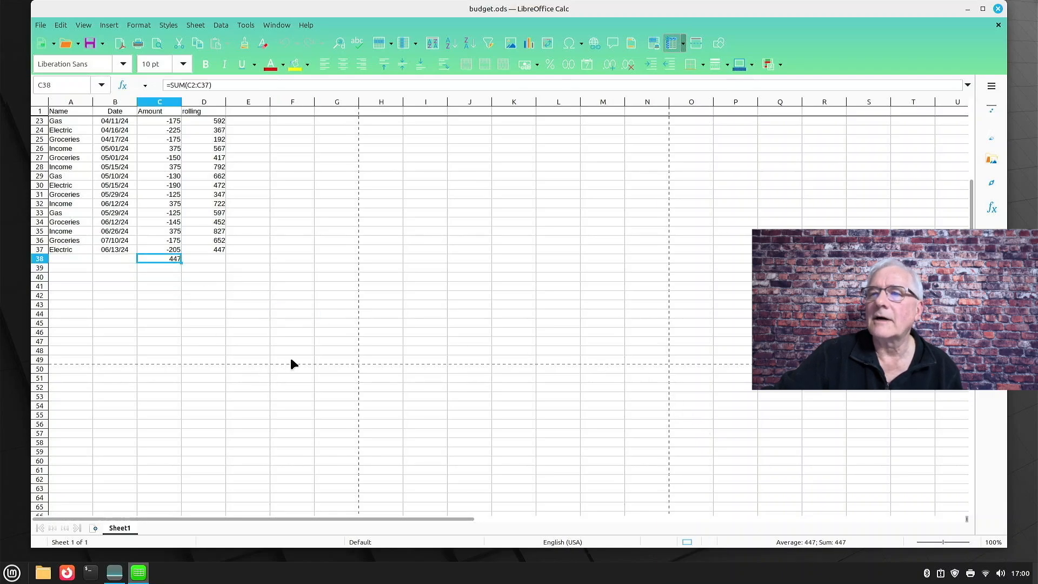
mouse_move(284, 308)
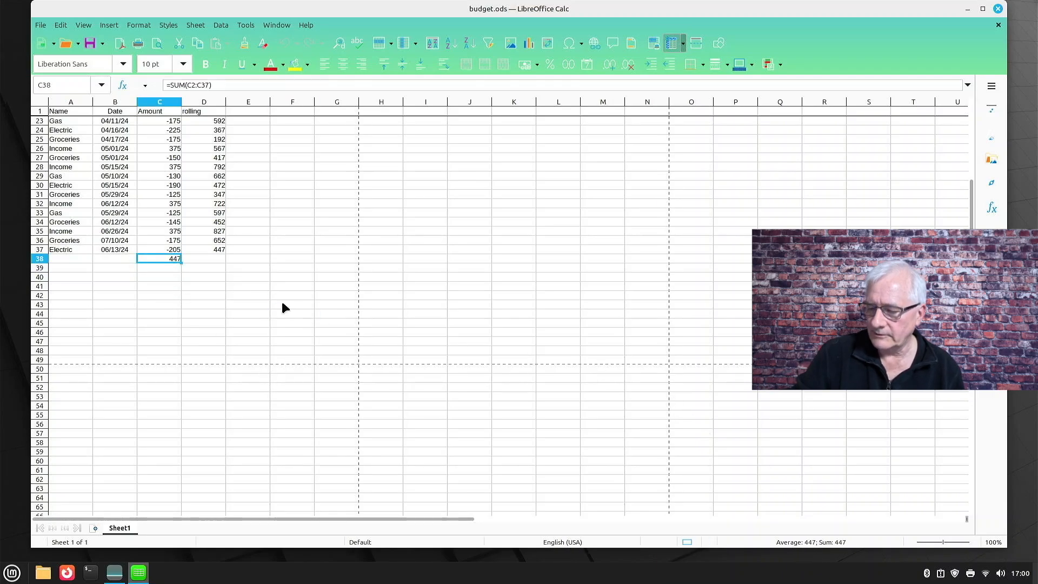
mouse_move(201, 118)
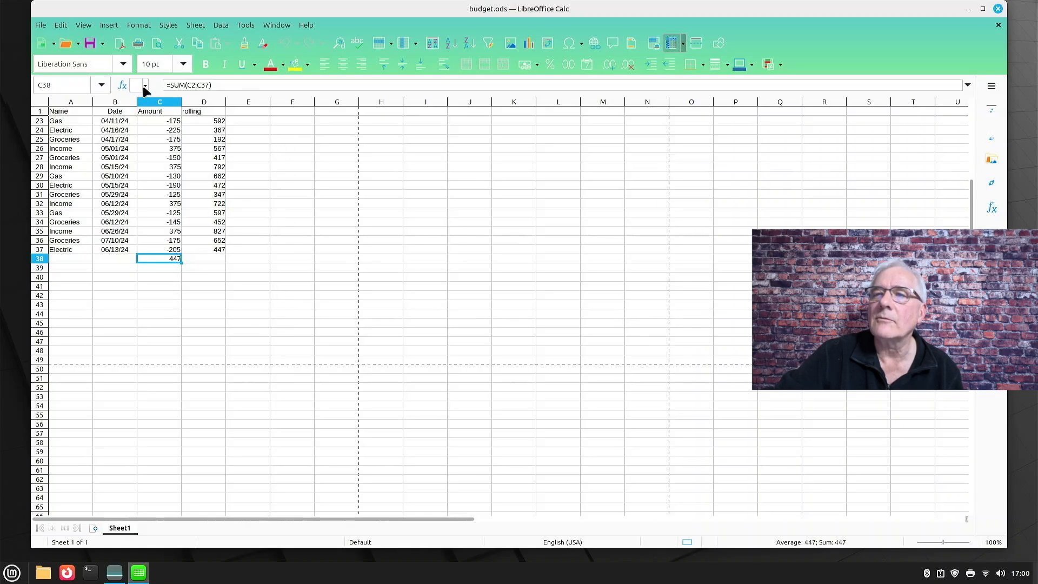
type("=AVERAGE(C2:C37)")
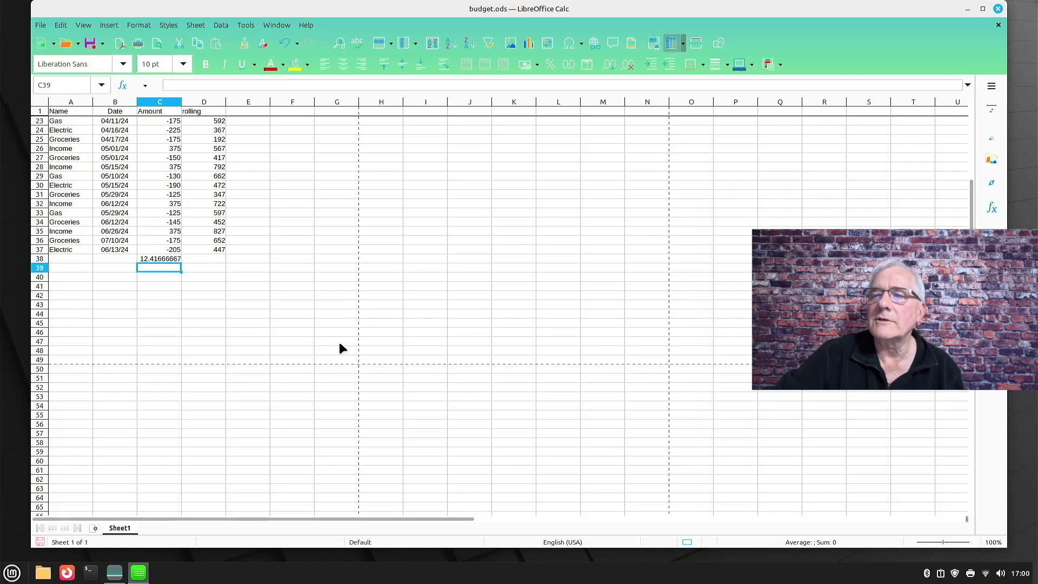
mouse_move(151, 267)
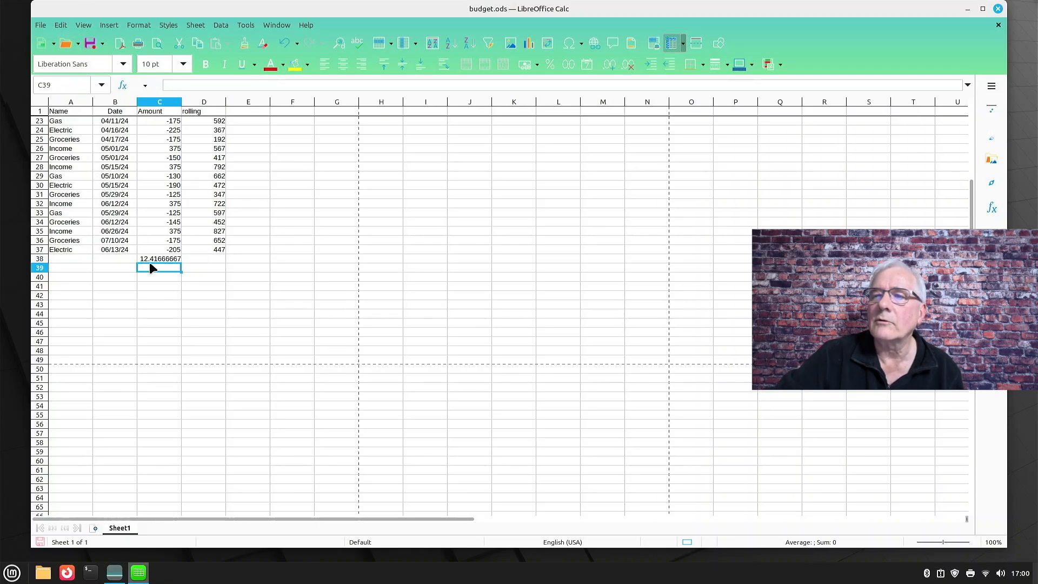
mouse_move(171, 129)
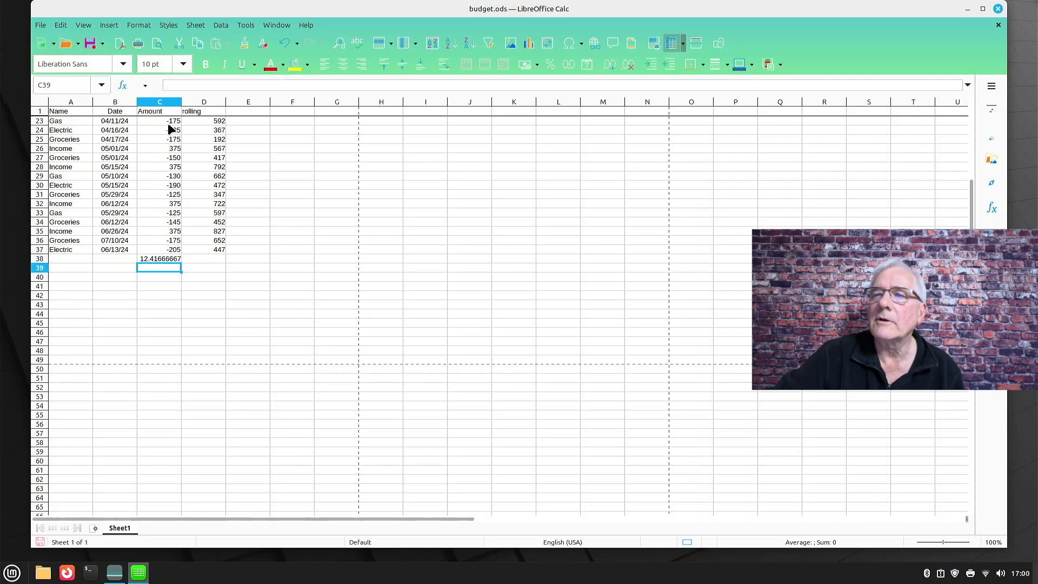
left_click_drag(159, 120, 159, 166)
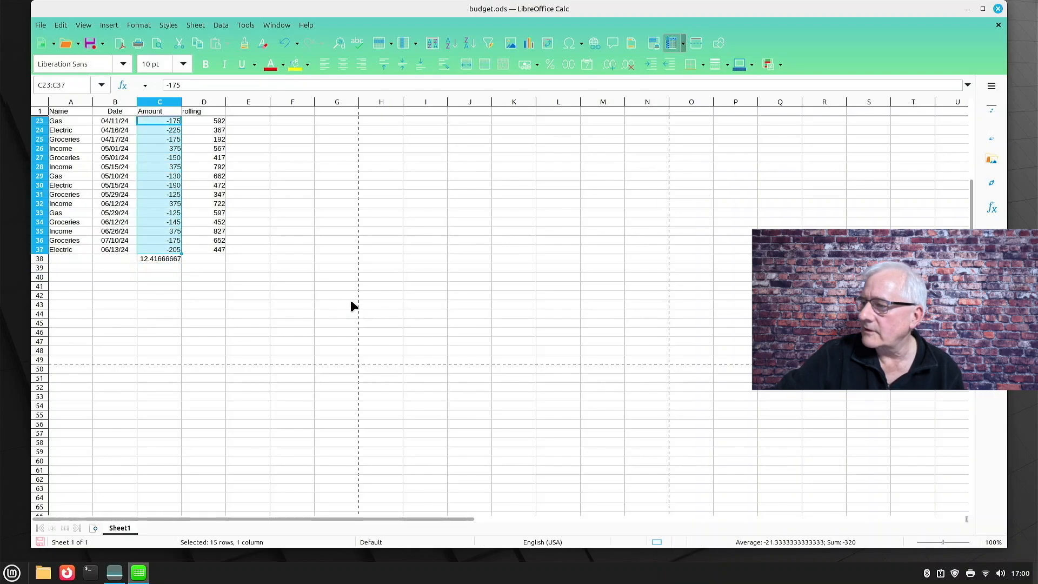
mouse_move(727, 551)
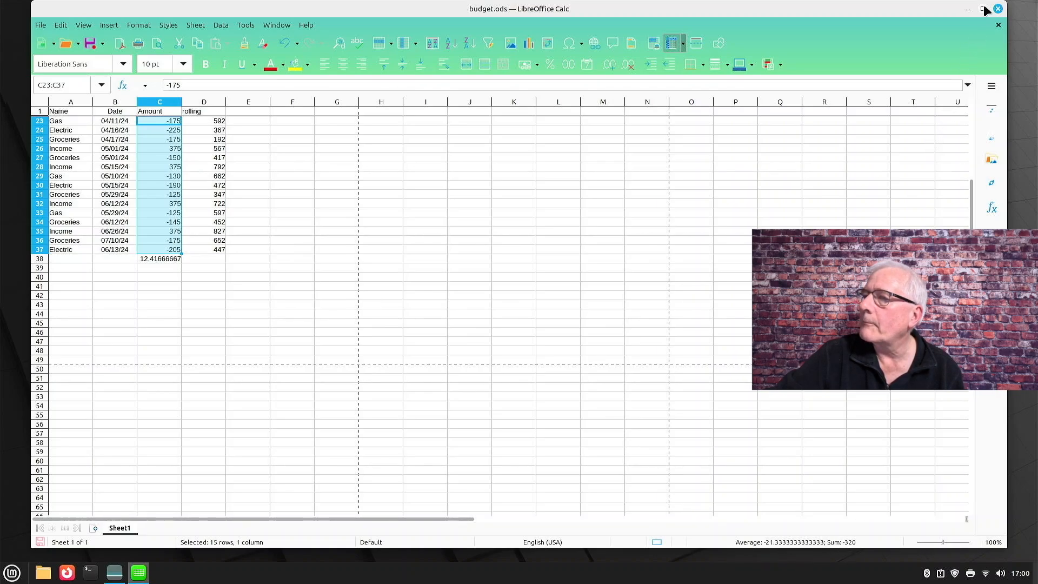
left_click(983, 8)
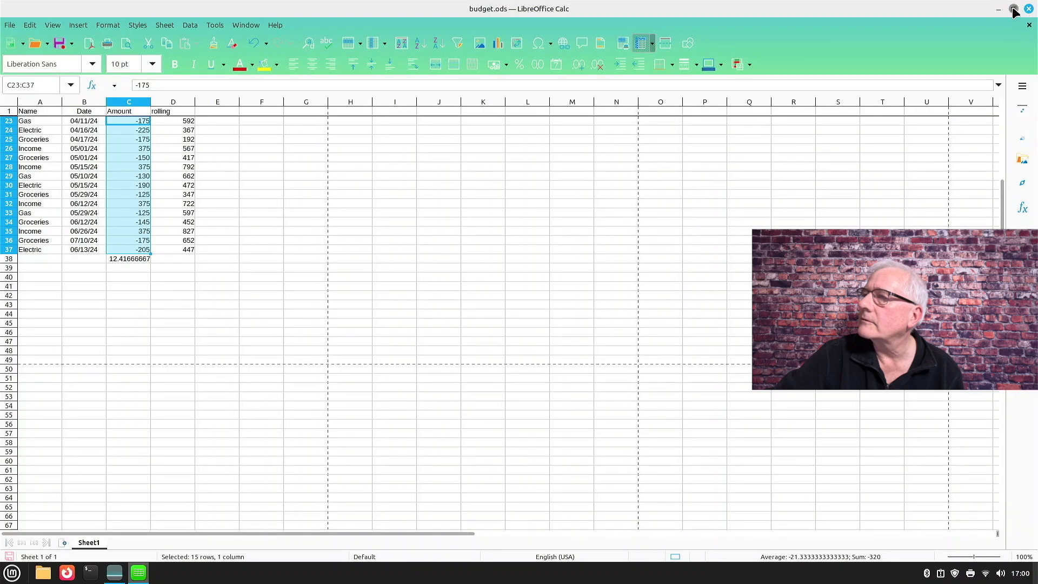
left_click(1013, 10)
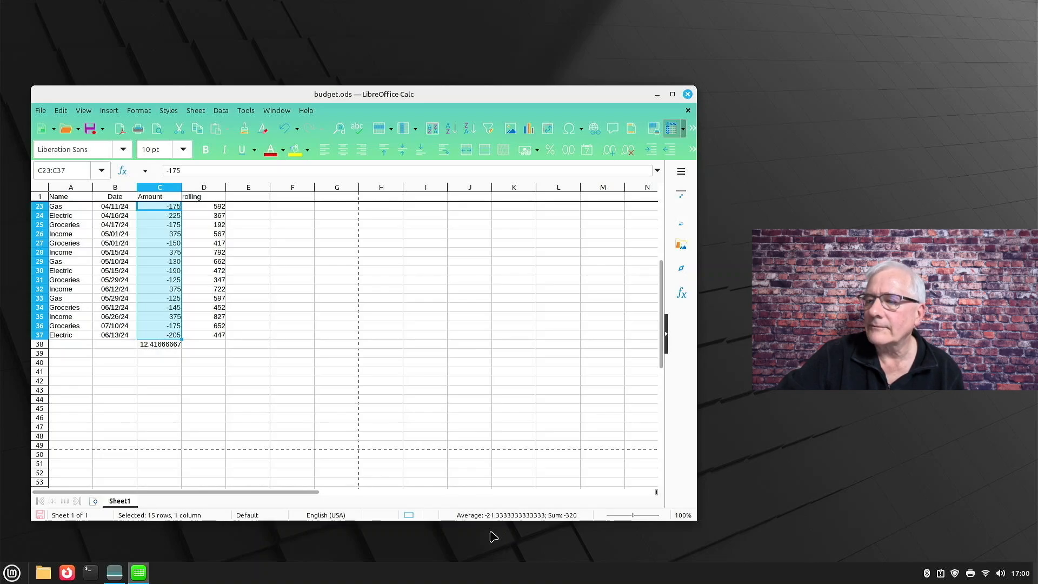
mouse_move(474, 555)
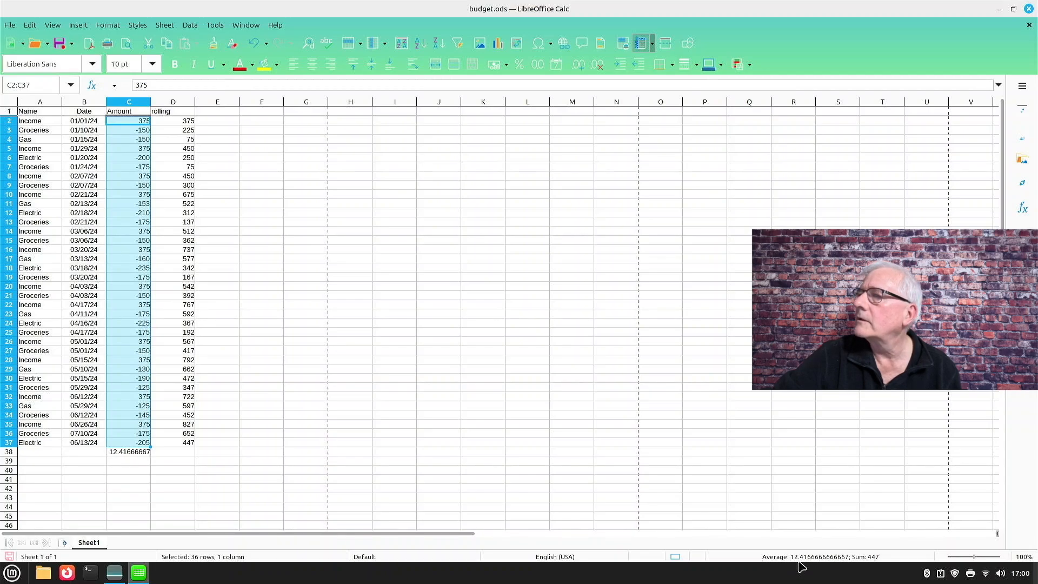
mouse_move(134, 465)
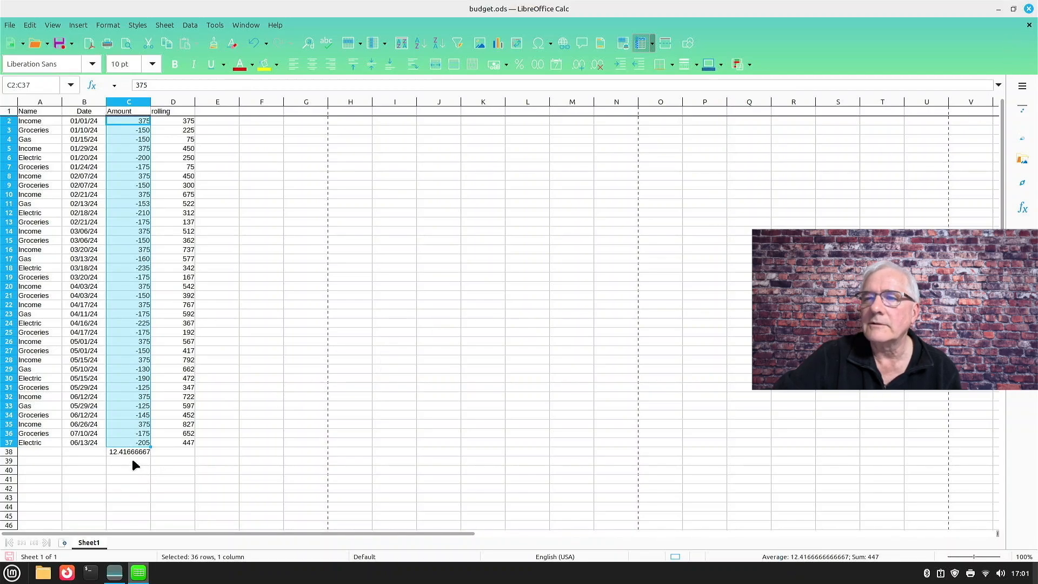
left_click(129, 222)
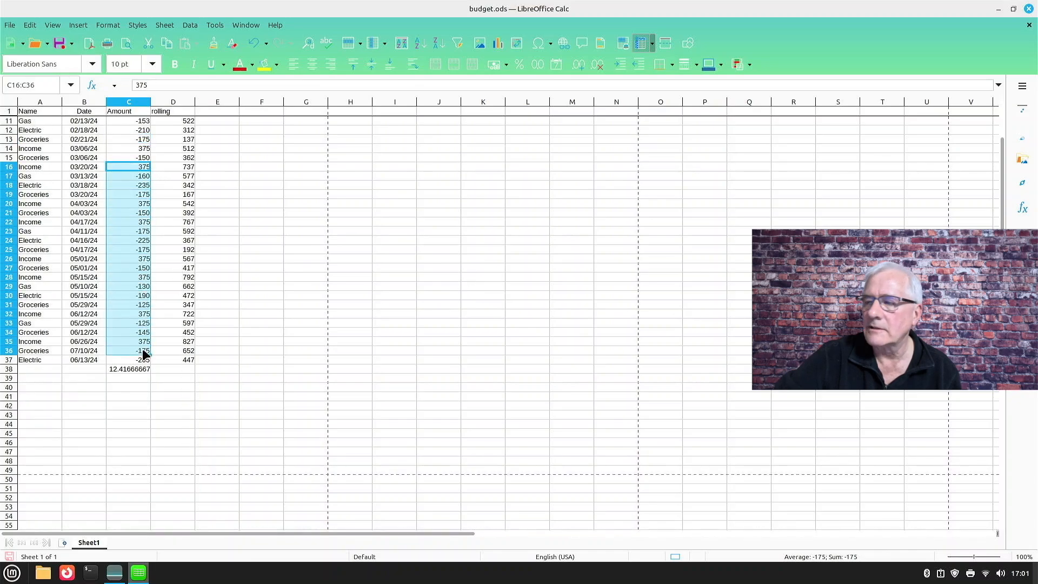
left_click(129, 358)
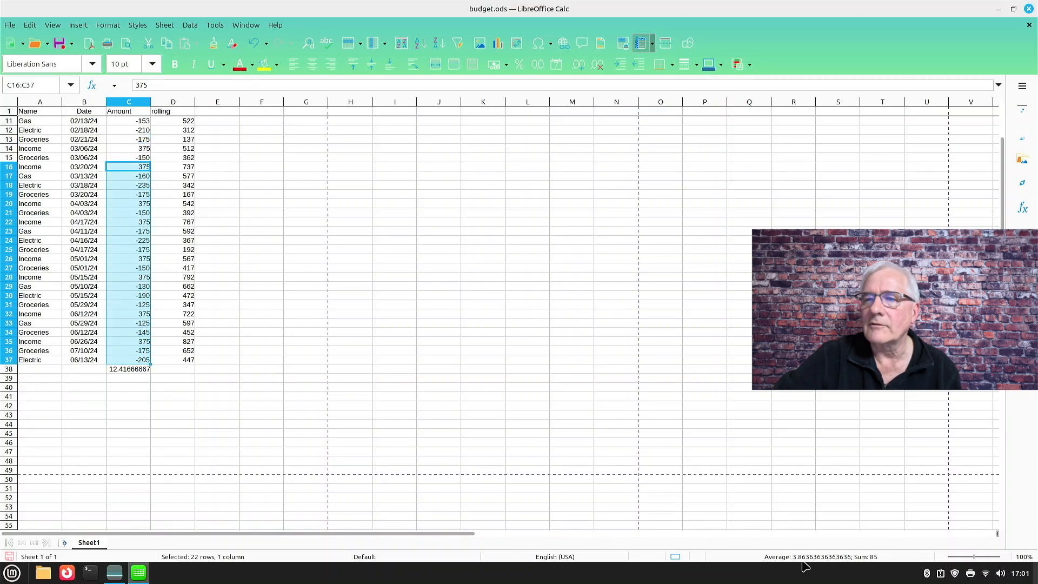
left_click(482, 395)
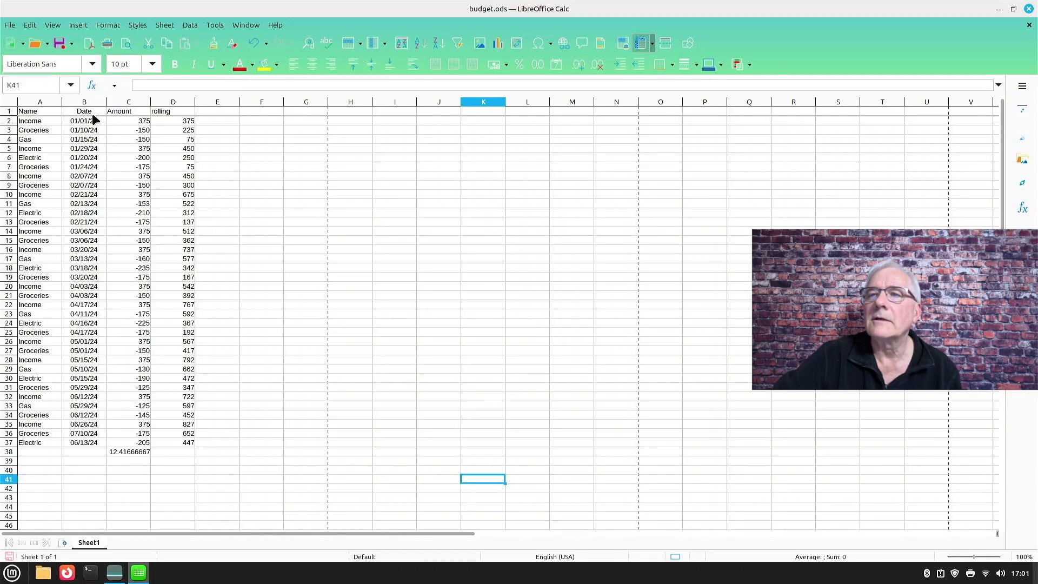
Start a pivot table from a cell in the budget data using the current selection as source.
left_click(83, 111)
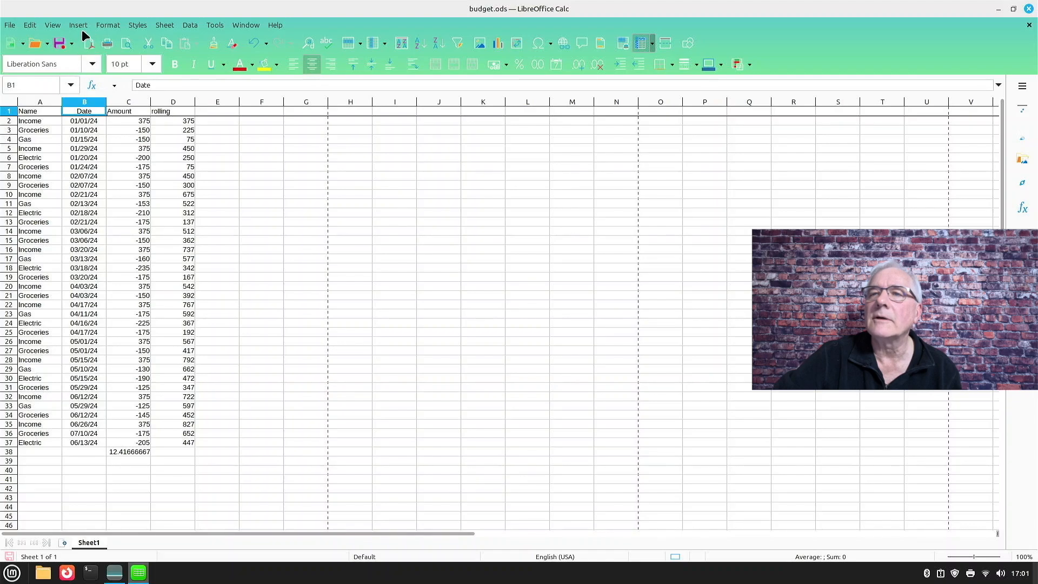
left_click(78, 25)
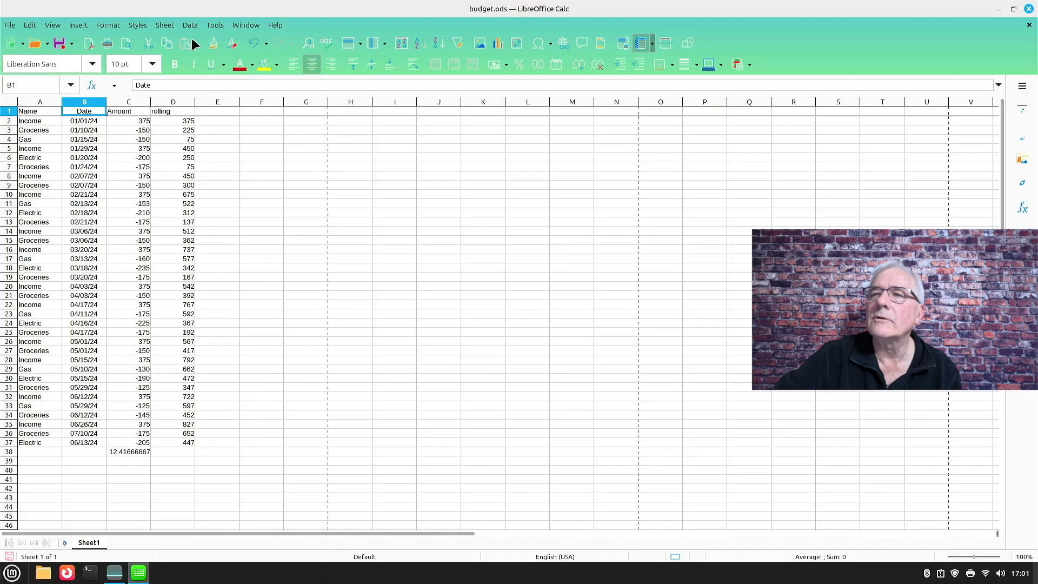
left_click(189, 25)
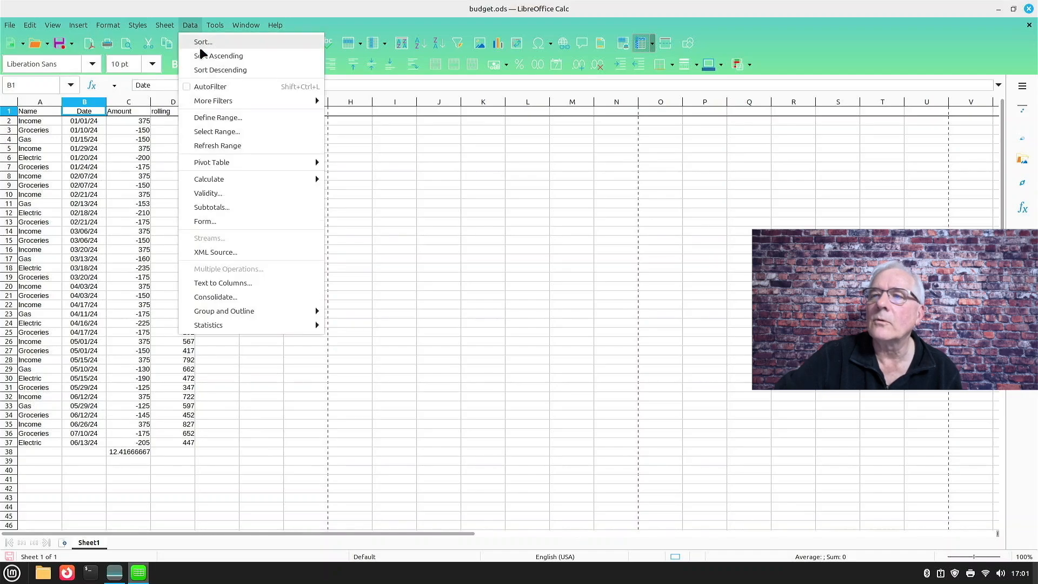
mouse_move(212, 162)
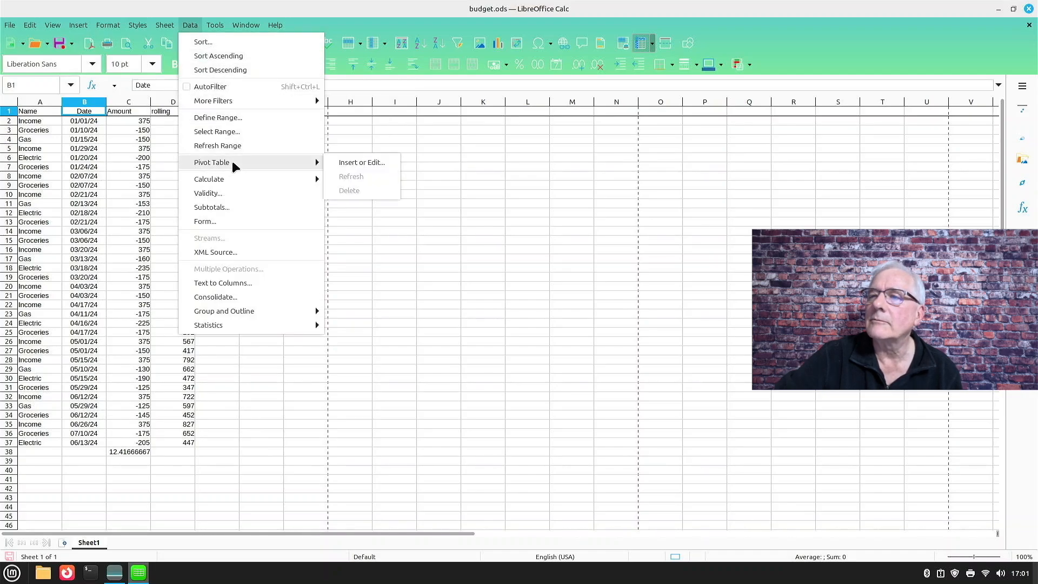
left_click(361, 163)
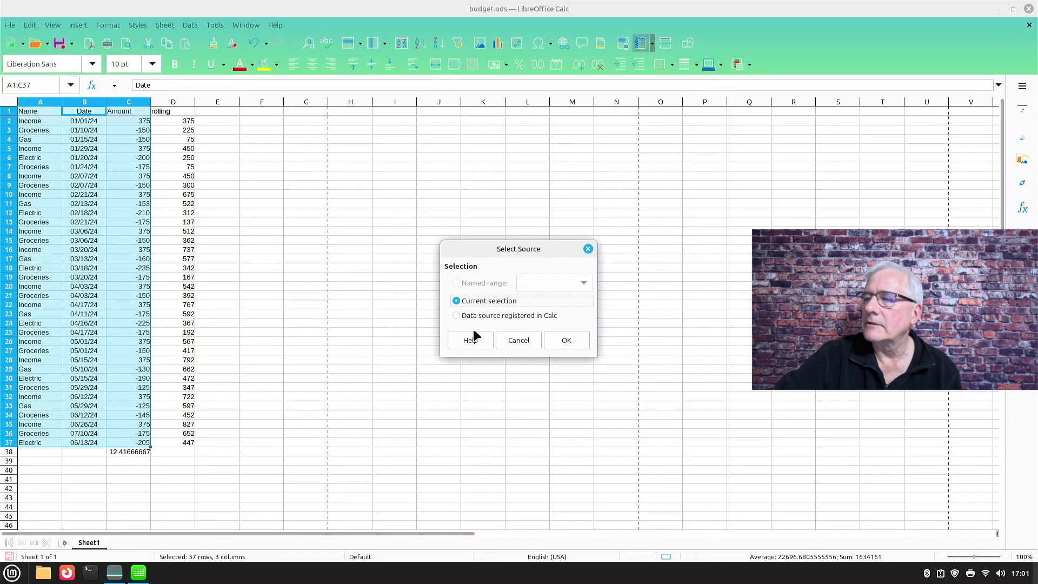
mouse_move(566, 334)
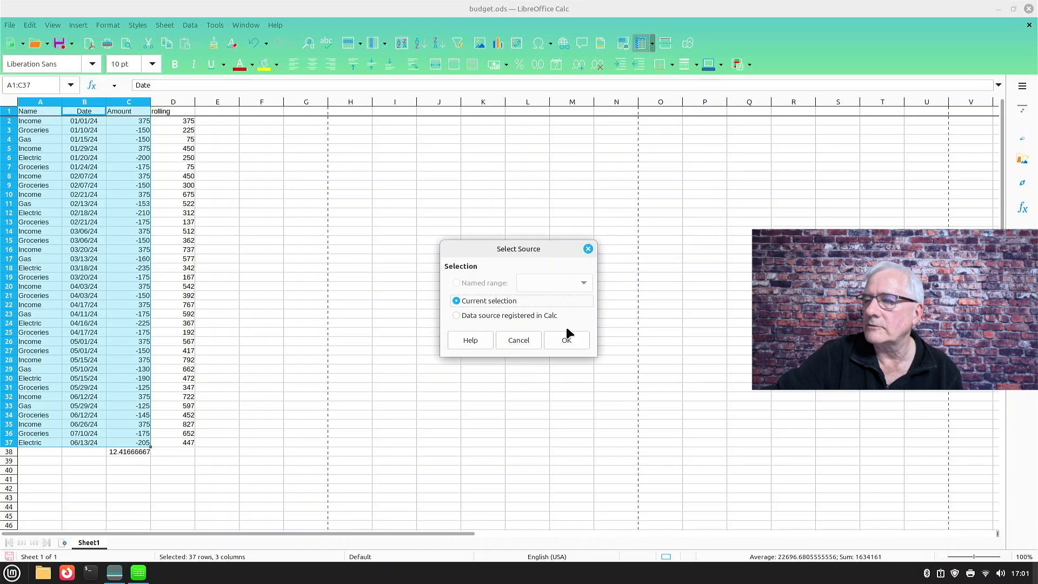
left_click(565, 340)
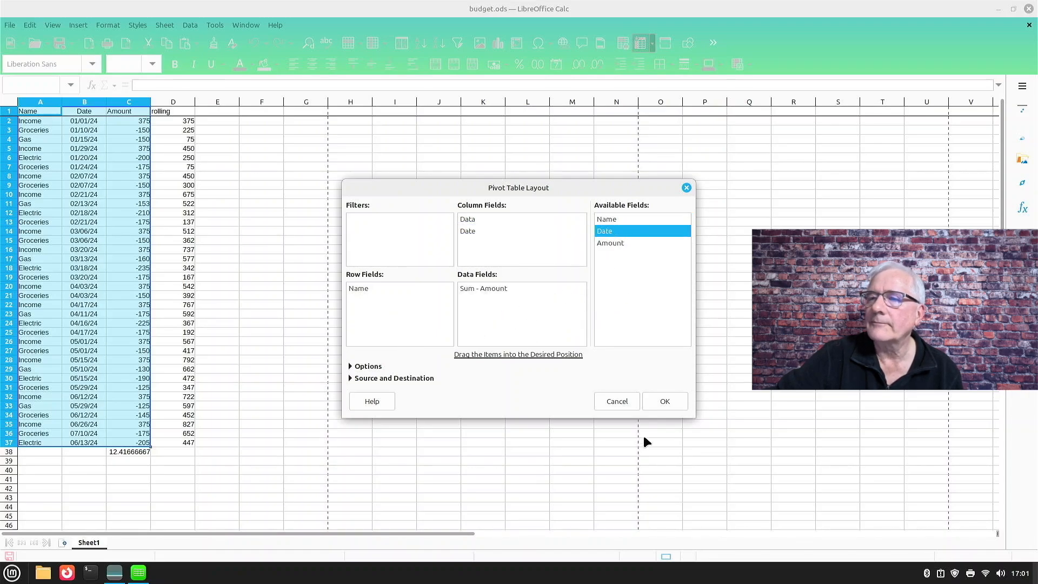
Create the pivot table on the new Pivot Table_Sheet1_1 sheet, then close Calc.
left_click(664, 400)
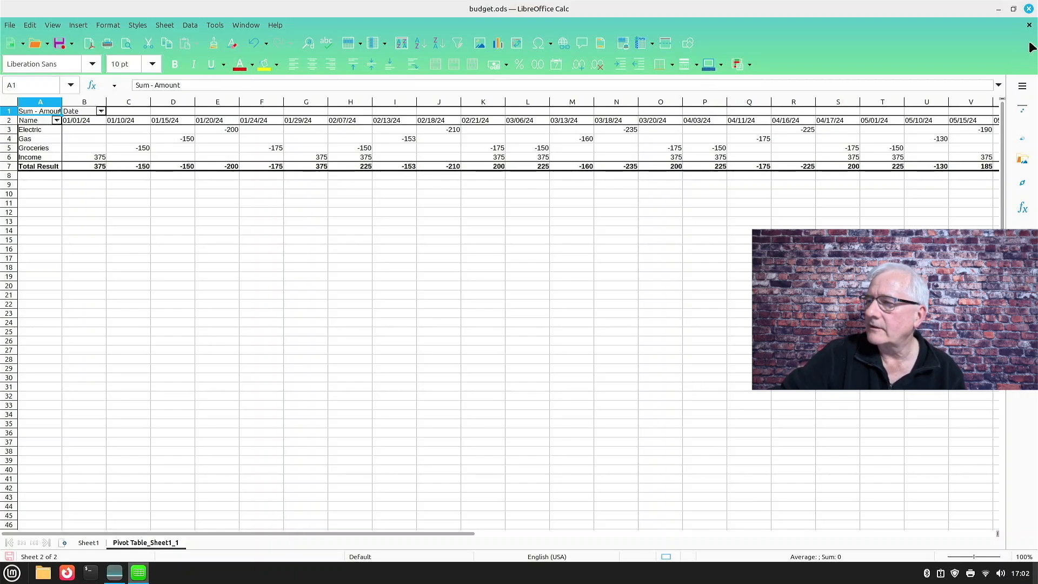
left_click(1028, 9)
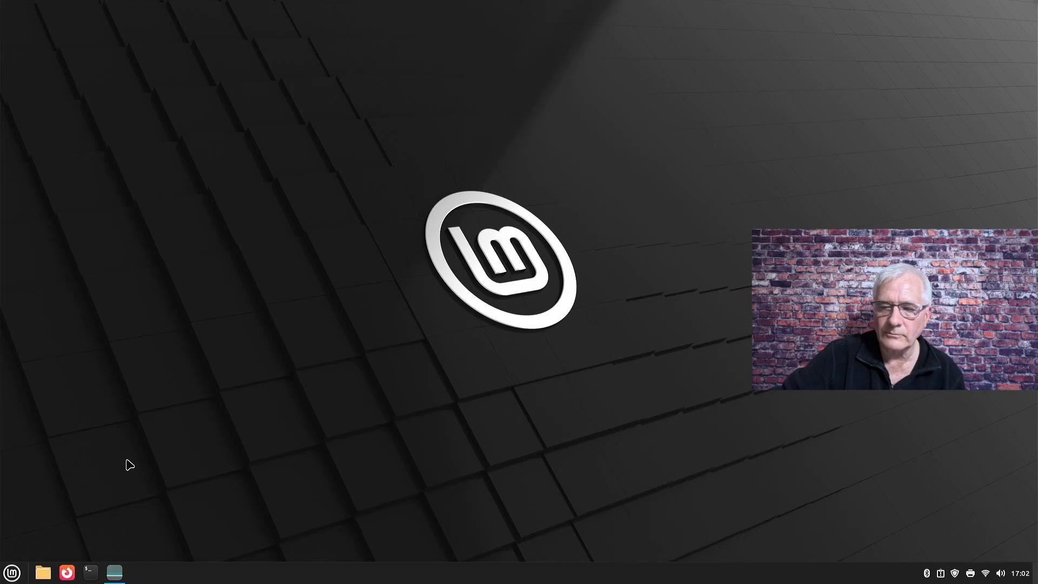
Open the Pictures folder and view the iMac photo 100_0081.JPG in the image viewer.
left_click(42, 572)
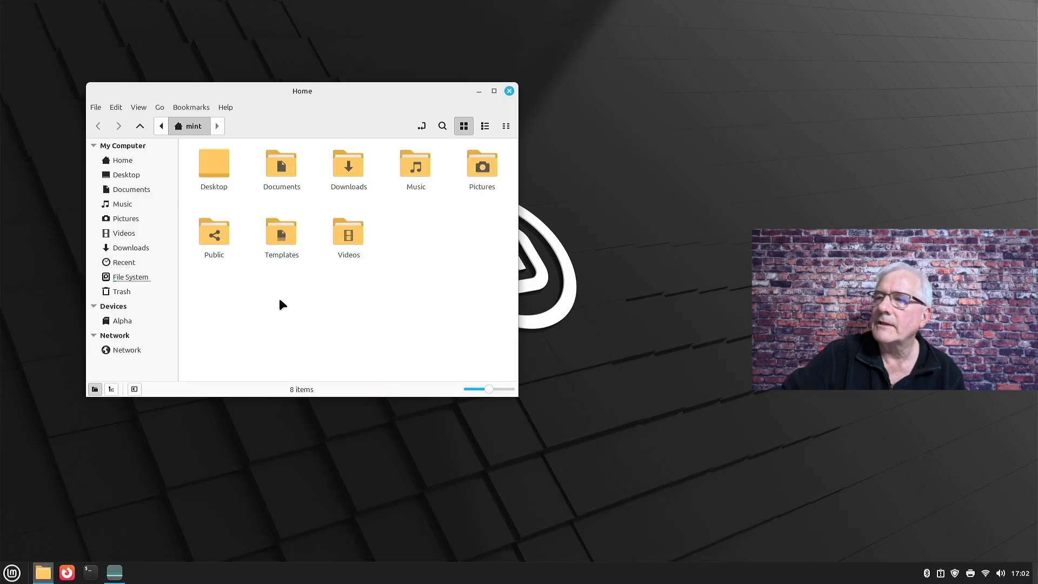
double_click(481, 165)
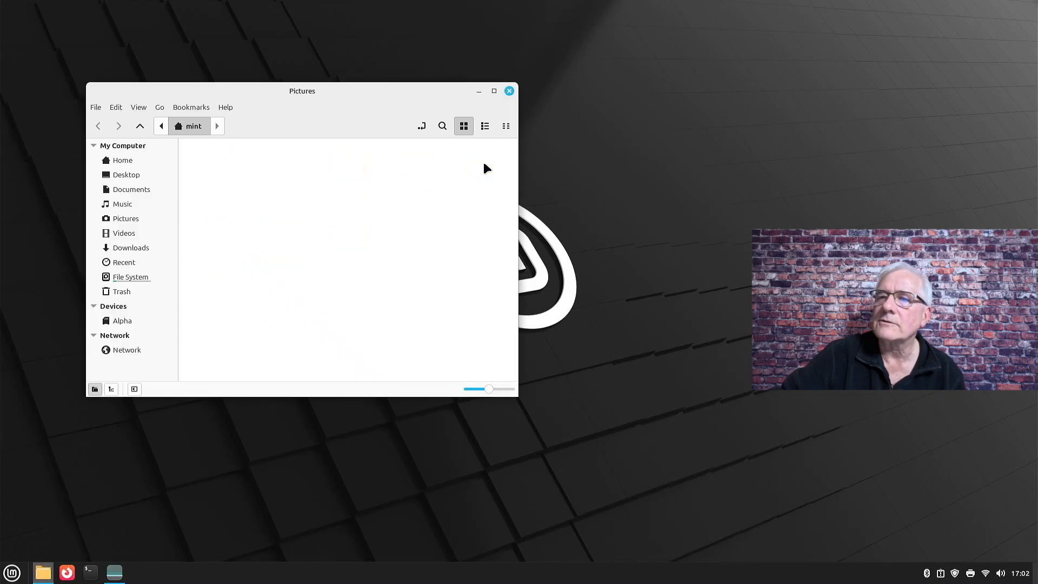
left_click(125, 218)
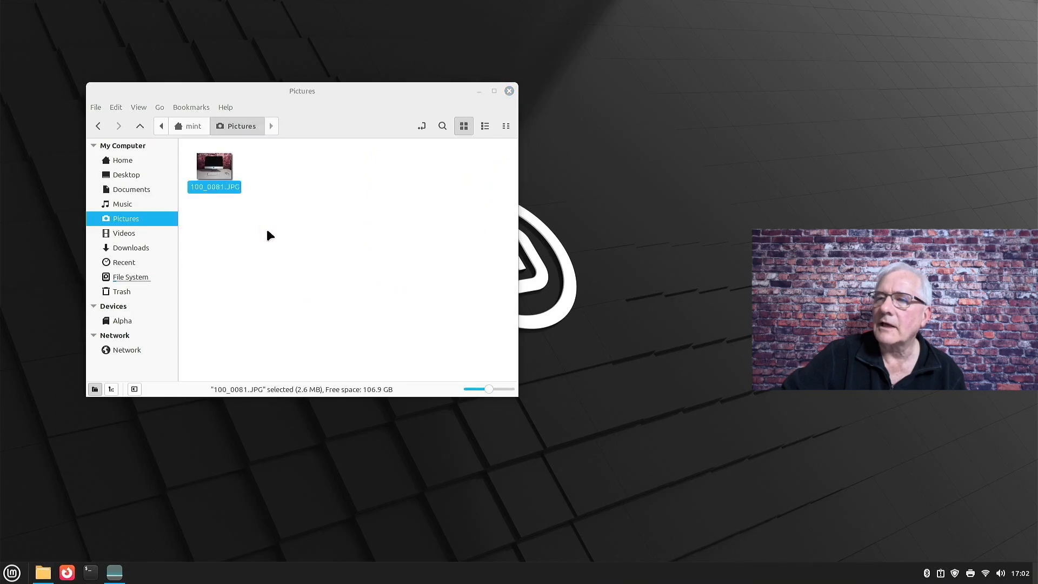
double_click(214, 164)
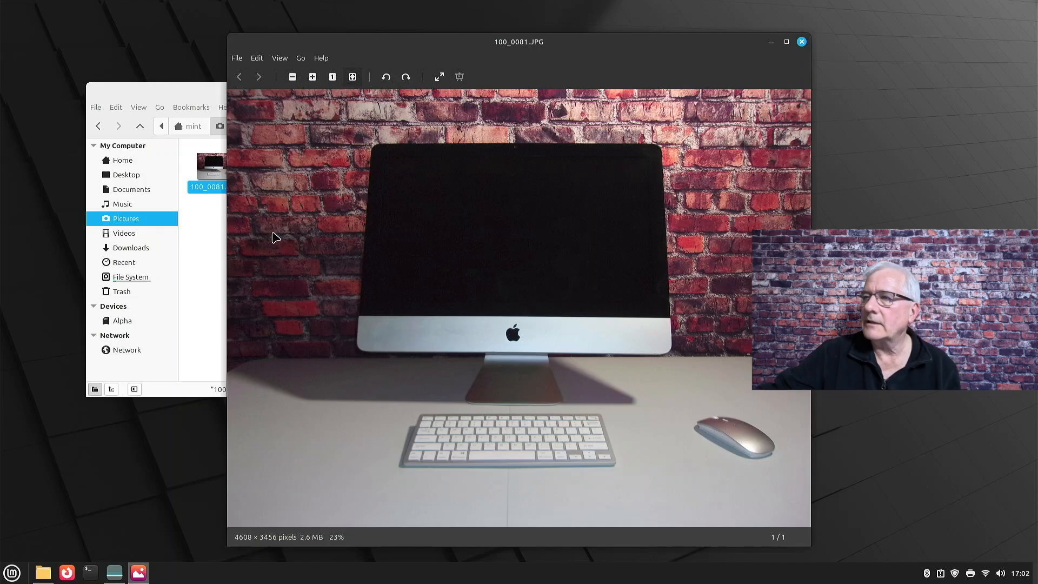
mouse_move(596, 183)
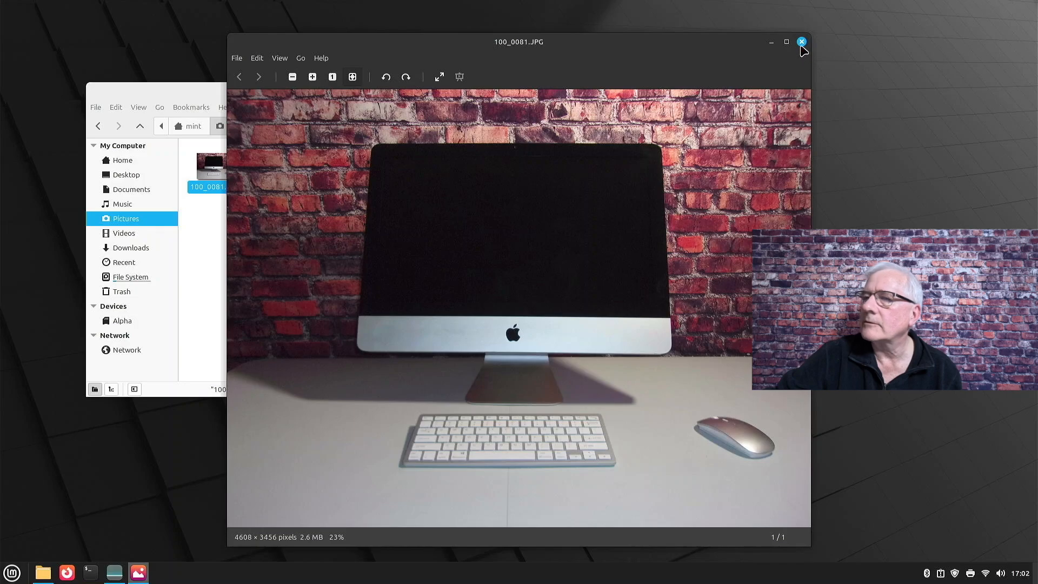
Close the photo viewer and play the DJI .MP4 video from the Videos folder.
left_click(801, 41)
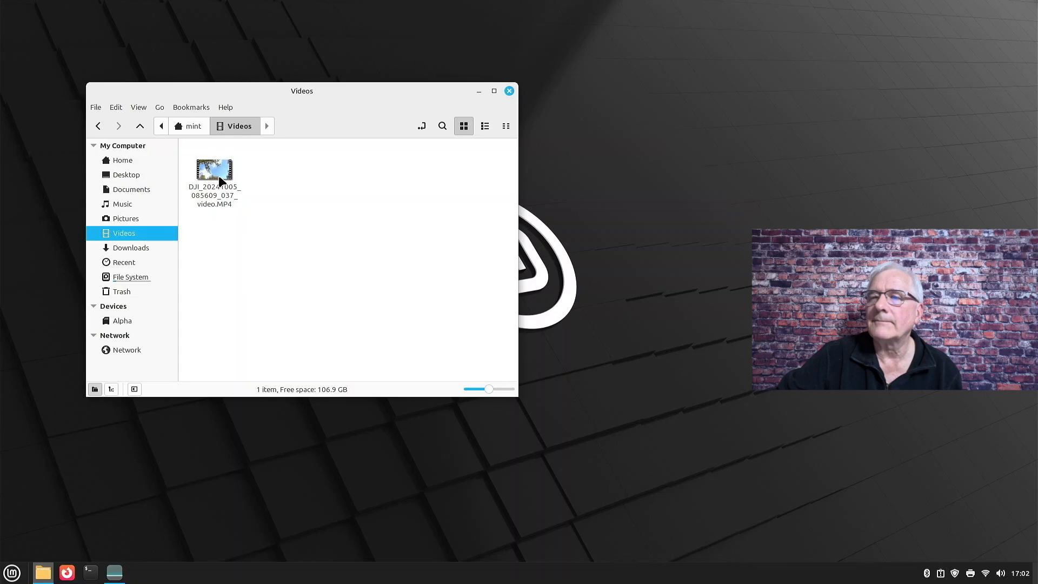
left_click(214, 175)
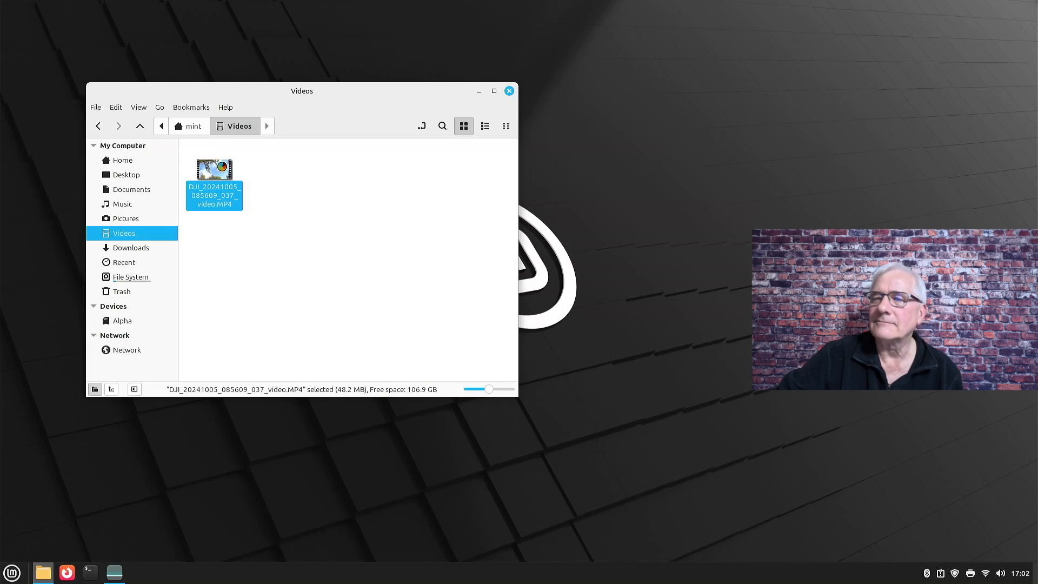
double_click(214, 170)
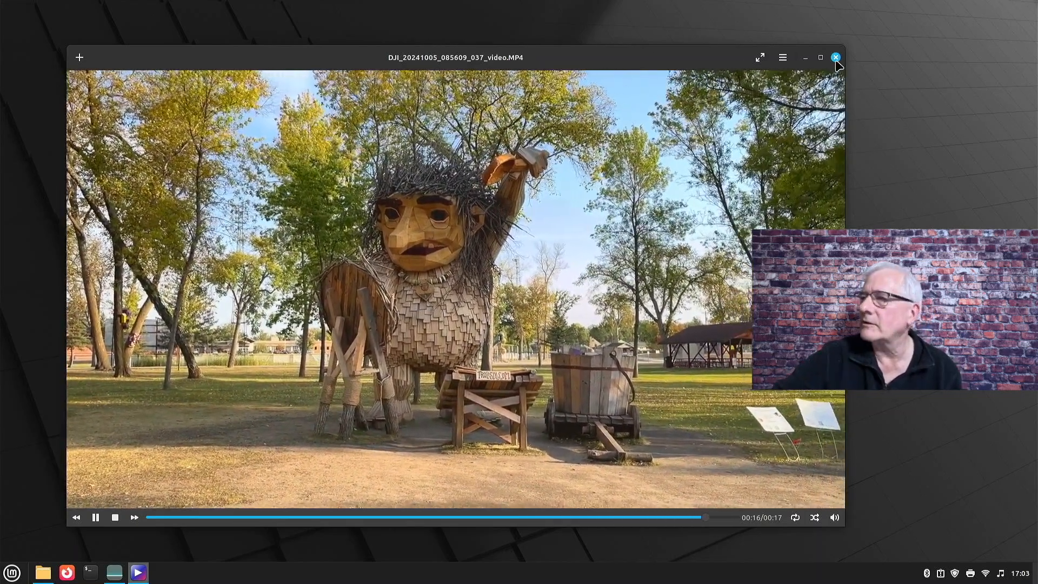
Close the video player and bring up the Shut Down dialog from the Mint menu's power button.
left_click(835, 57)
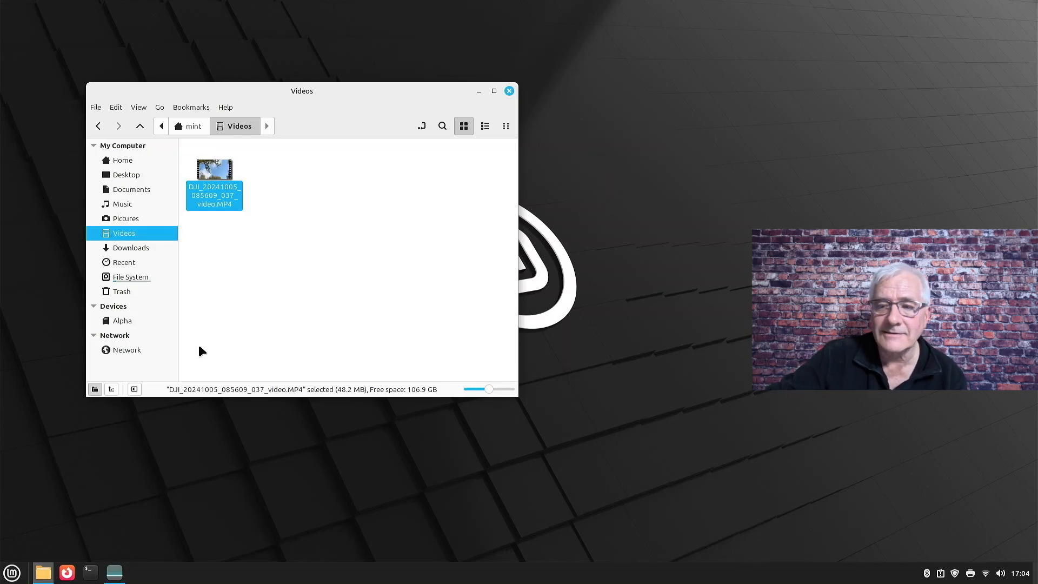
left_click(11, 572)
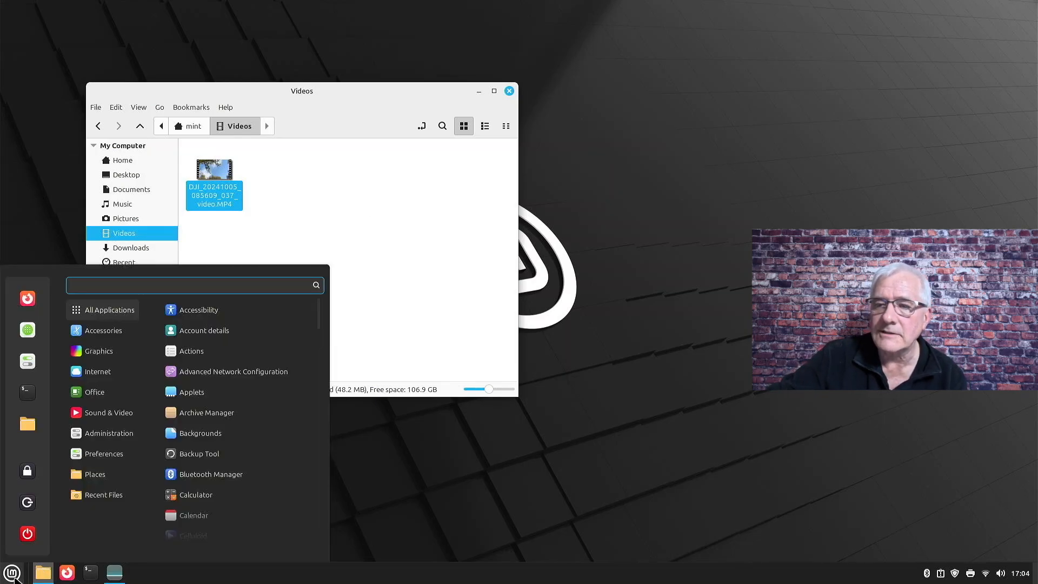
mouse_move(27, 533)
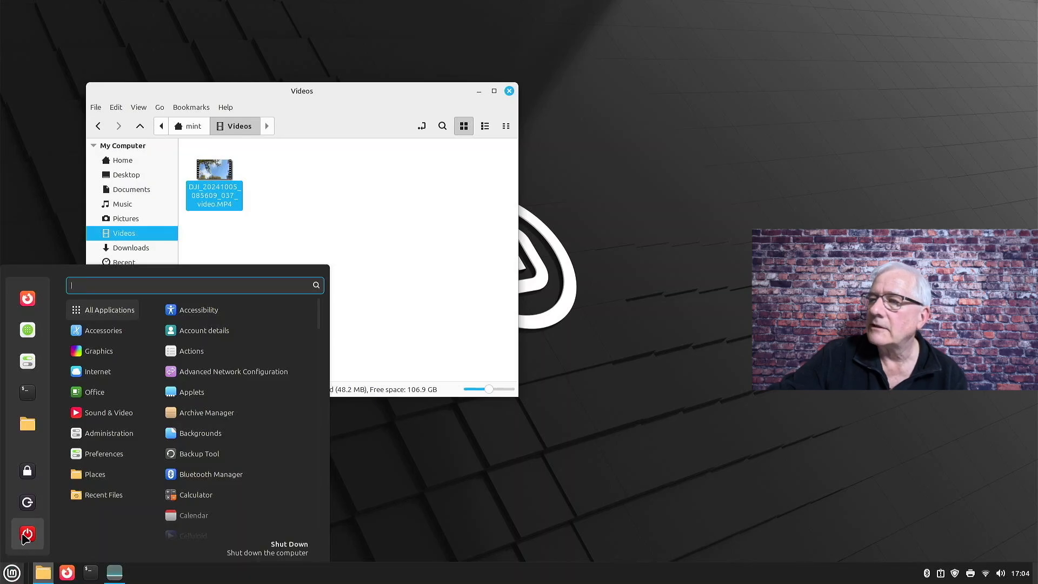
left_click(27, 534)
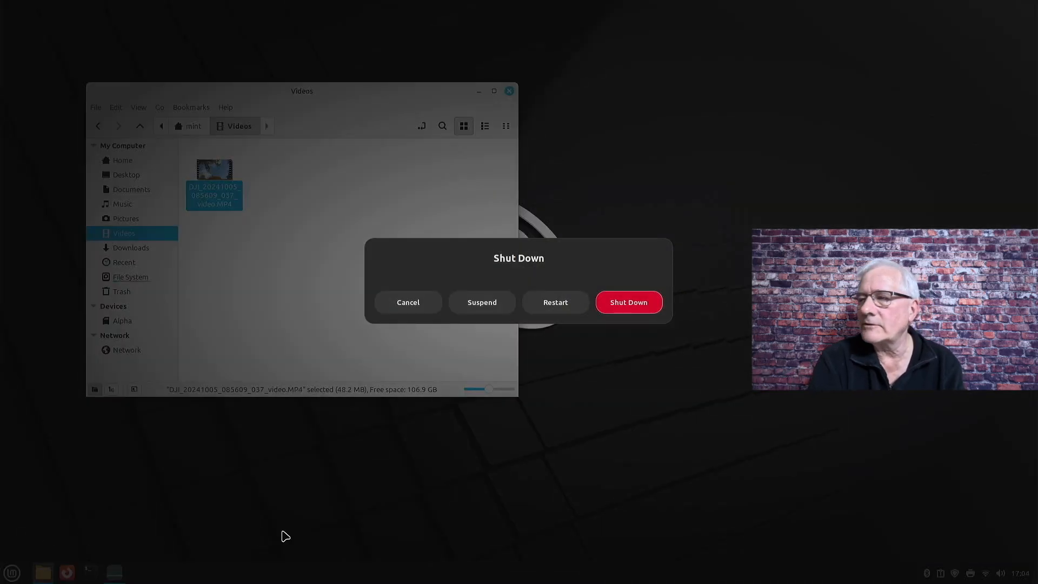